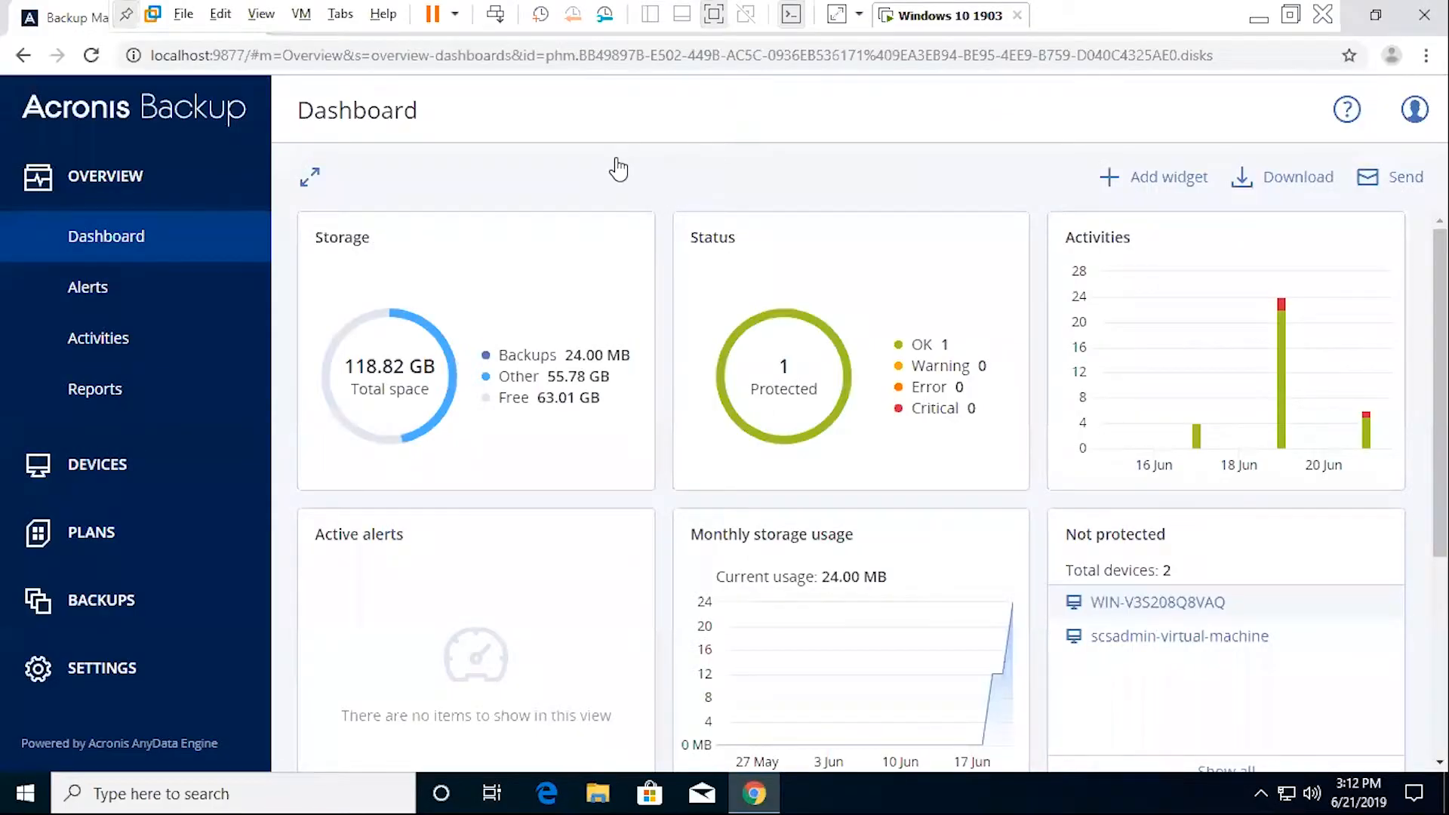
mouse_move(613, 204)
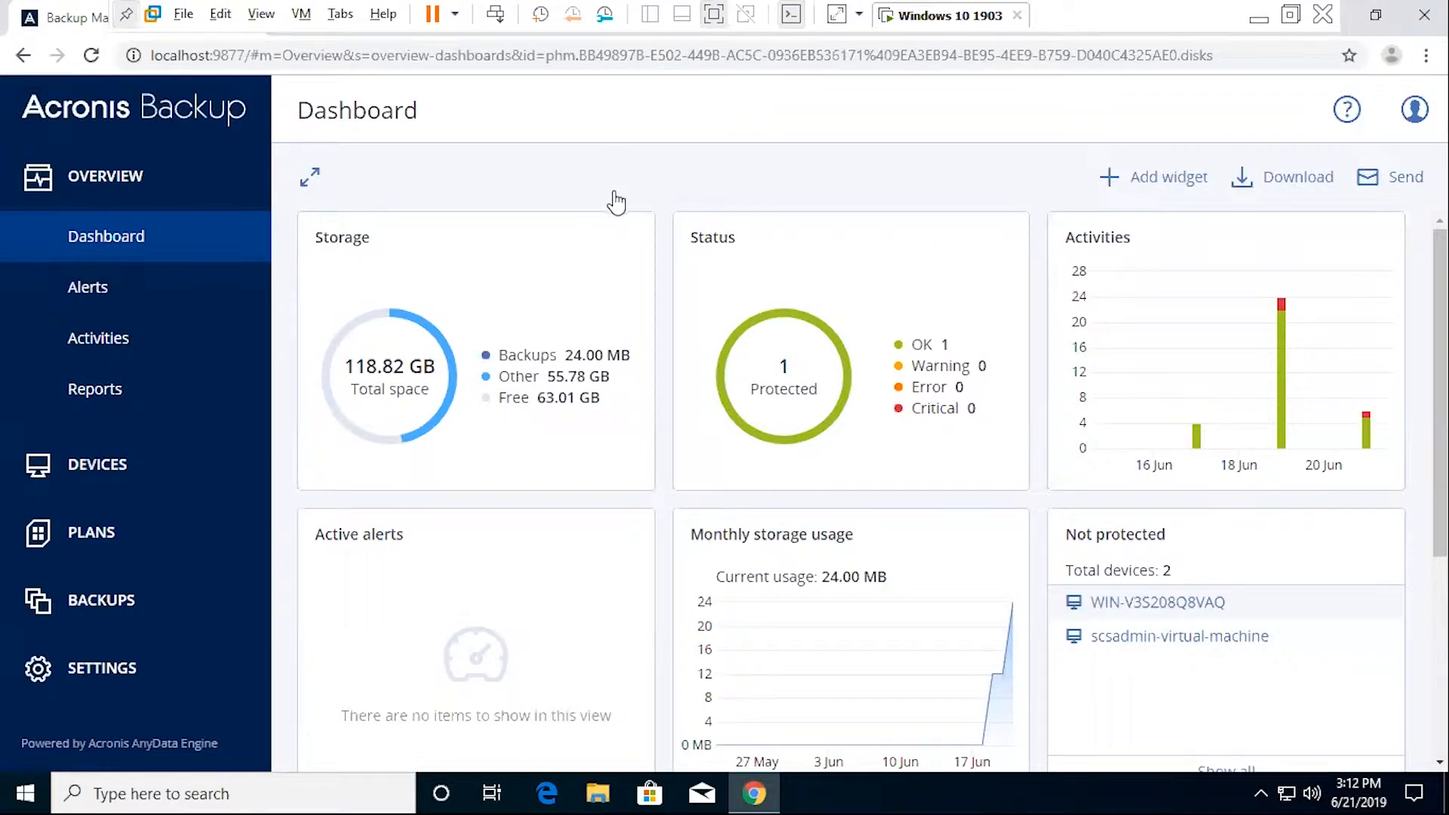
mouse_move(349, 726)
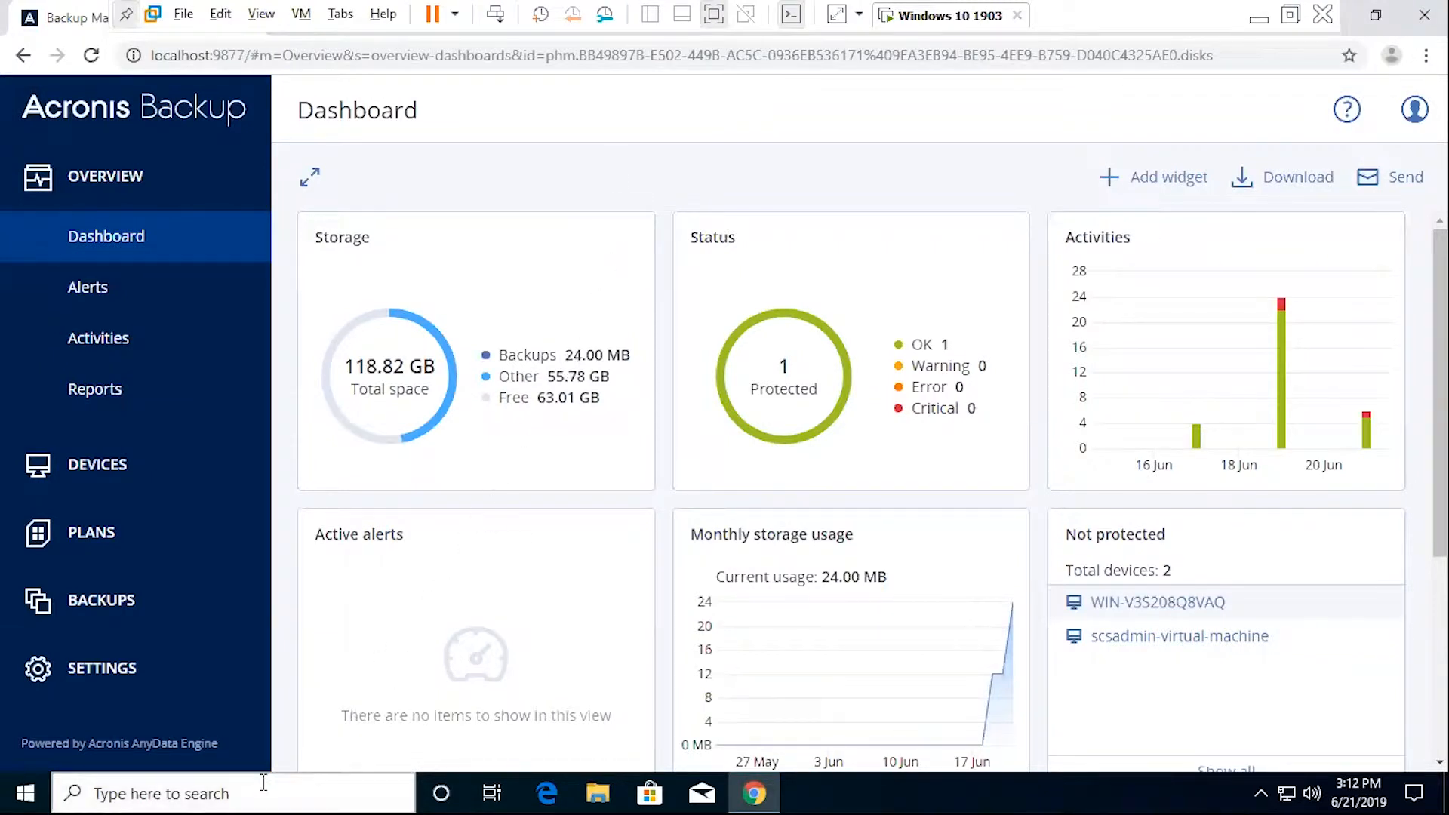
- Open the Windows search panel from the taskbar over the Acronis Backup dashboard
click(174, 793)
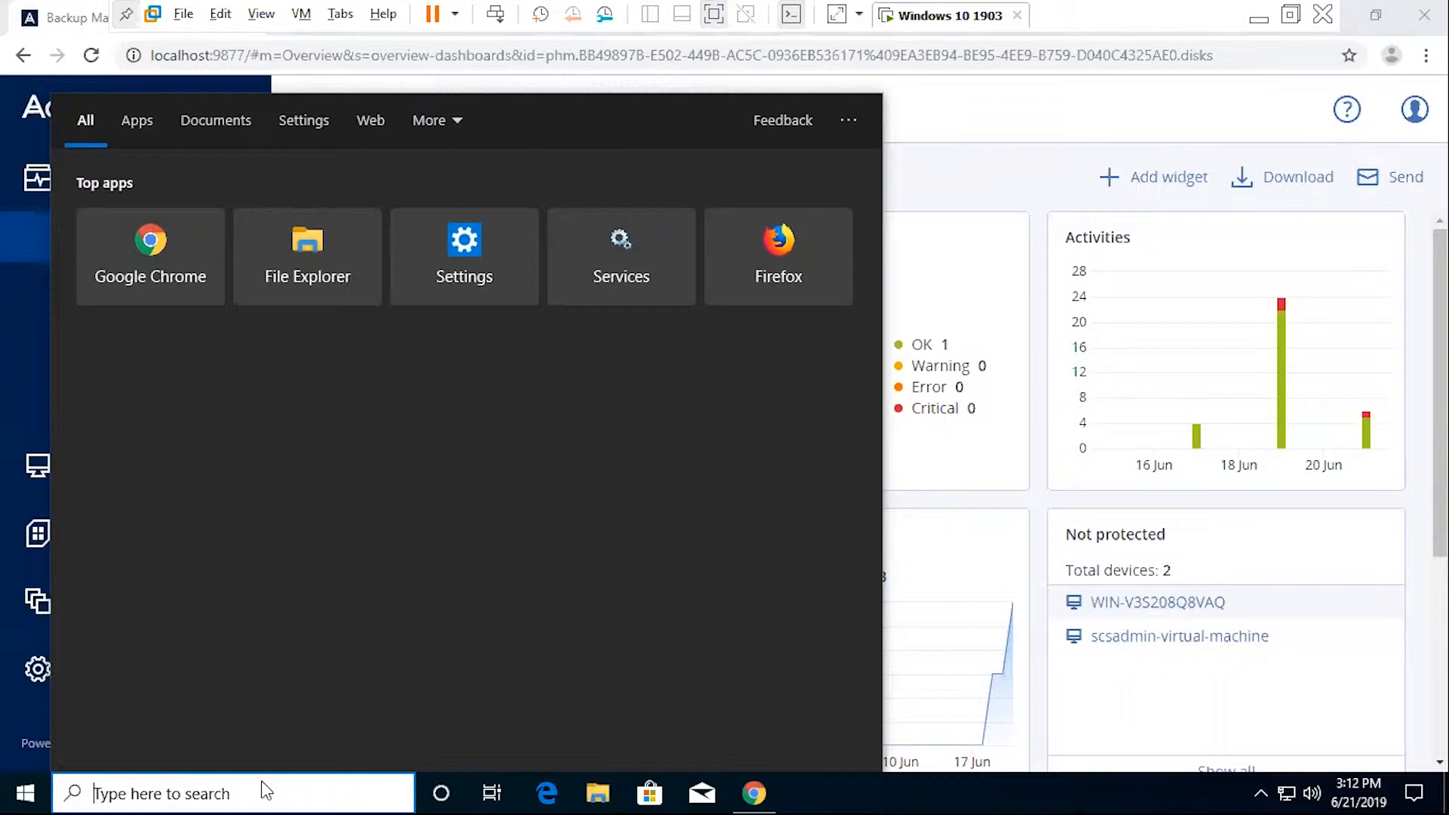
- Search 'boot' and launch Run Bootable Media Builder, approving the administrator prompt
text(boot)
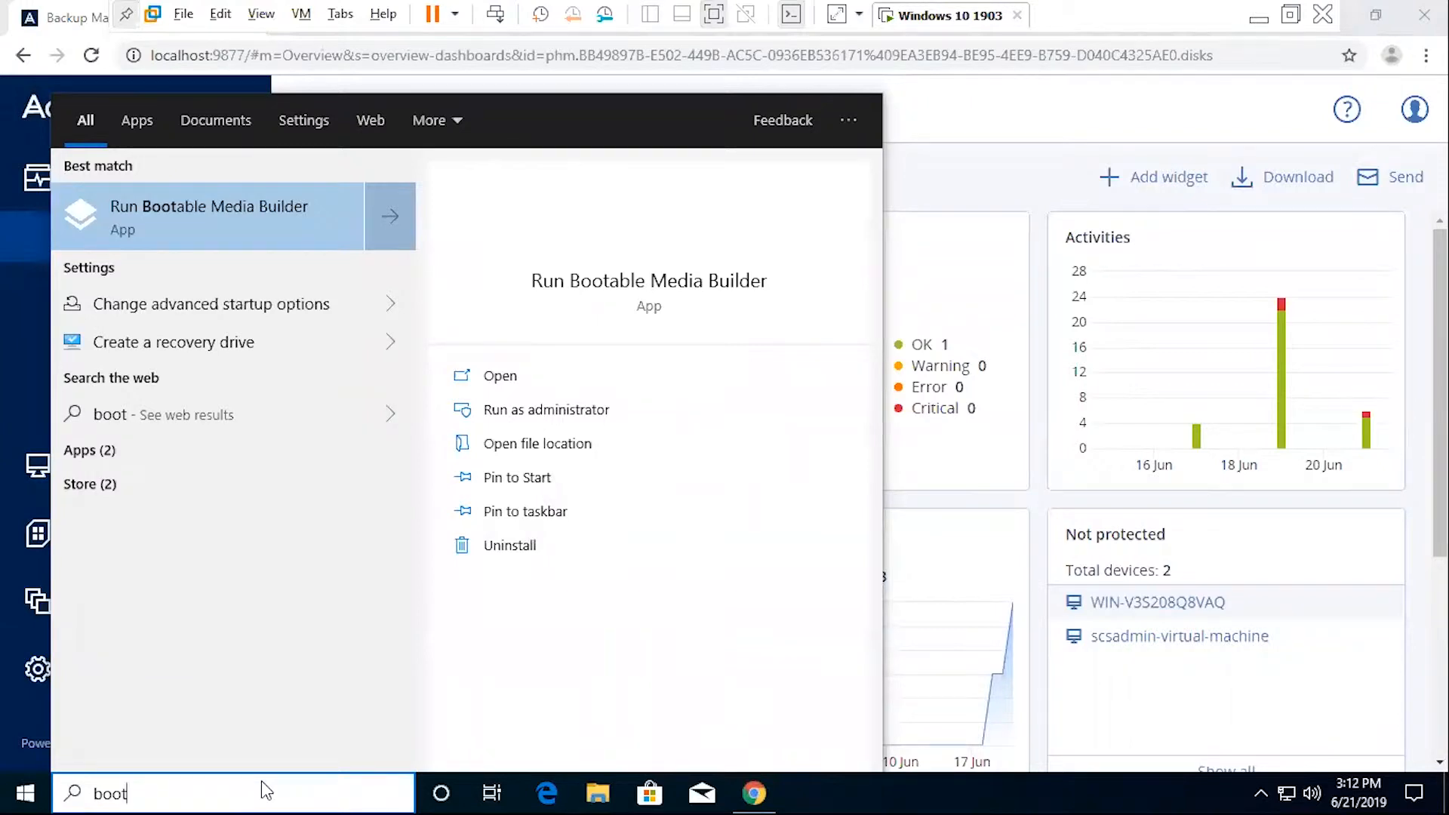
mouse_move(305, 220)
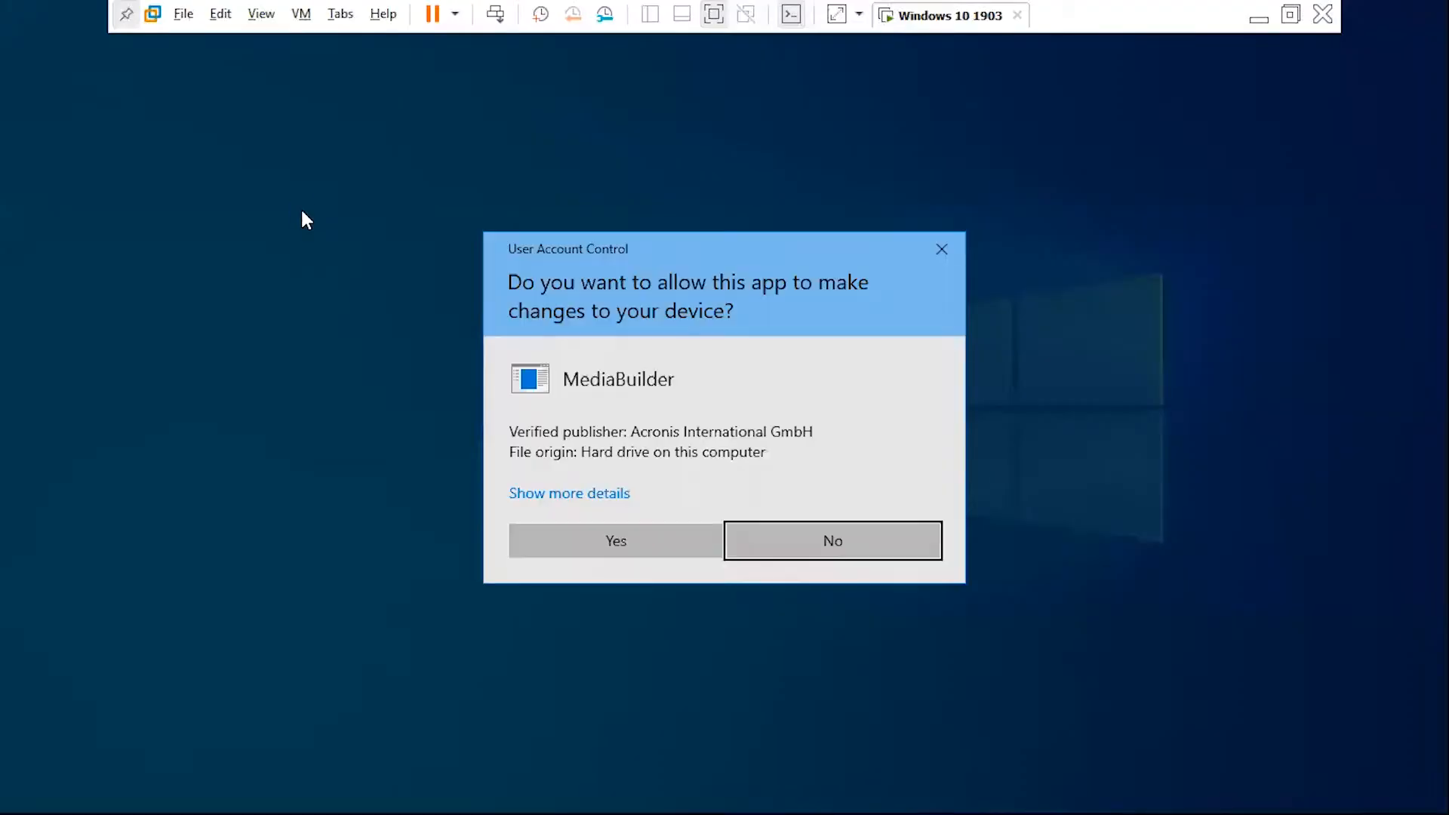
click(616, 540)
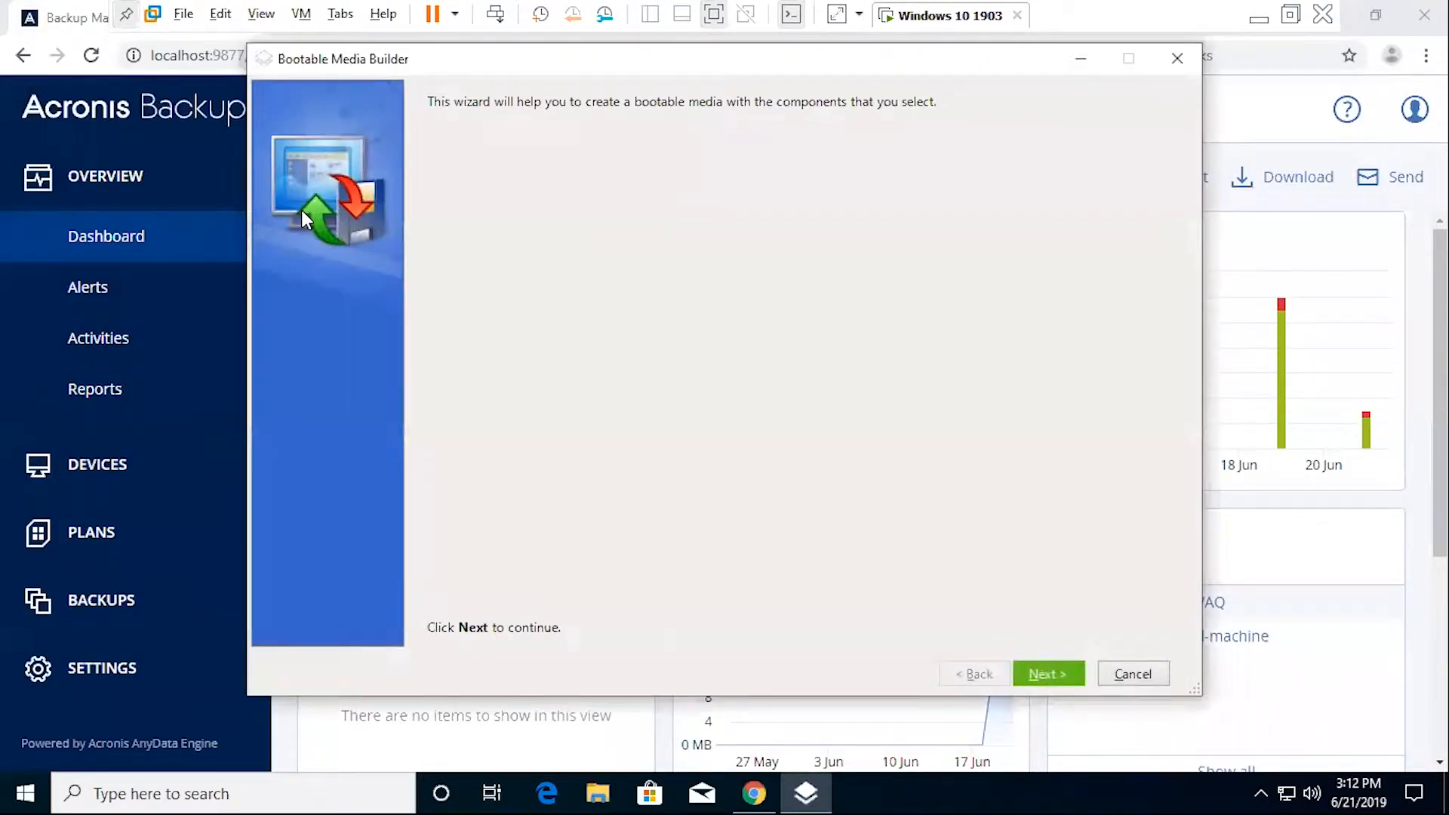
mouse_move(487, 262)
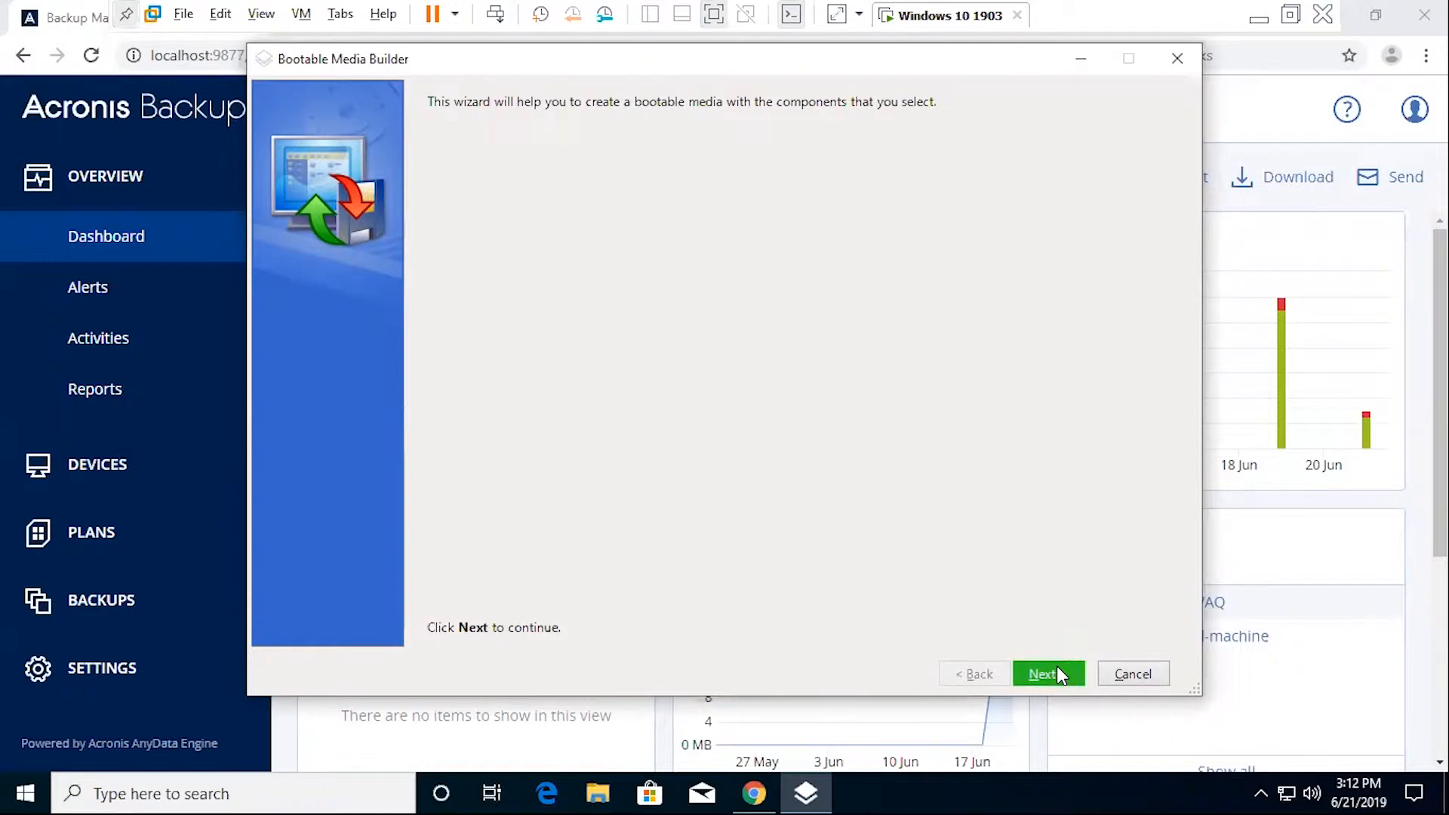
- Pass the welcome page, try manual key entry, then choose media without a license key
click(1048, 674)
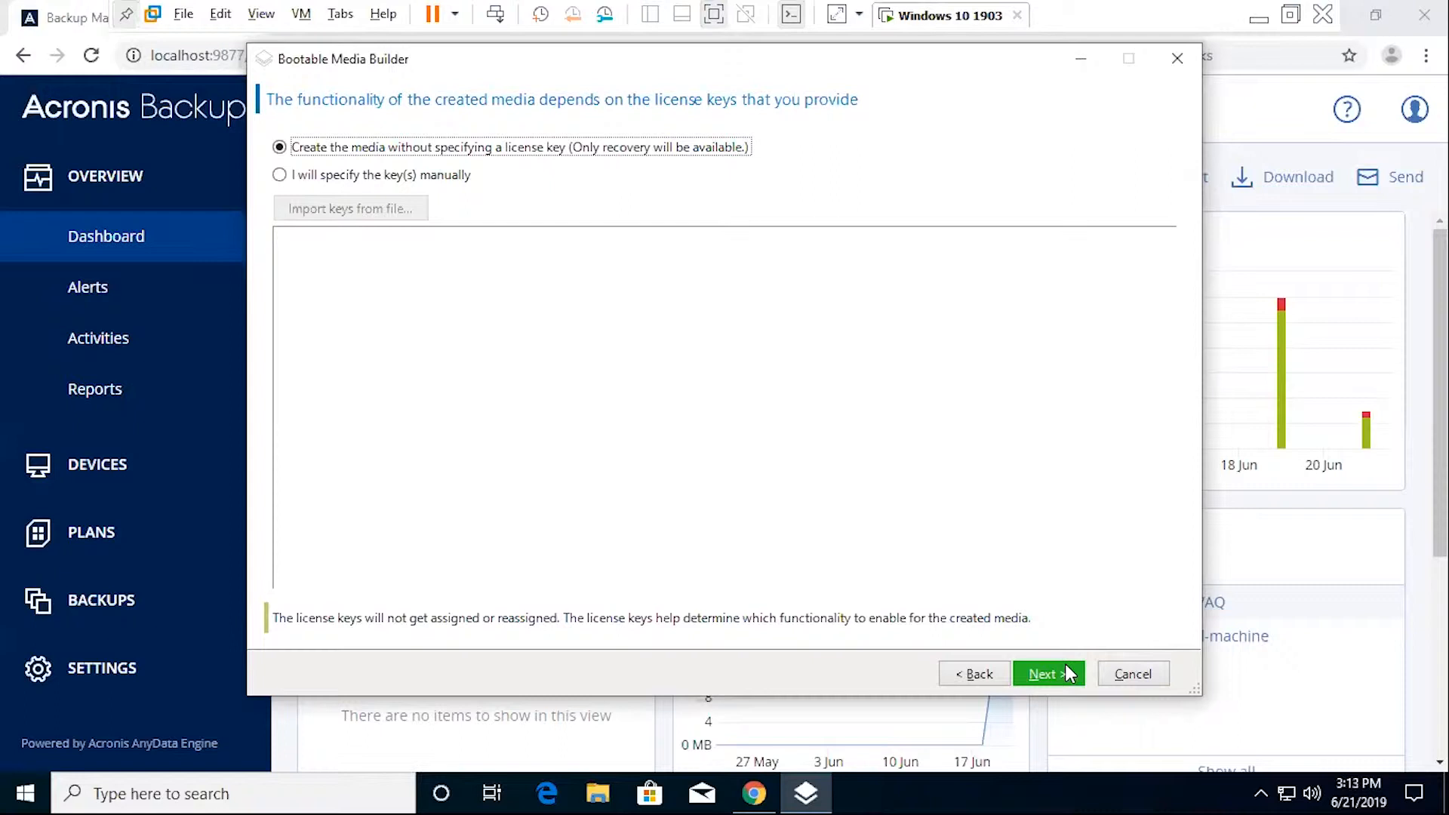
mouse_move(862, 448)
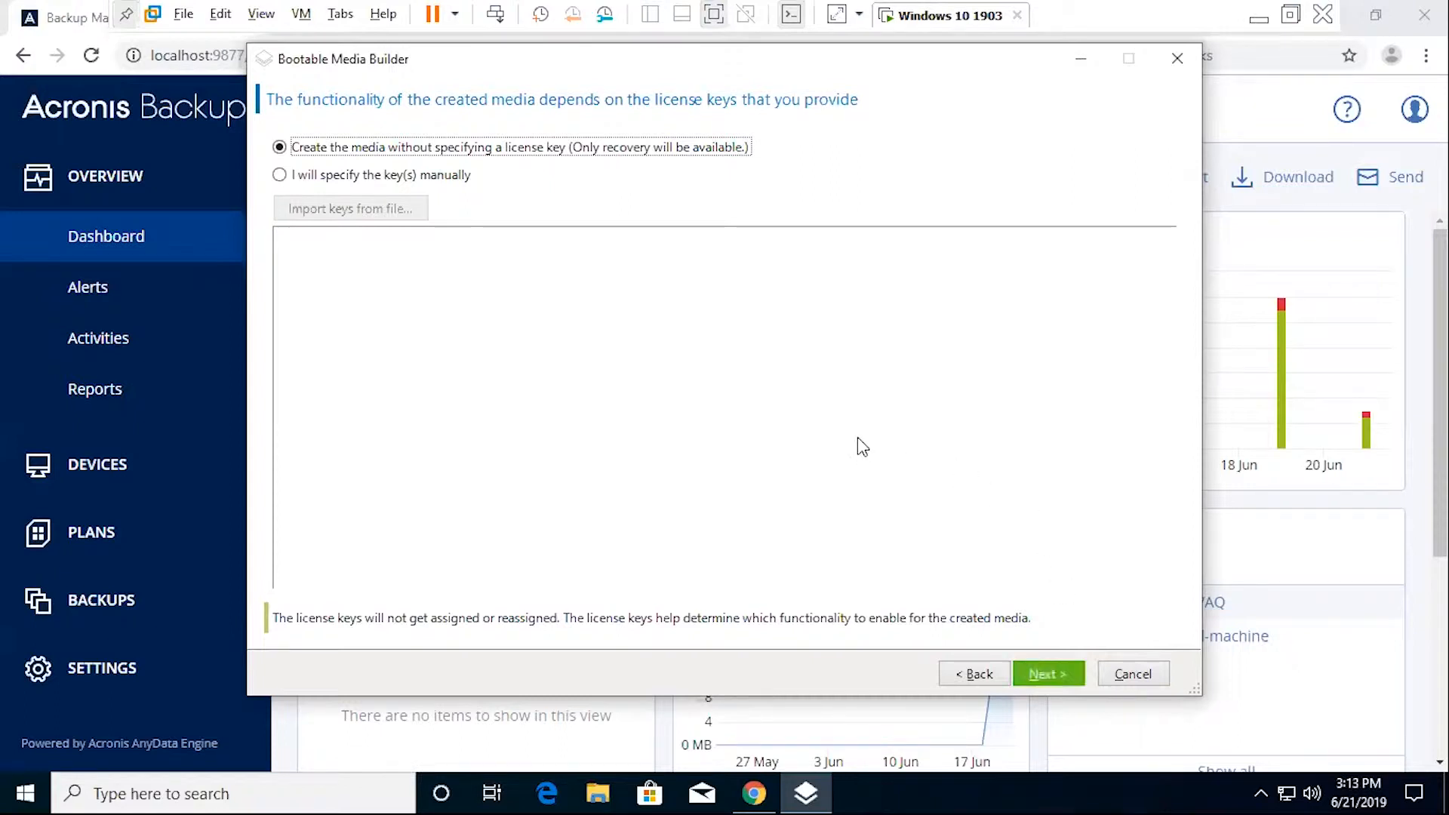
mouse_move(569, 212)
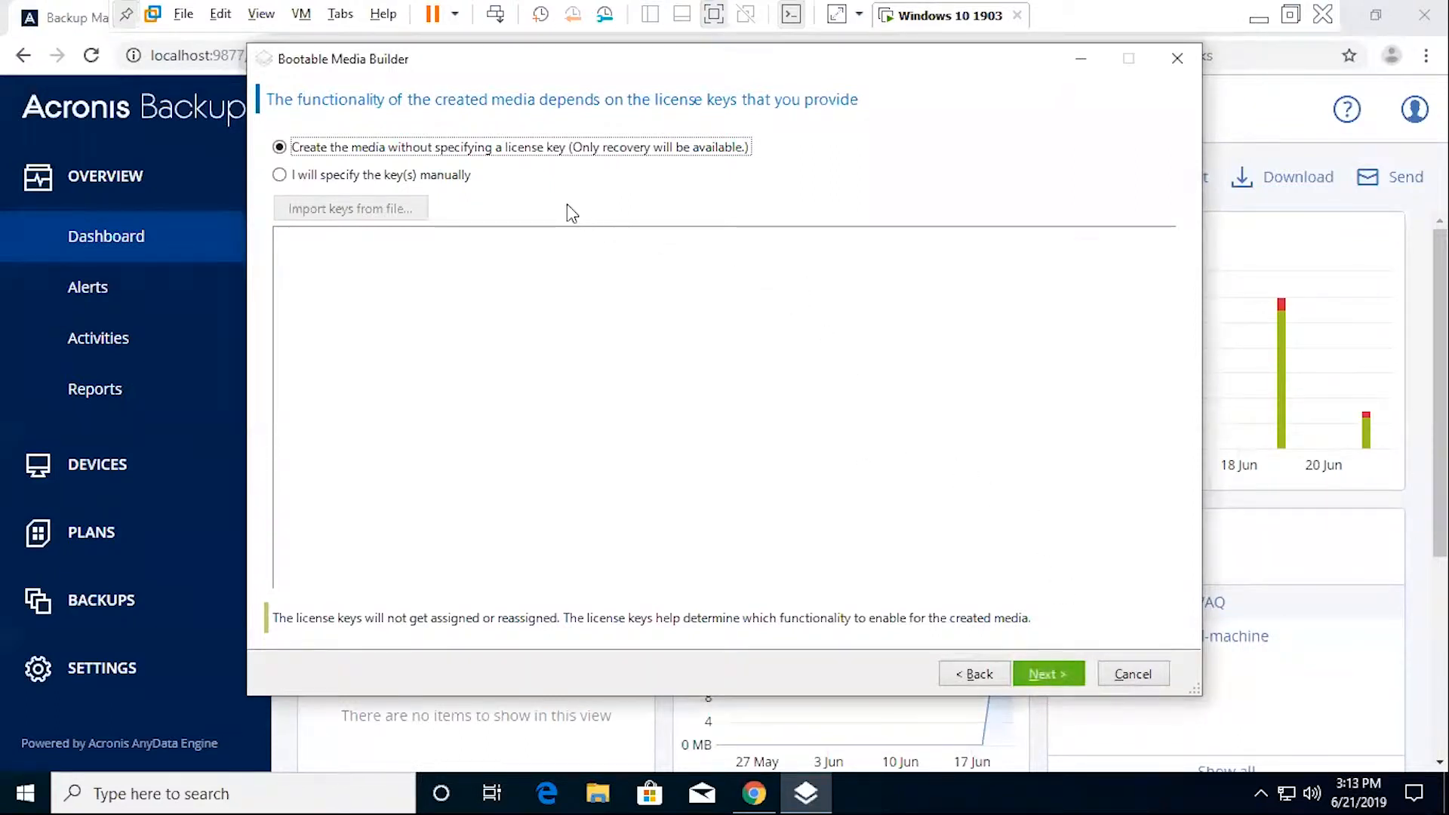
mouse_move(489, 185)
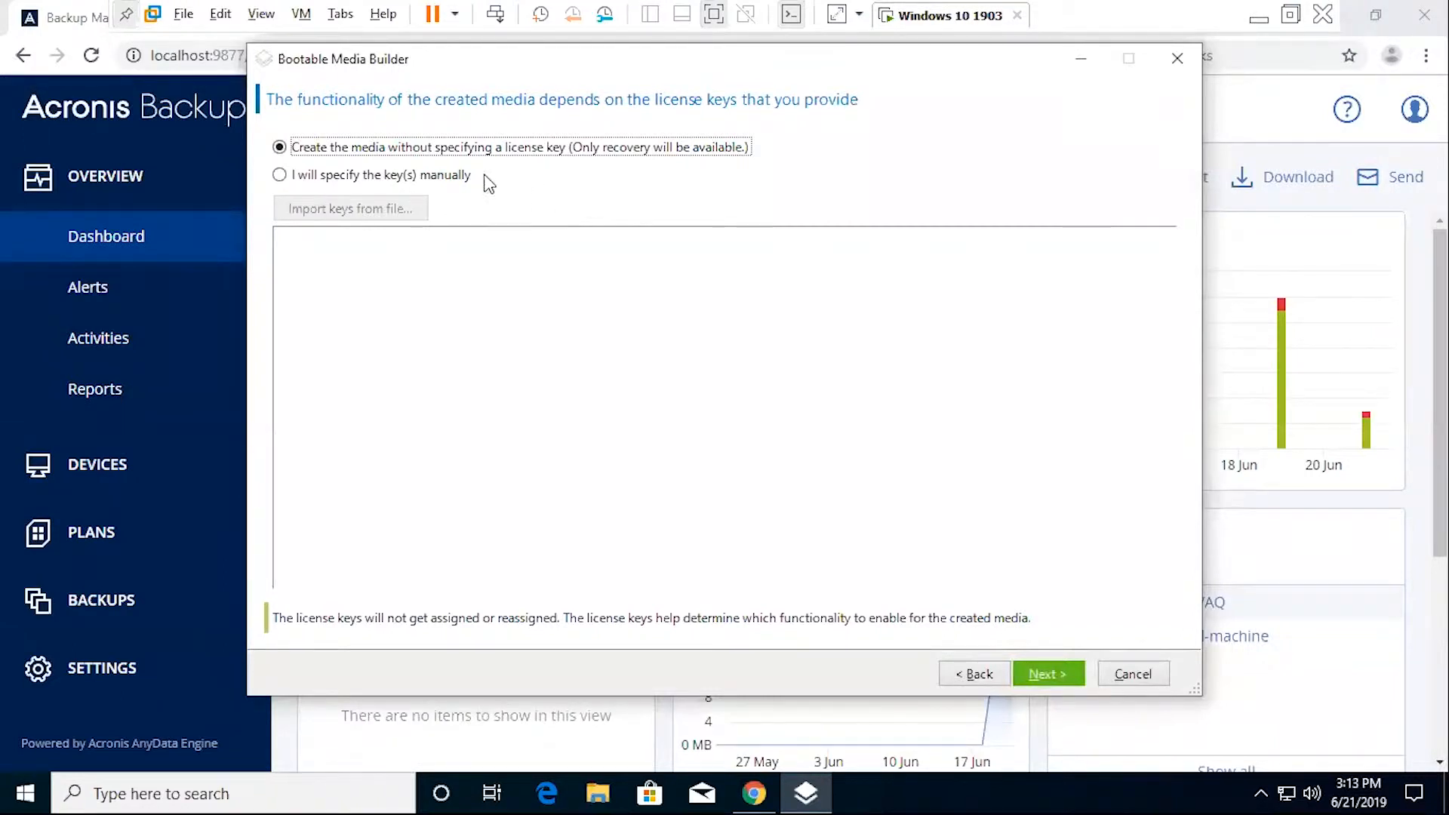
click(279, 175)
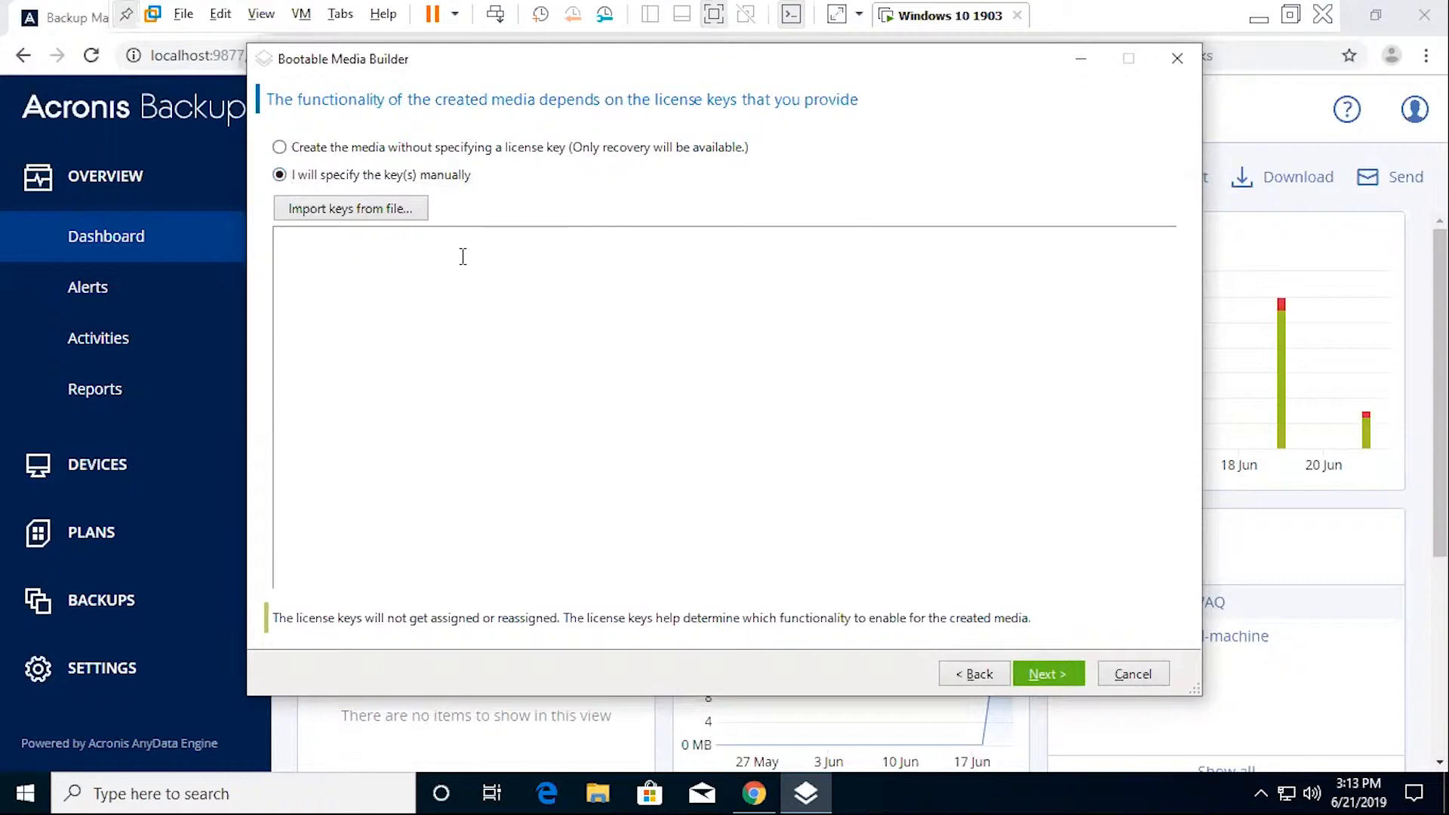
click(462, 257)
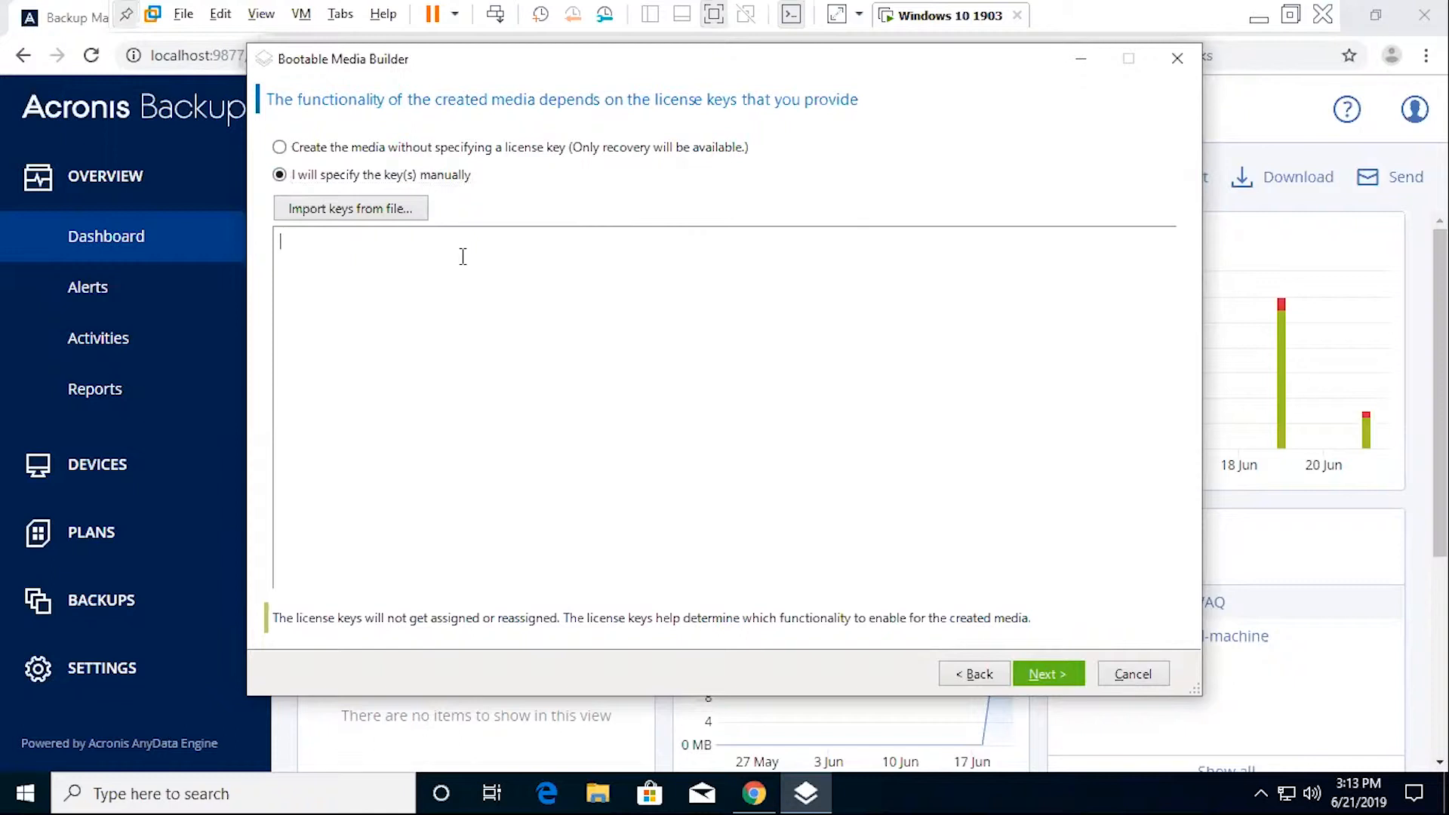
mouse_move(486, 247)
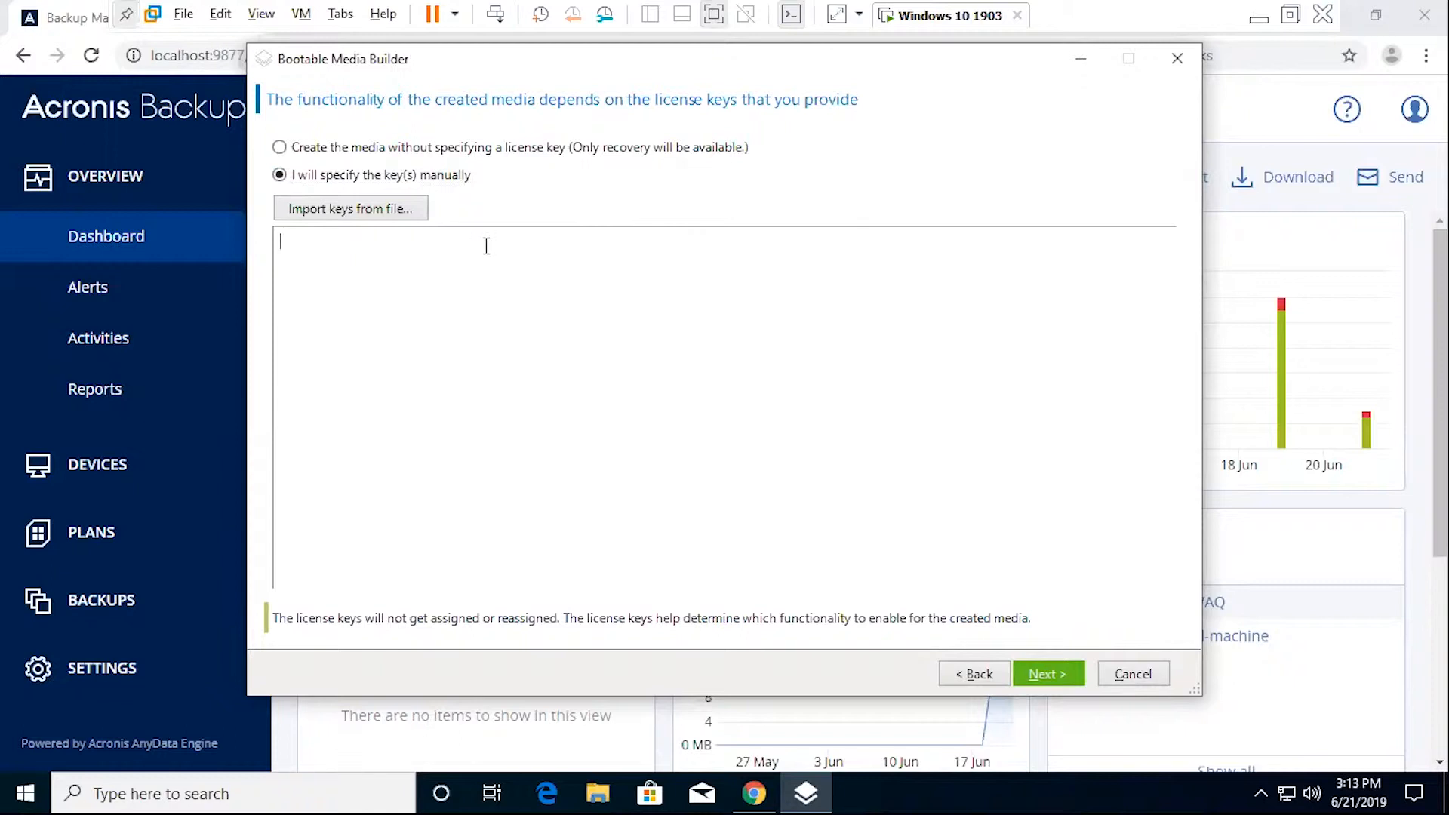
click(279, 148)
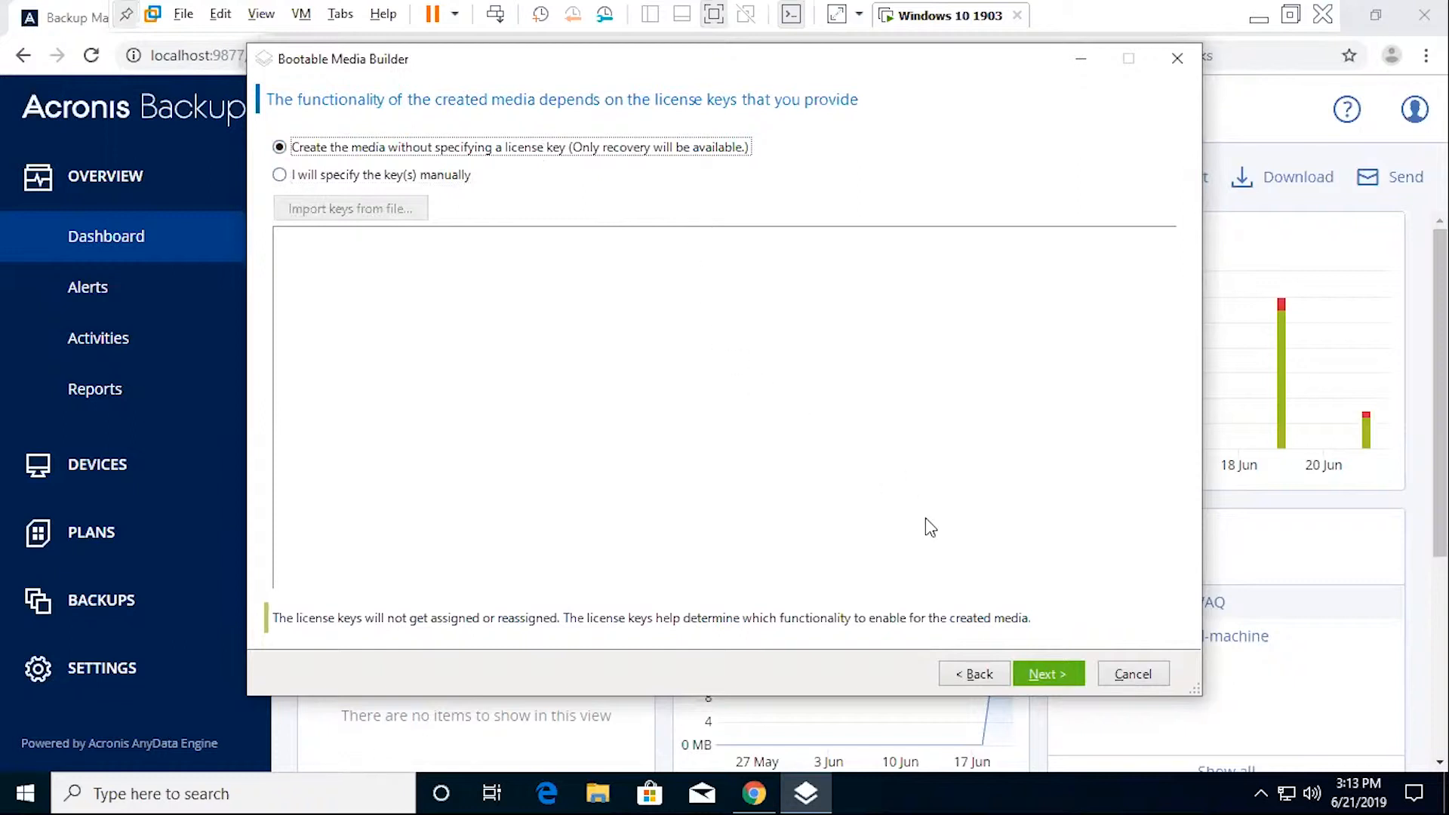
mouse_move(1078, 681)
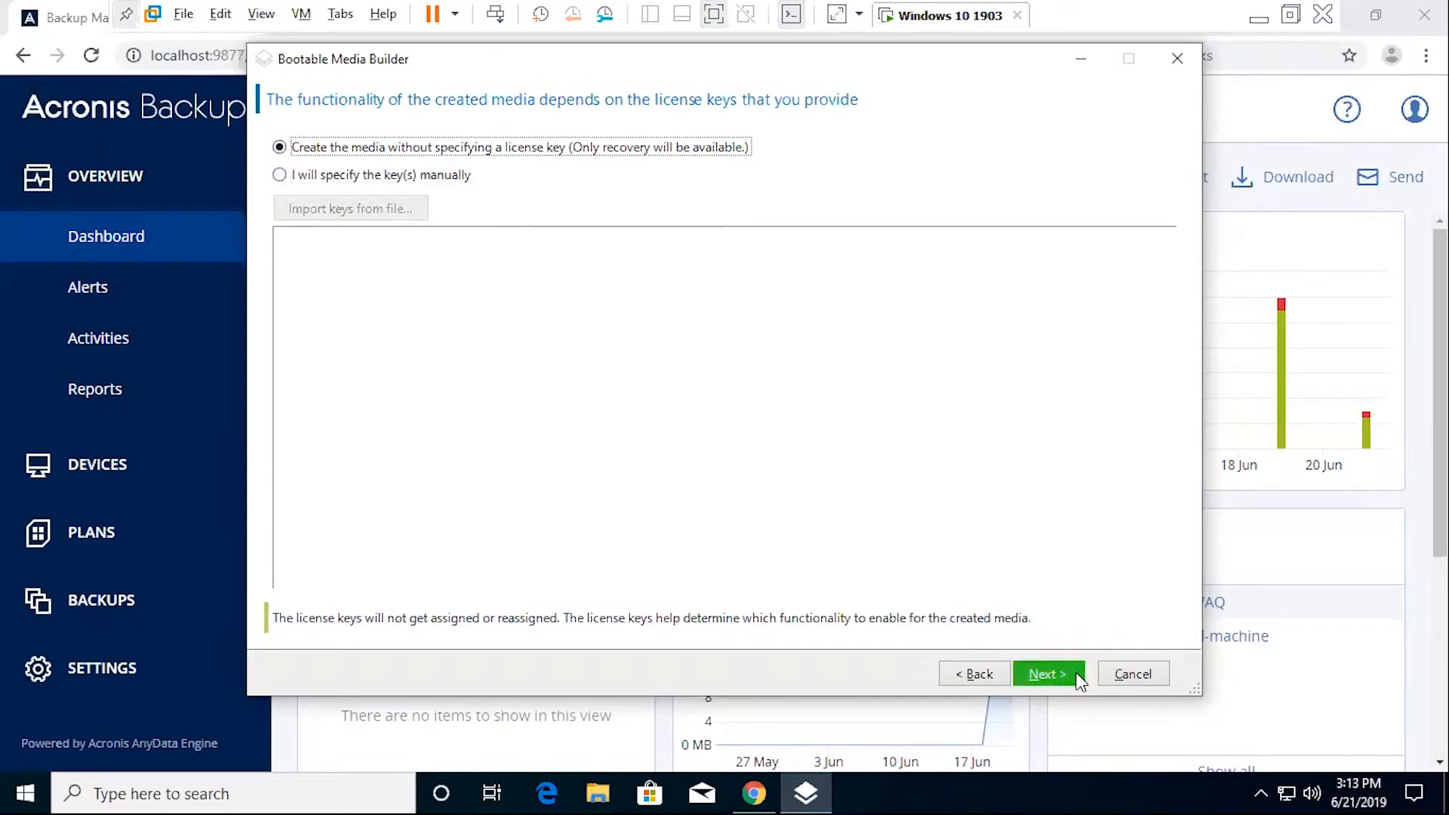
mouse_move(962, 629)
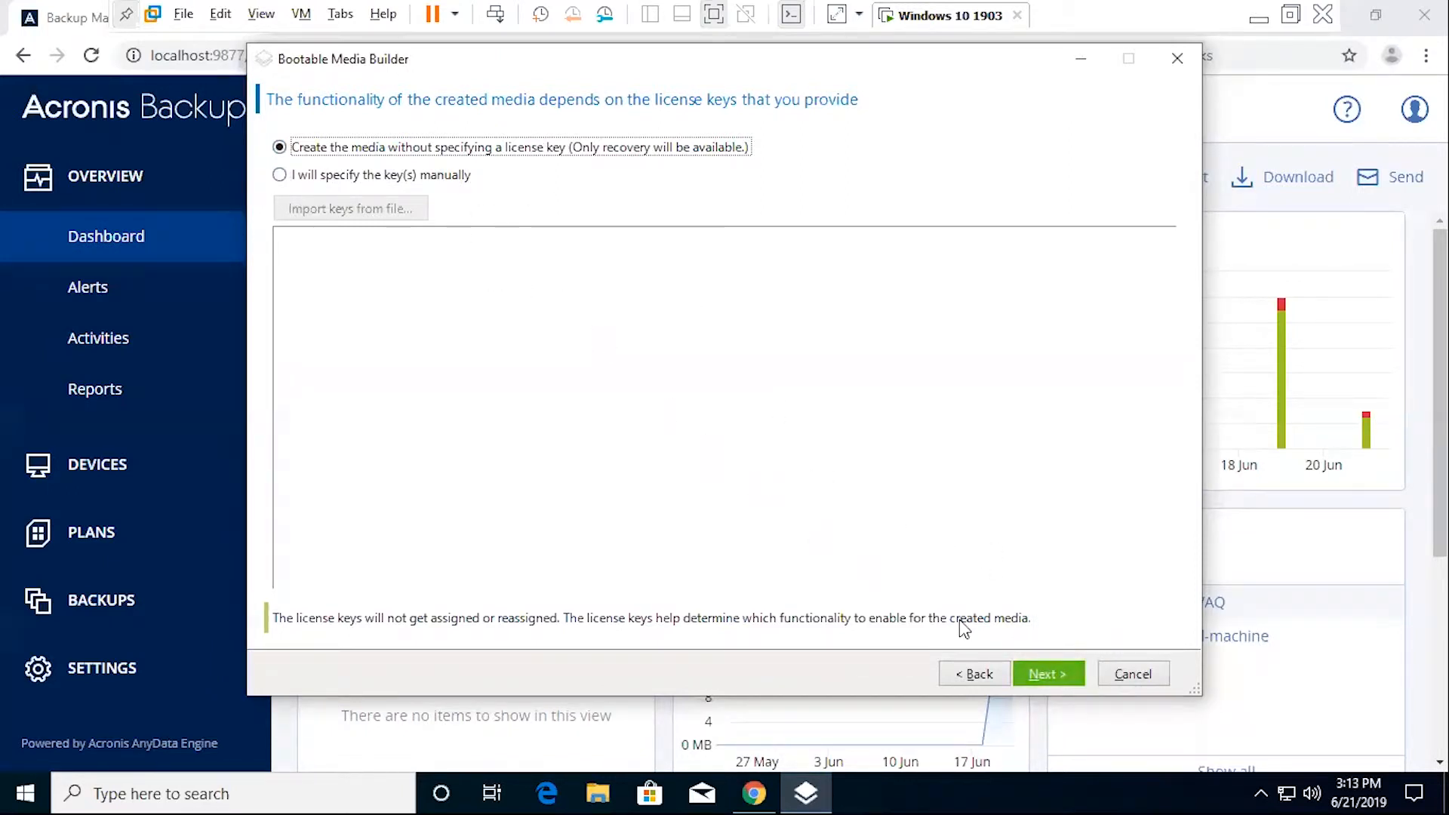
mouse_move(1061, 688)
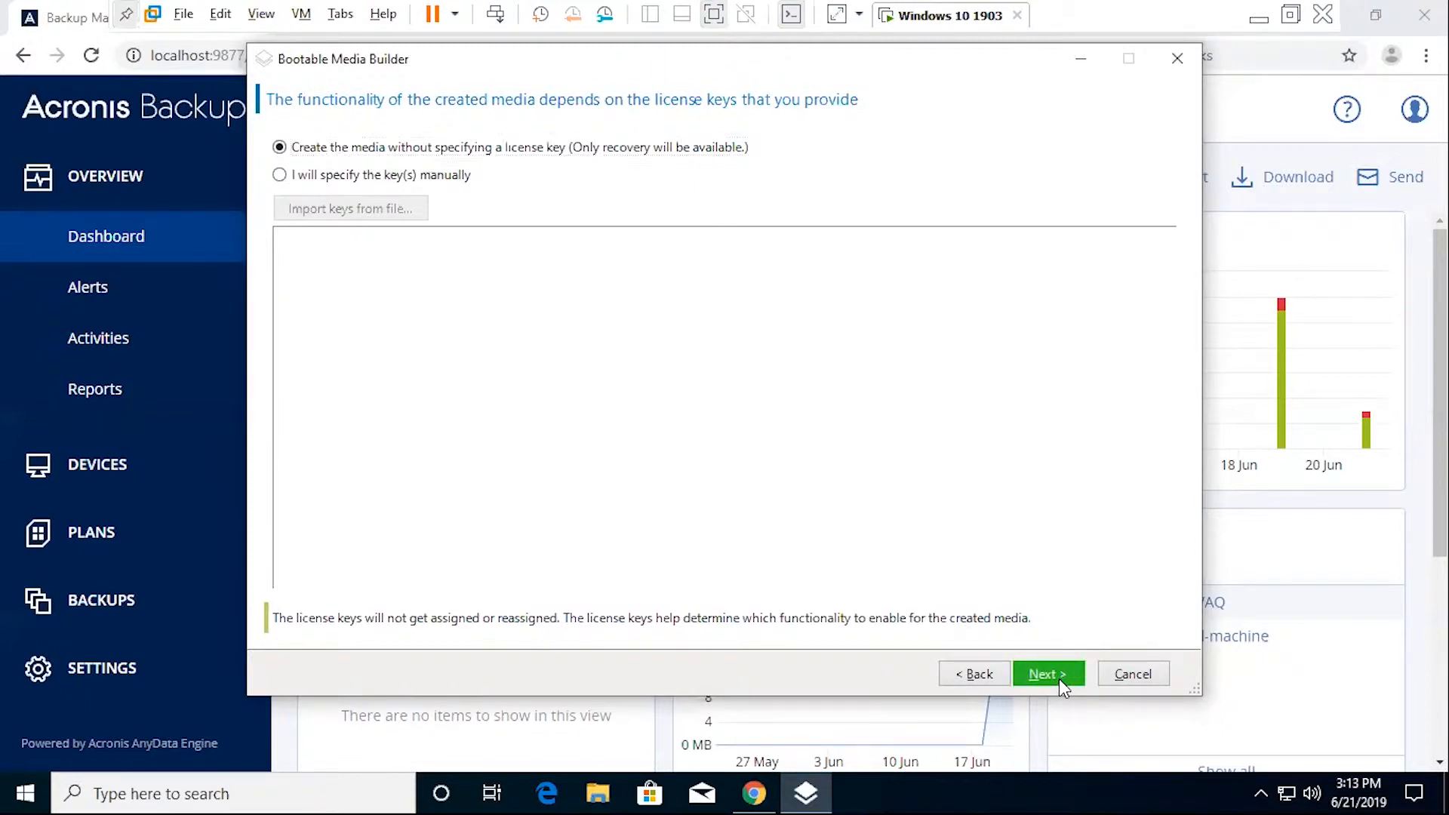
- Reach the media type page, keeping Default (Linux-based media) with Windows-like representation
click(1048, 674)
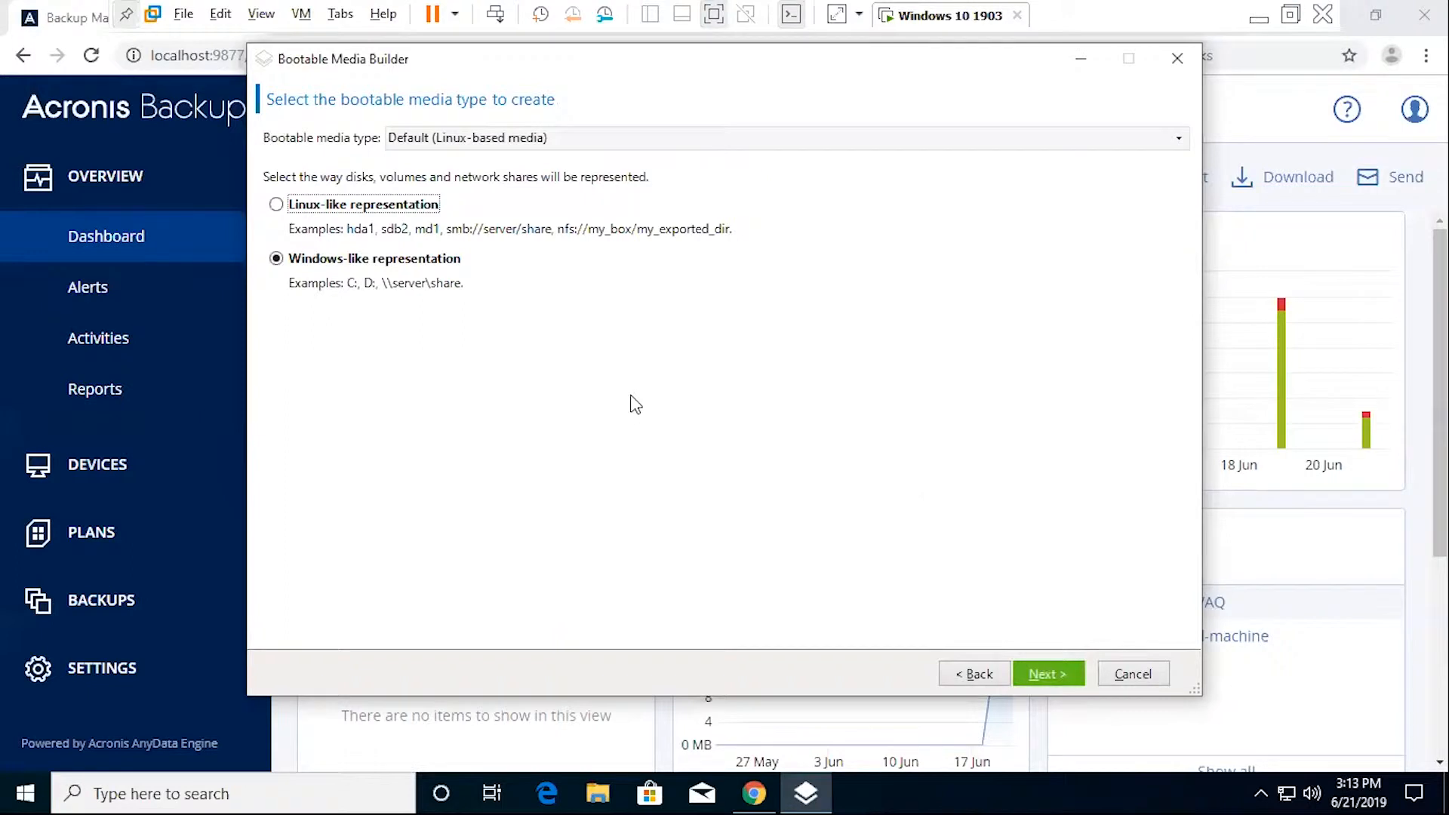
mouse_move(474, 94)
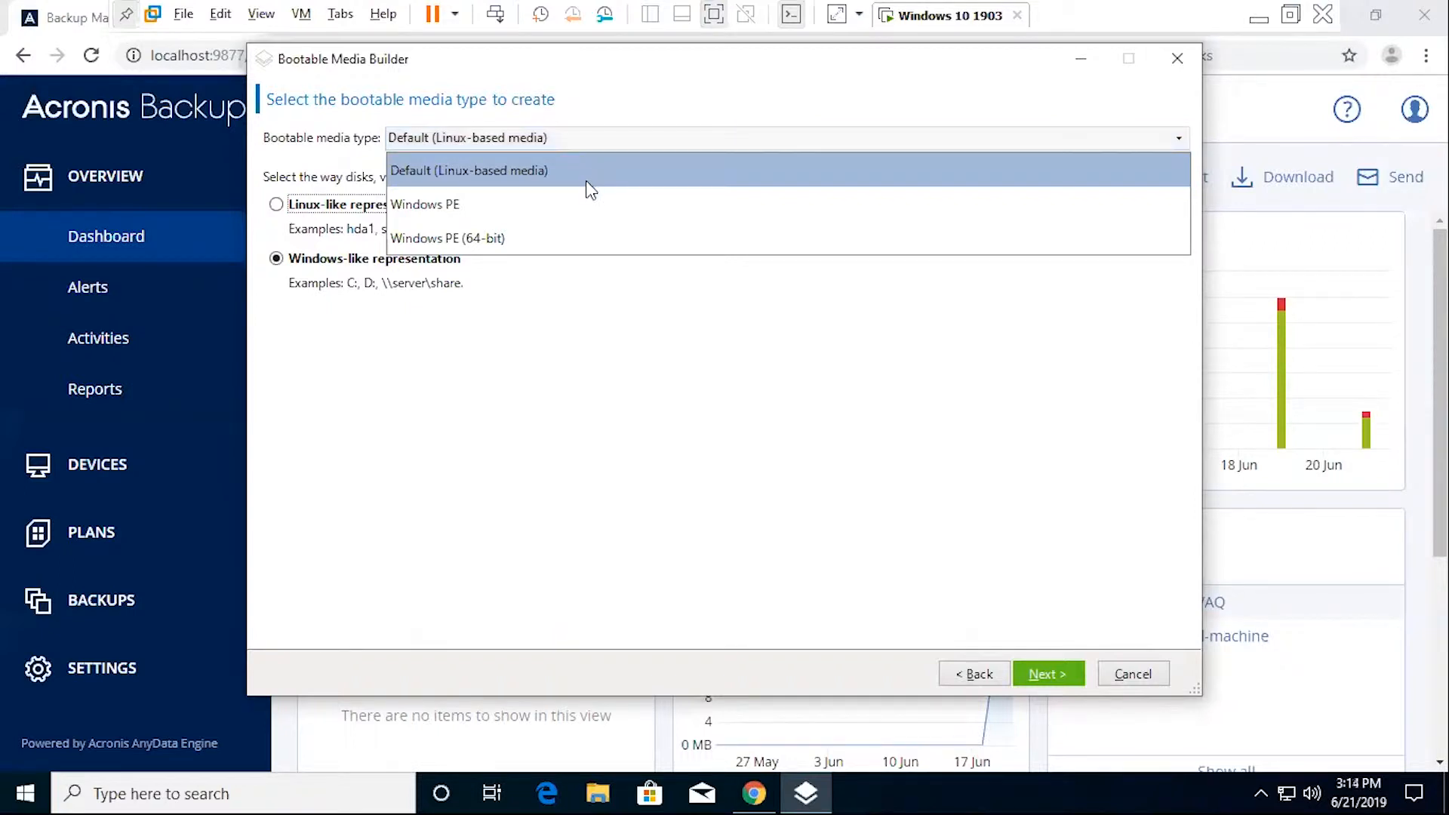
mouse_move(576, 237)
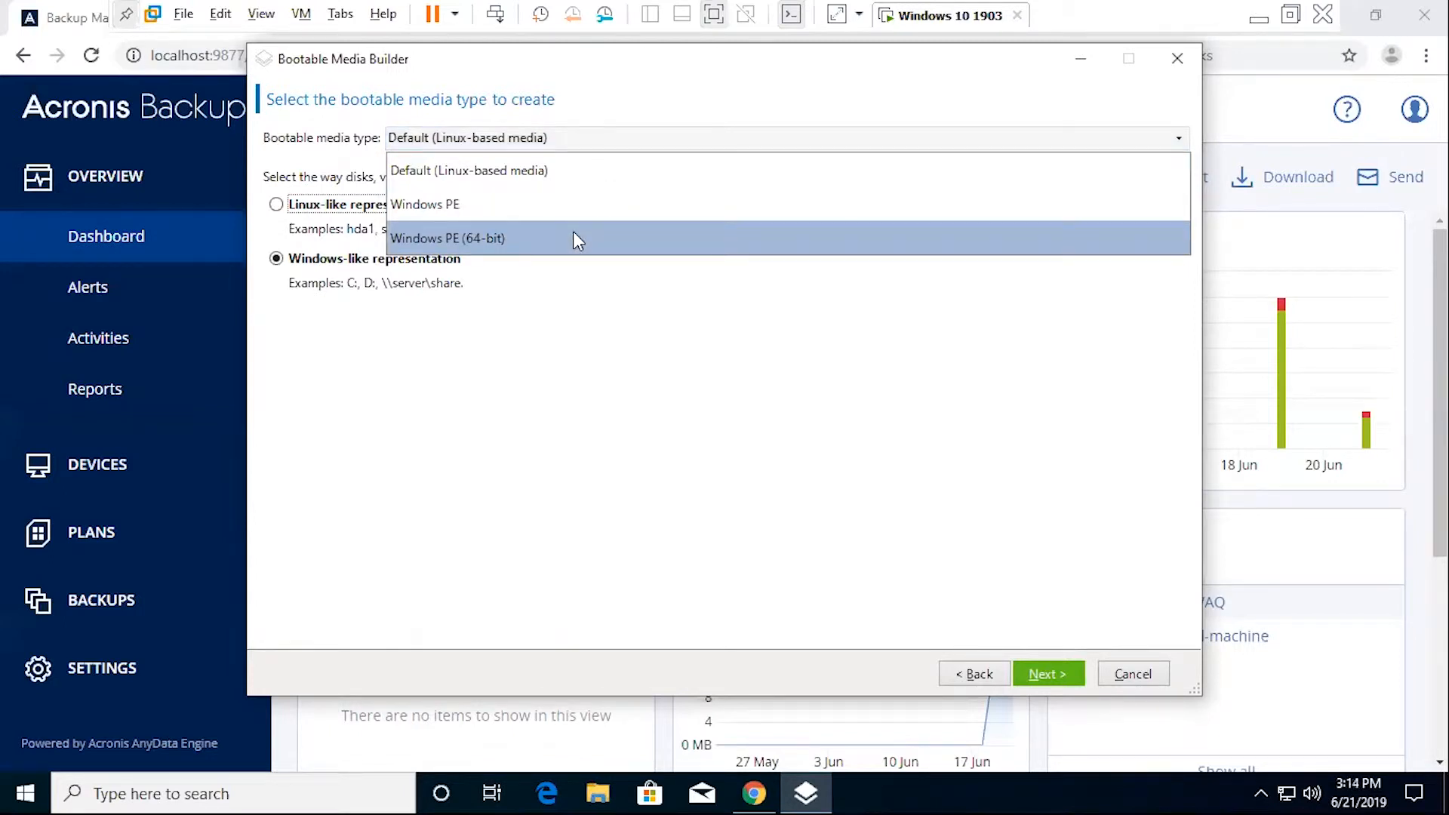
mouse_move(588, 164)
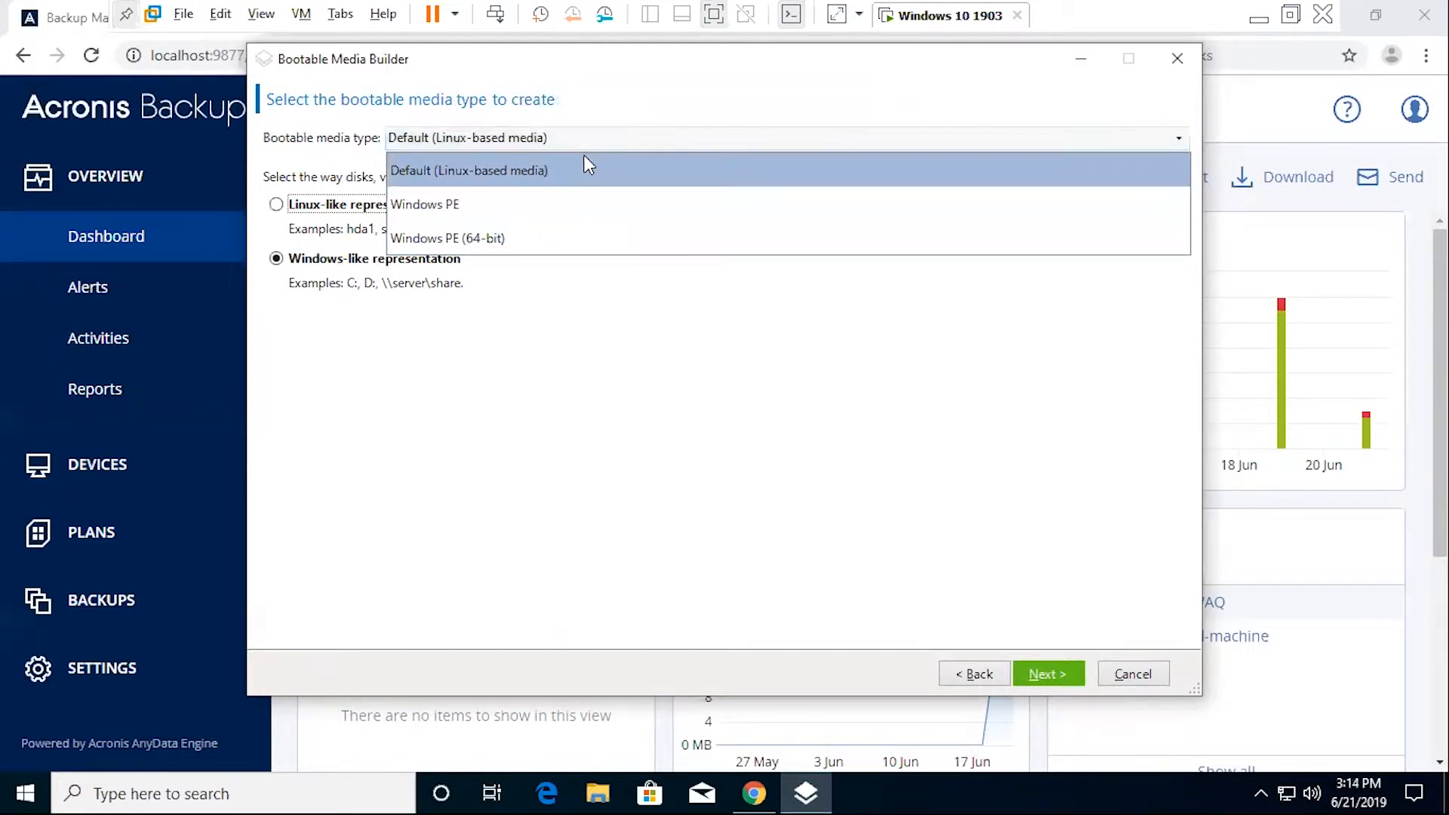
click(470, 171)
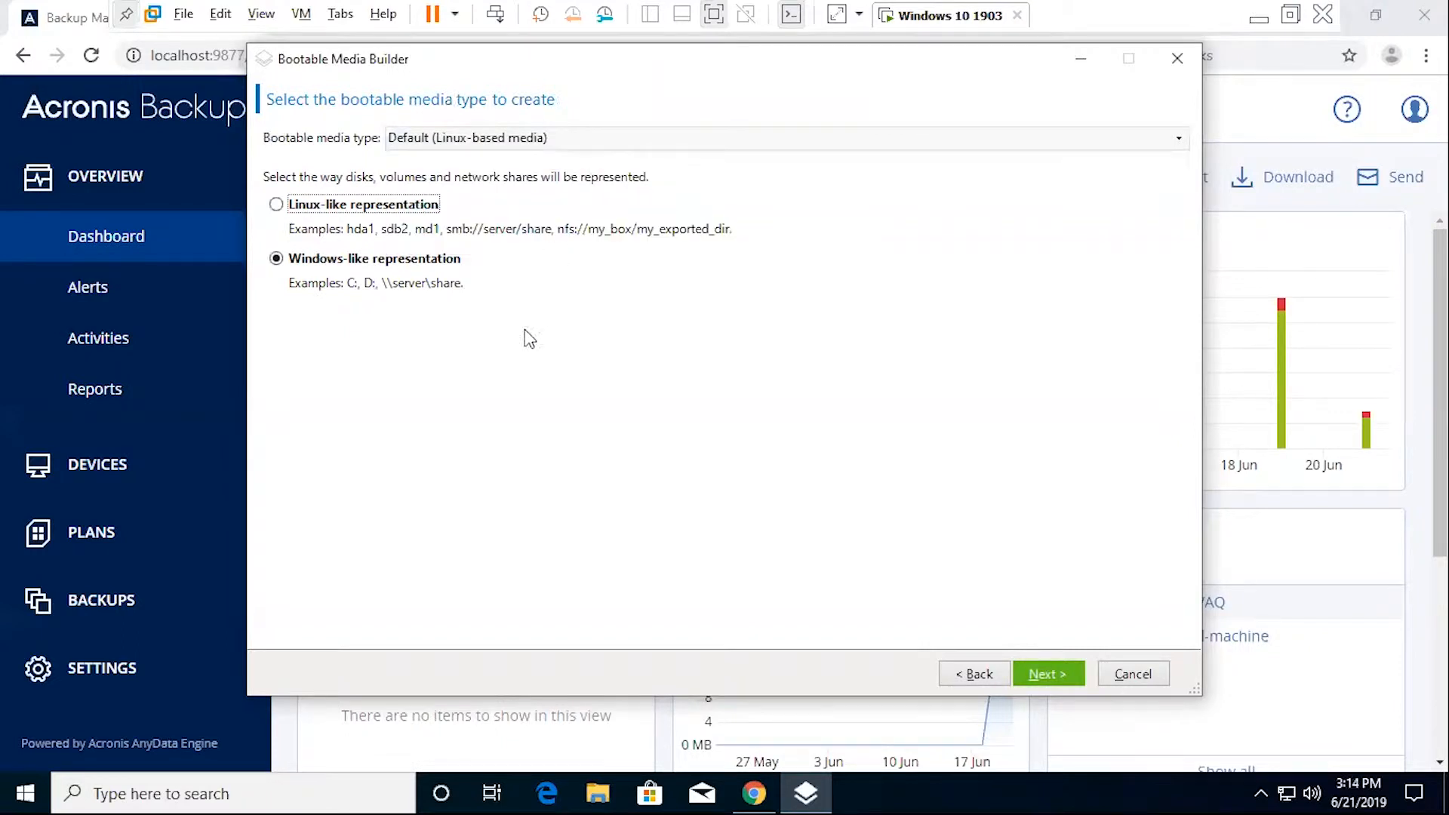
mouse_move(561, 195)
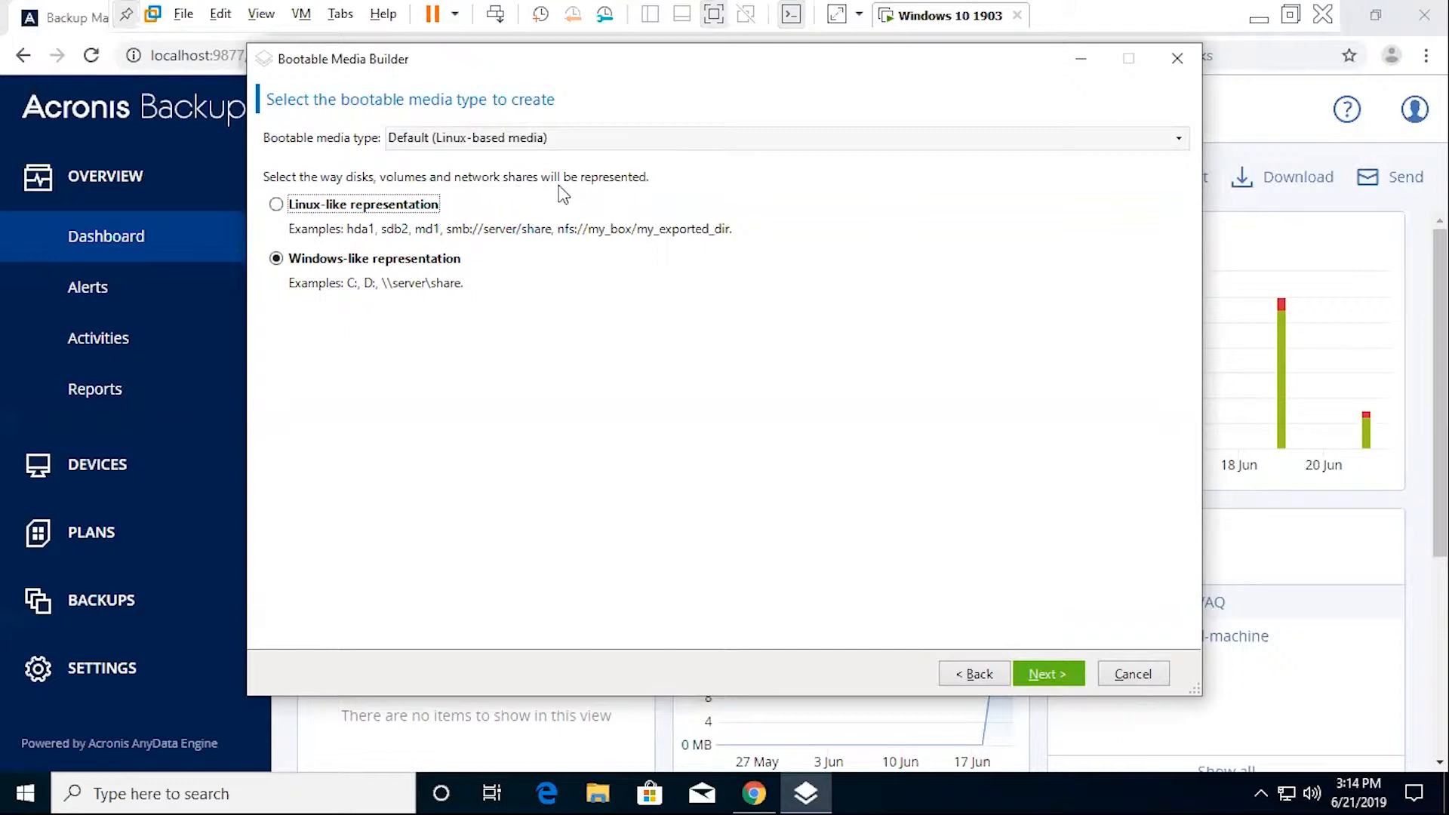
mouse_move(388, 293)
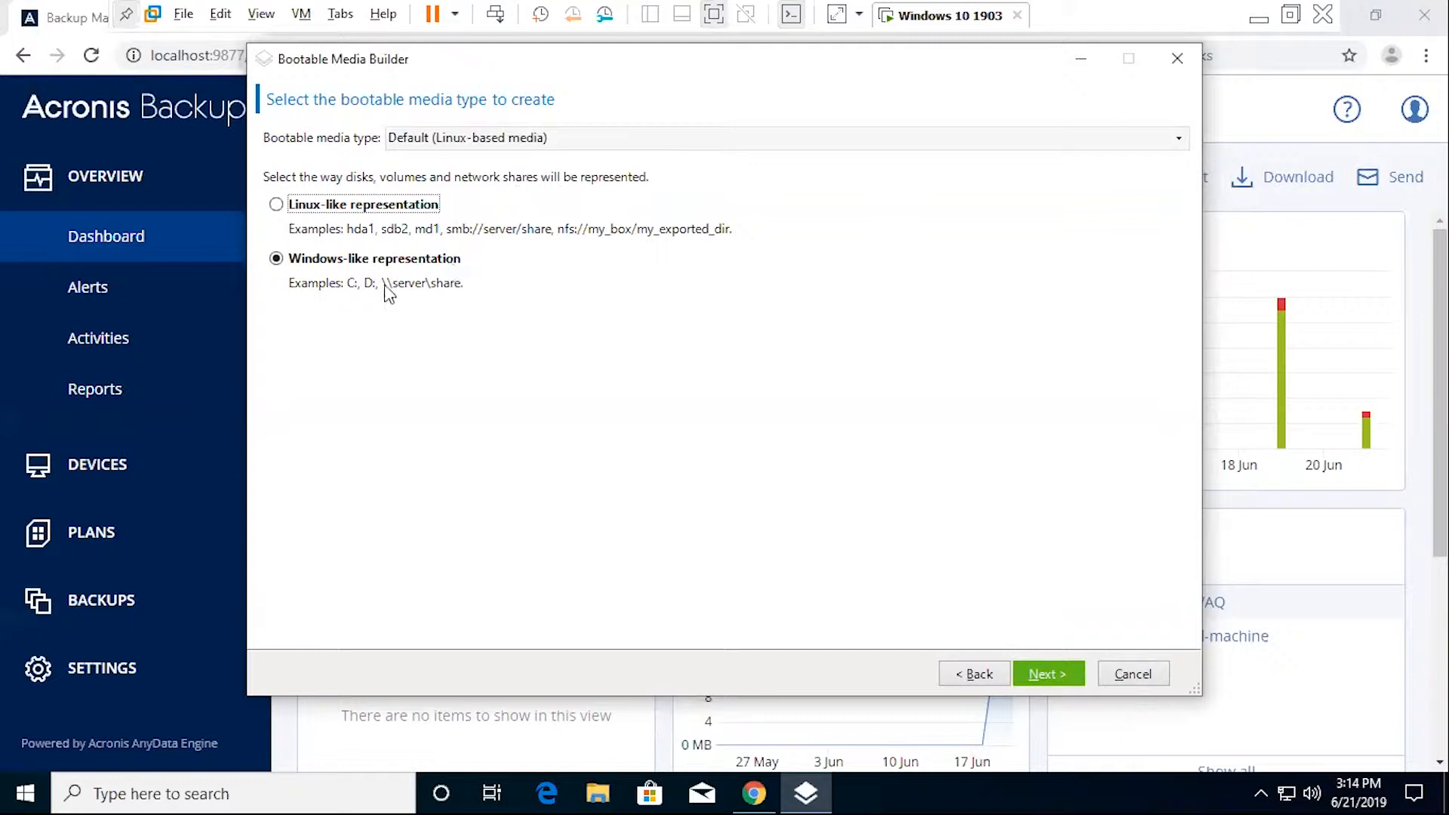
mouse_move(366, 303)
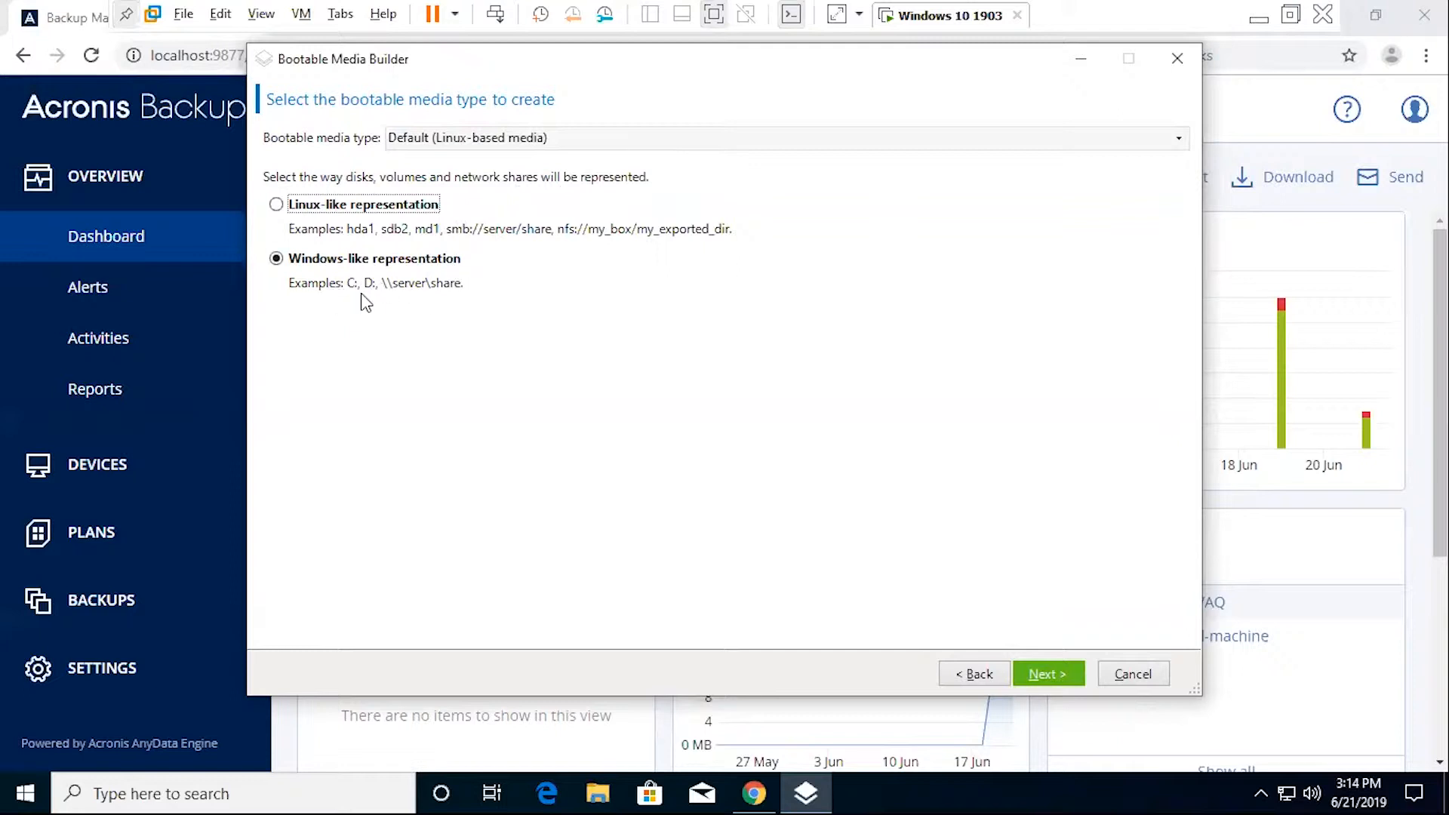
mouse_move(389, 298)
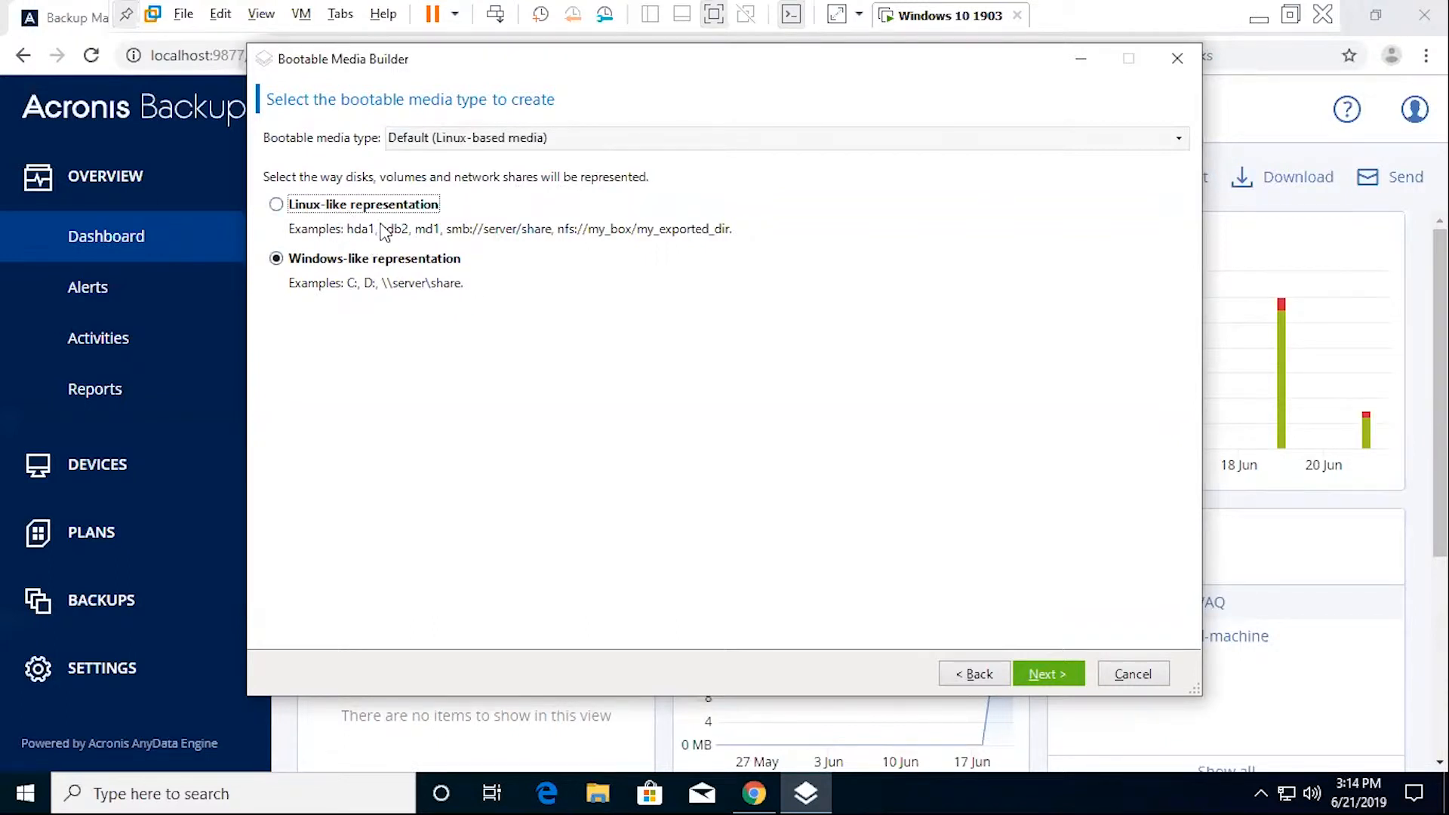
mouse_move(423, 276)
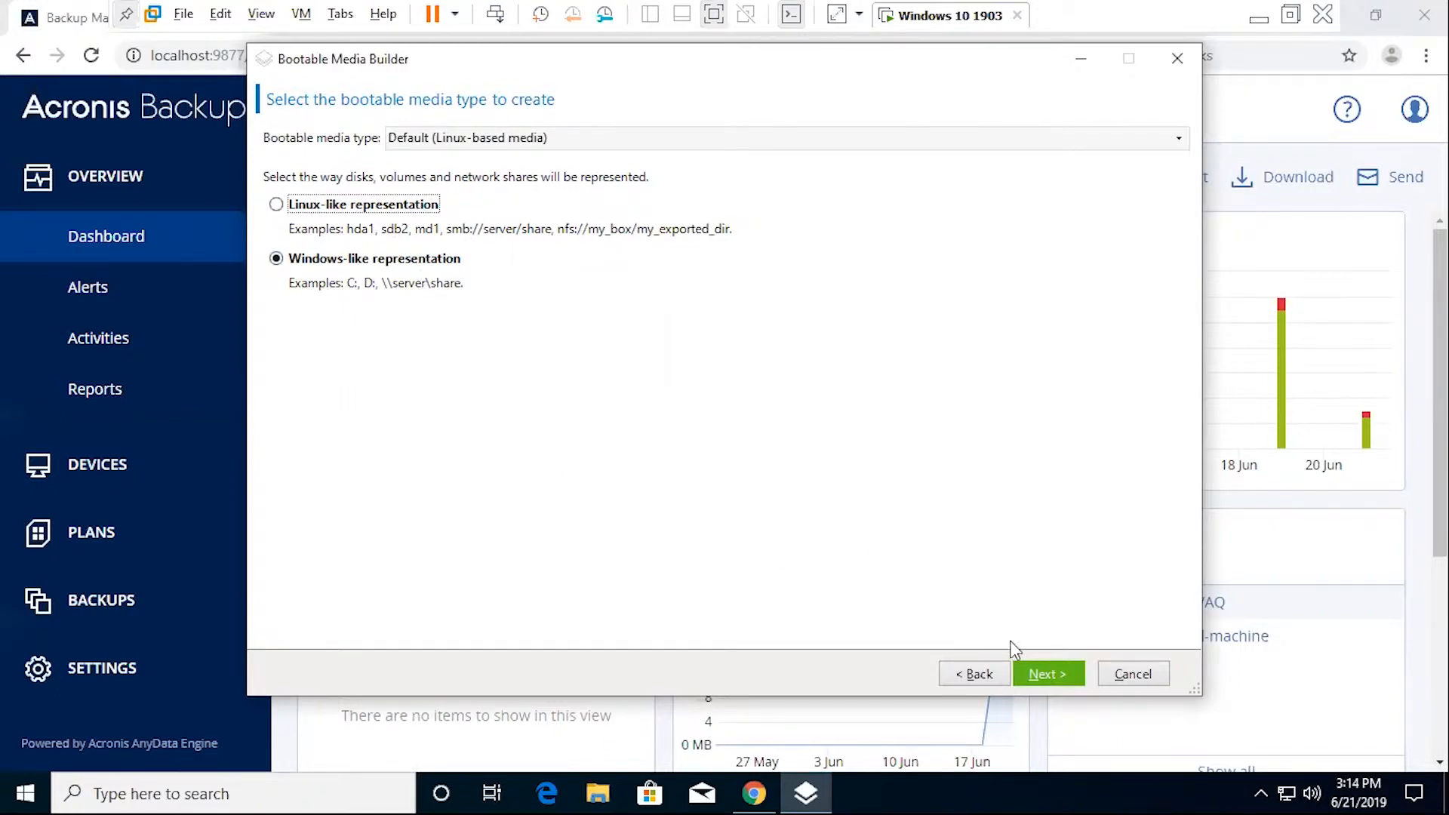
click(1048, 674)
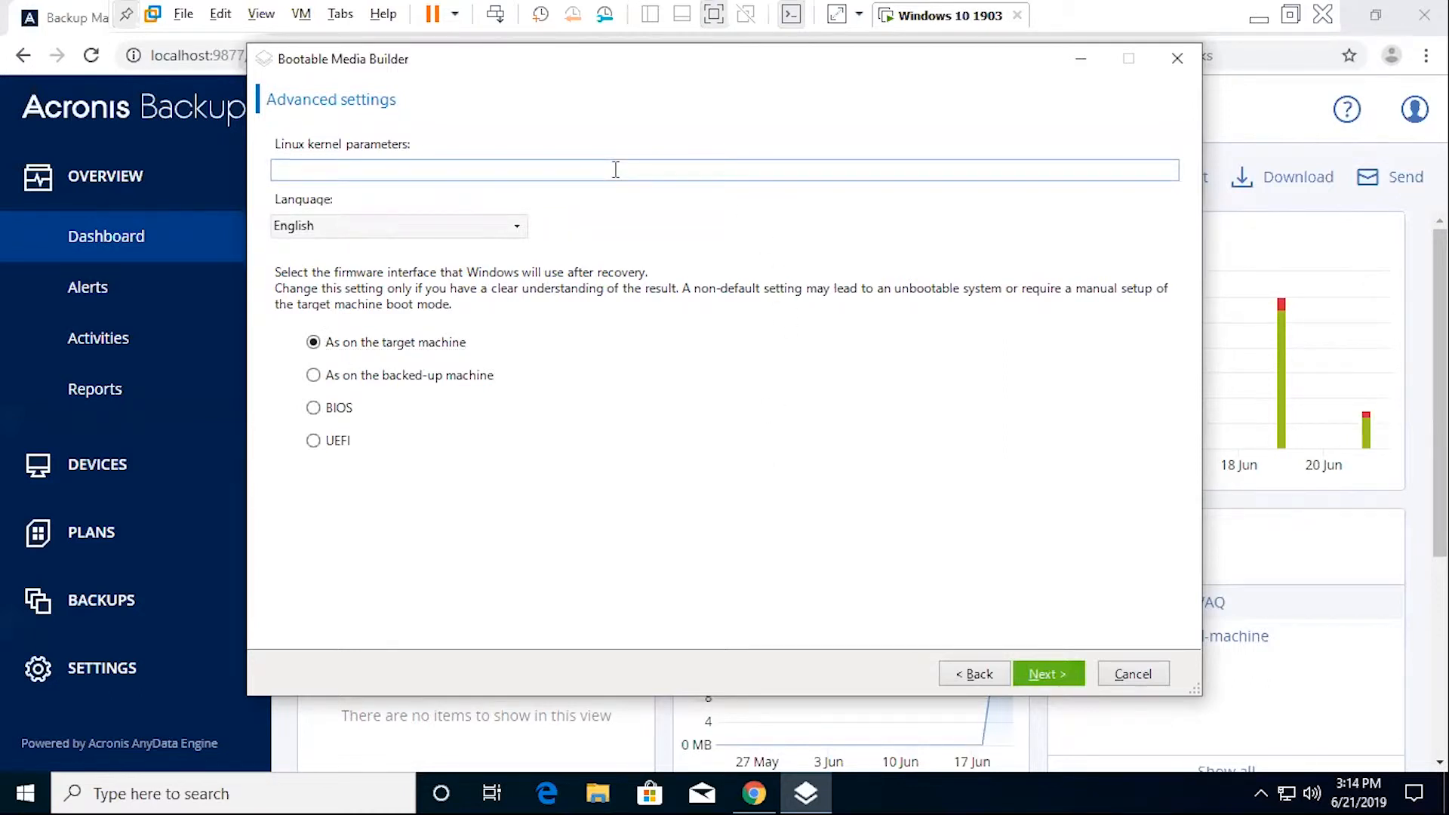
click(615, 170)
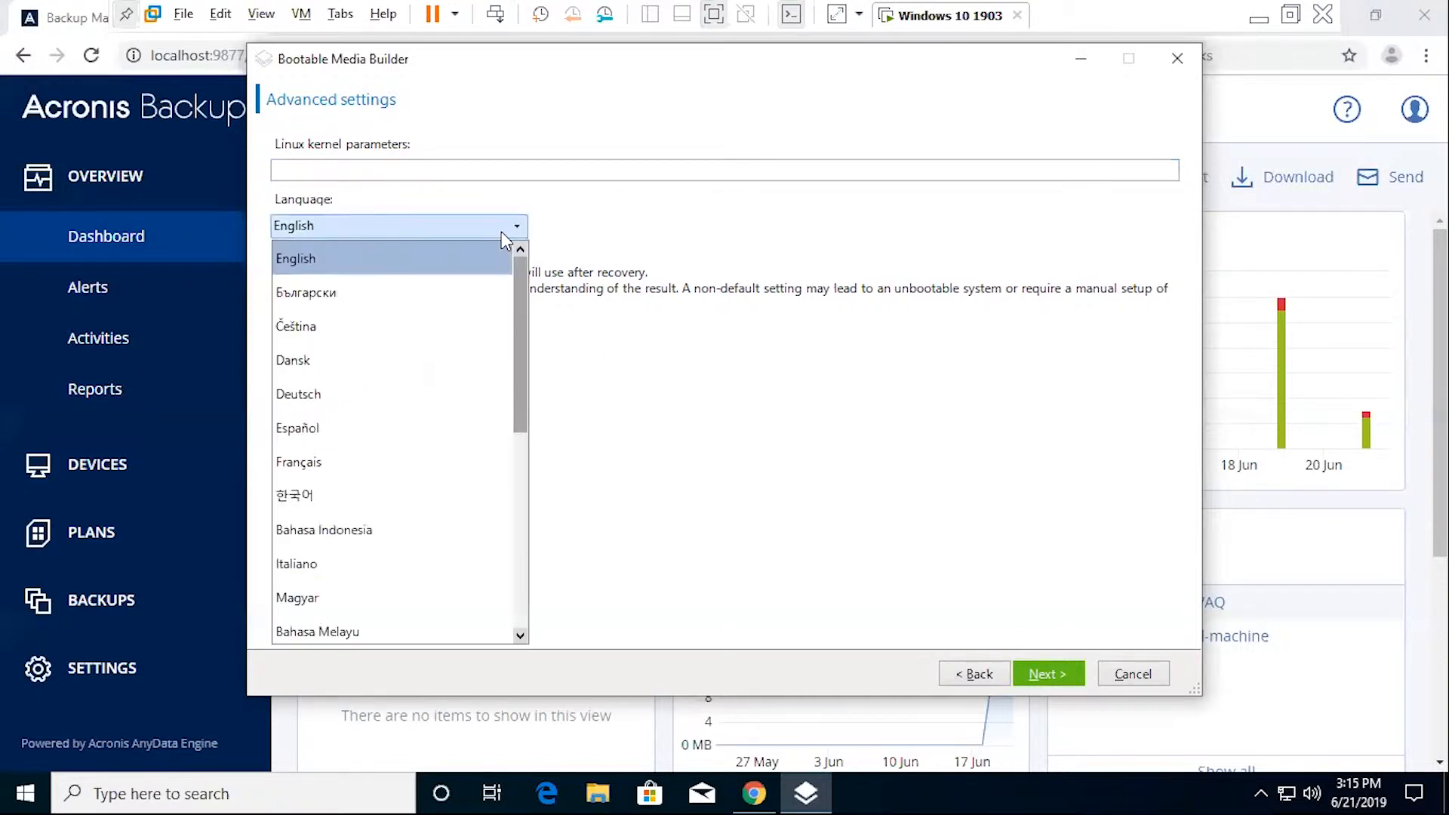
click(295, 258)
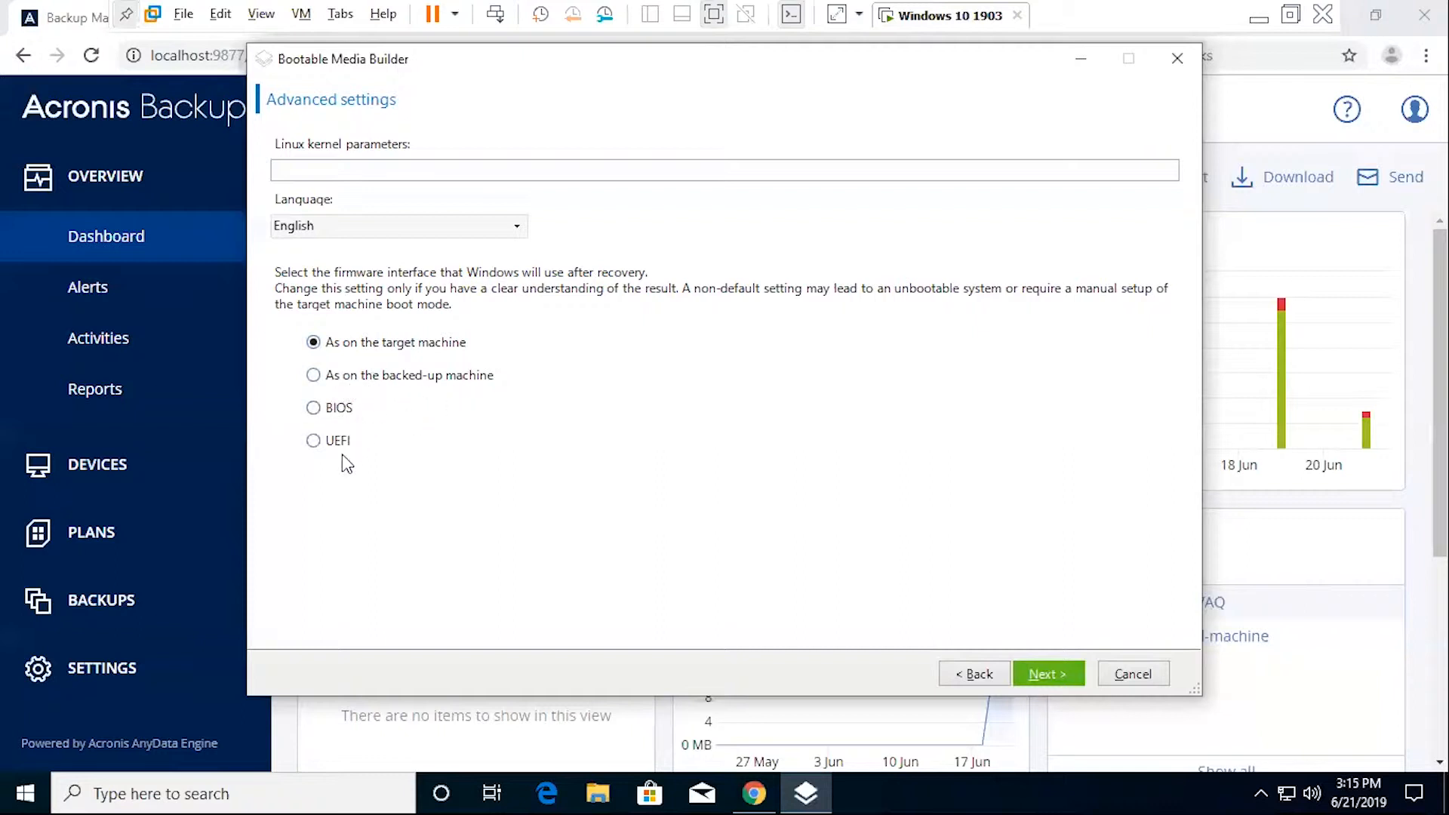
mouse_move(540, 554)
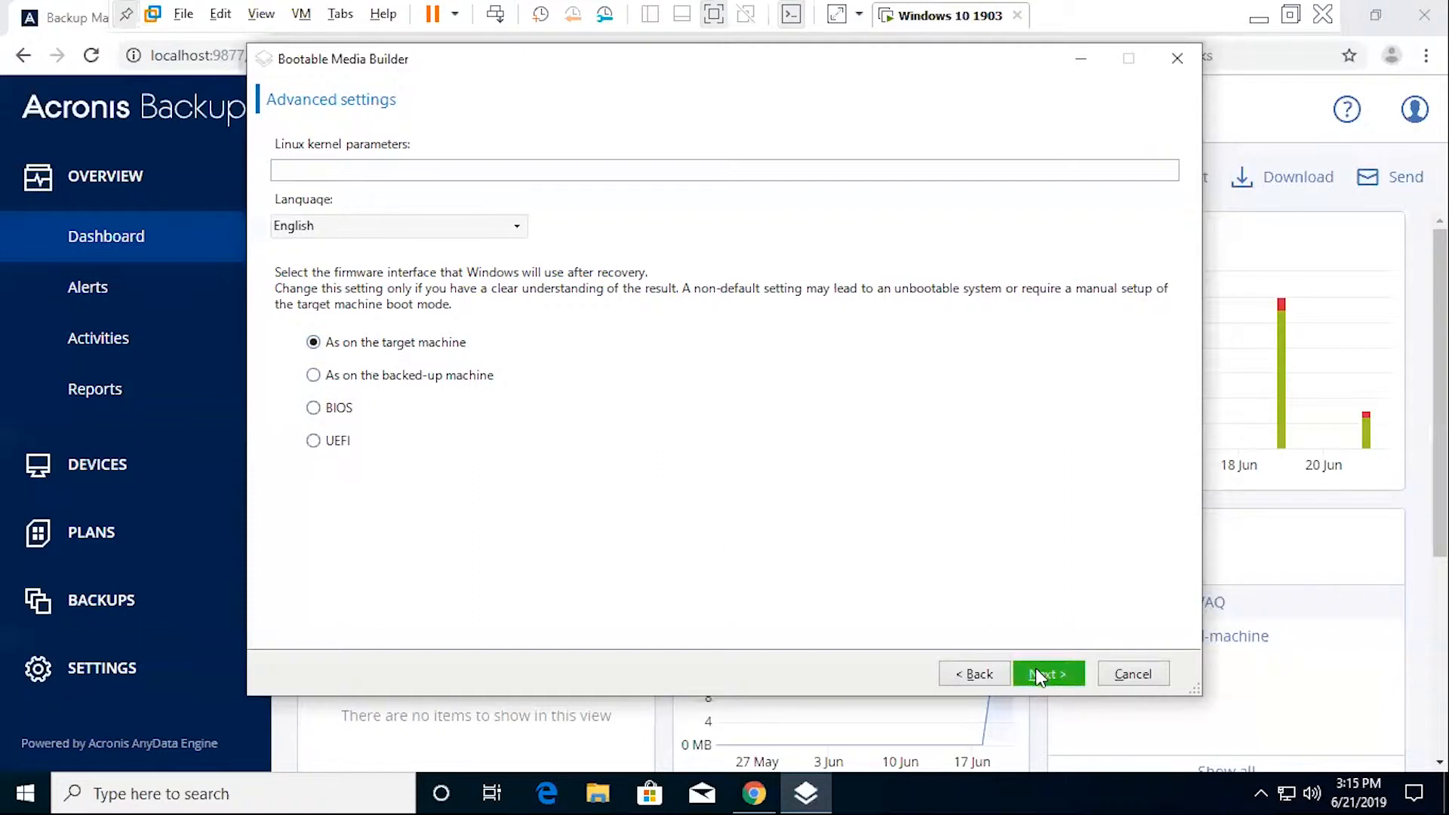
- Select Acronis Backup (64-bit with UEFI support) as the component, leaving 'Use the following script' off
click(1048, 674)
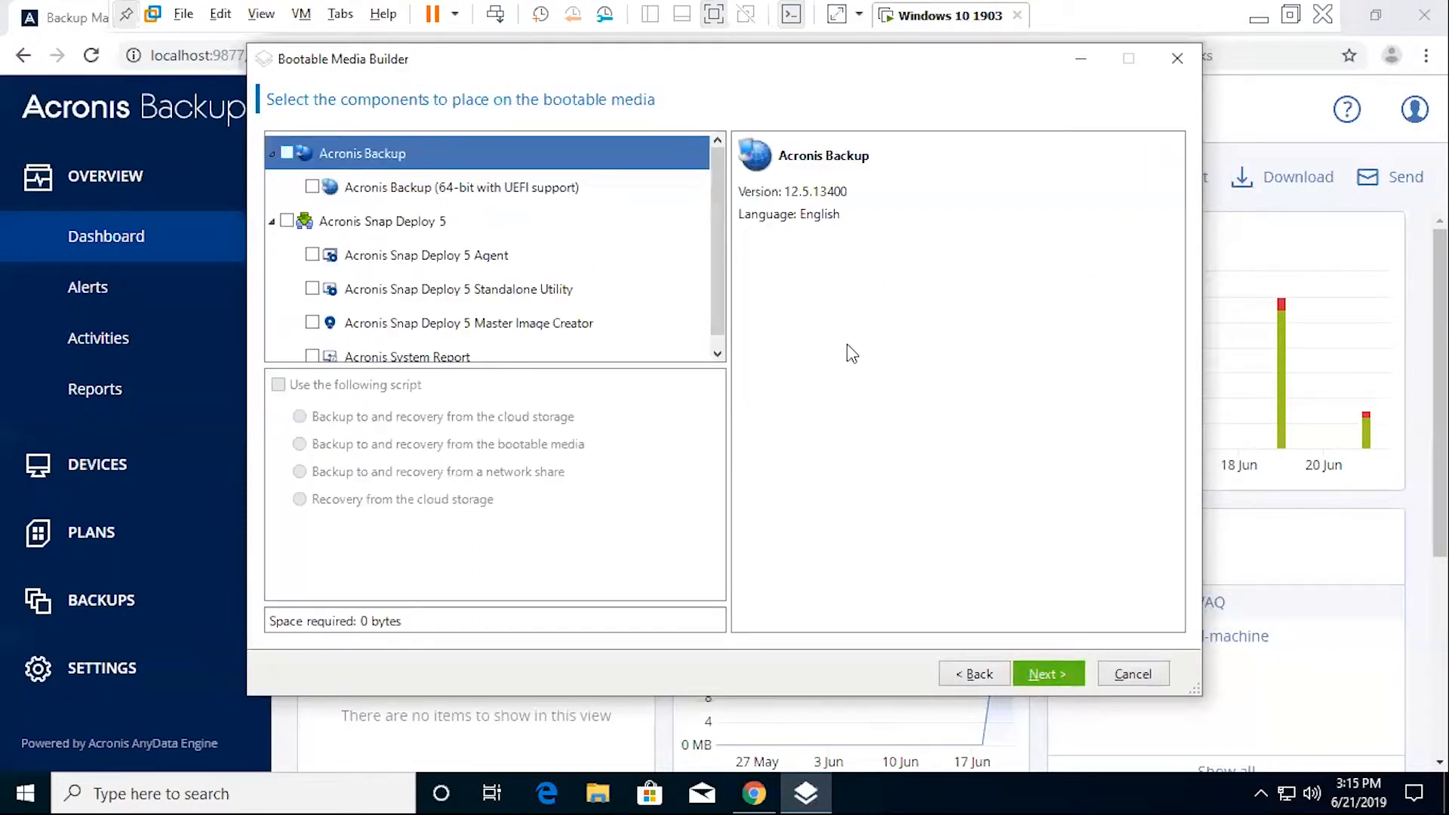
mouse_move(717, 269)
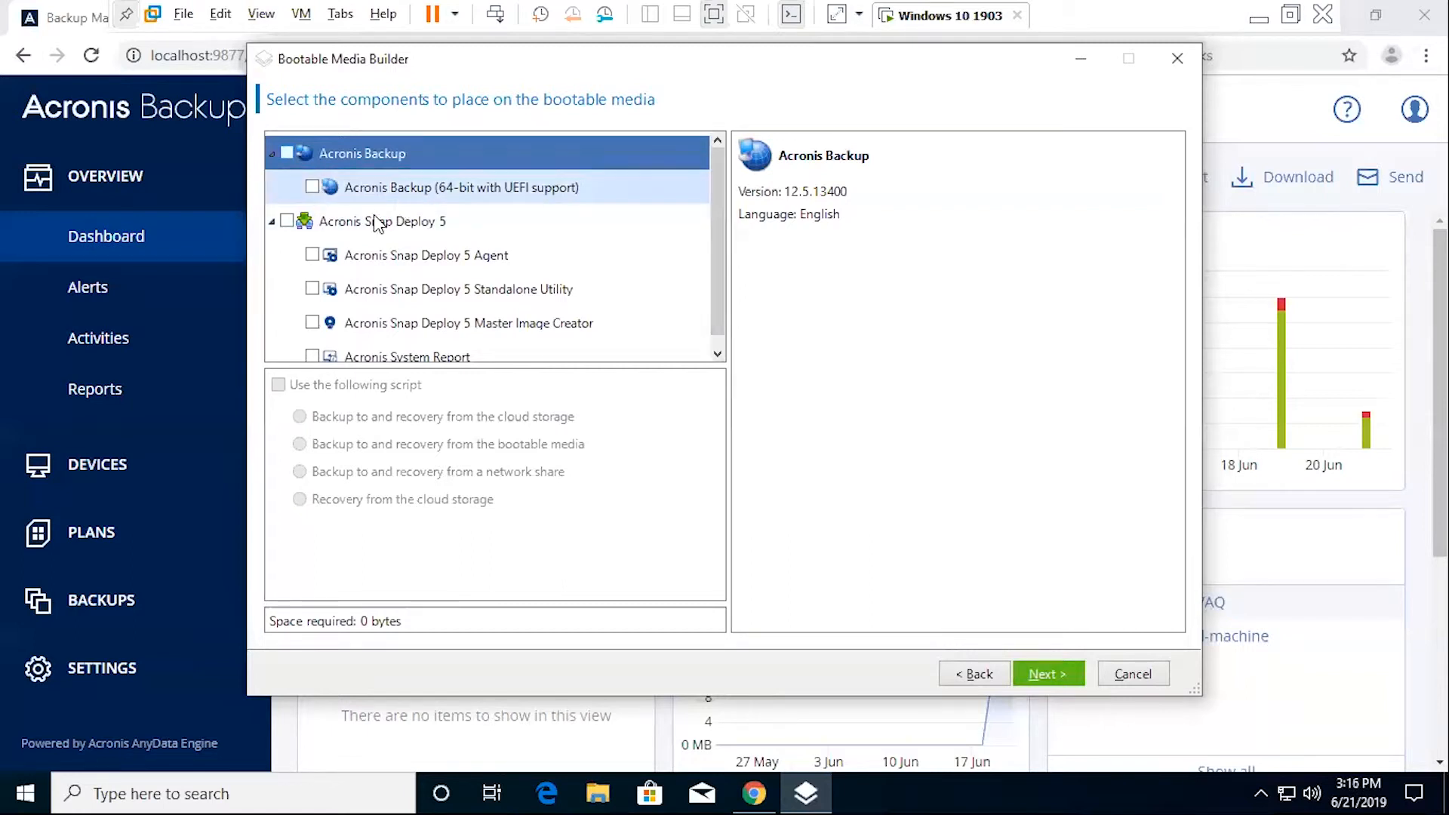
click(382, 221)
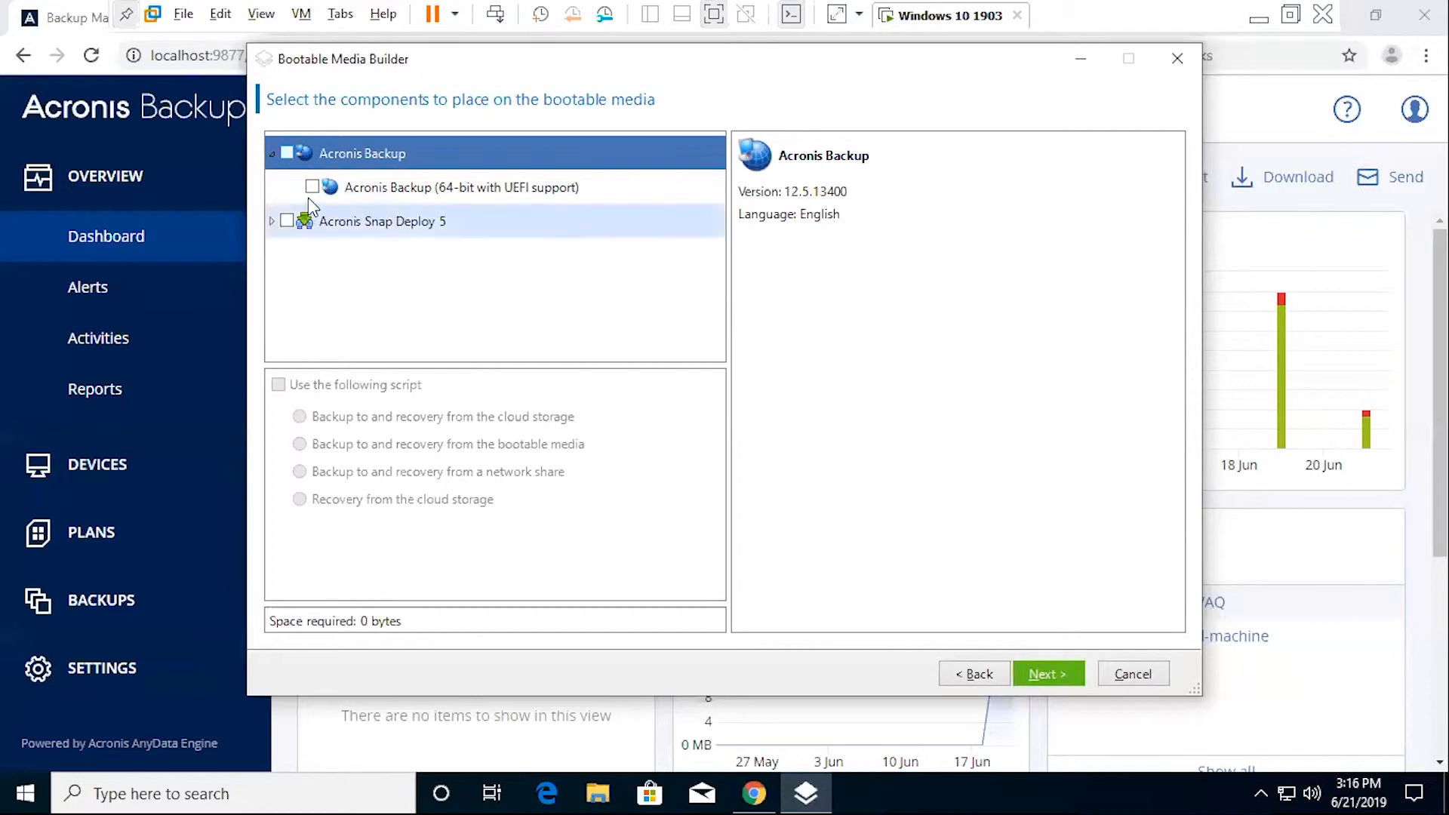
click(312, 188)
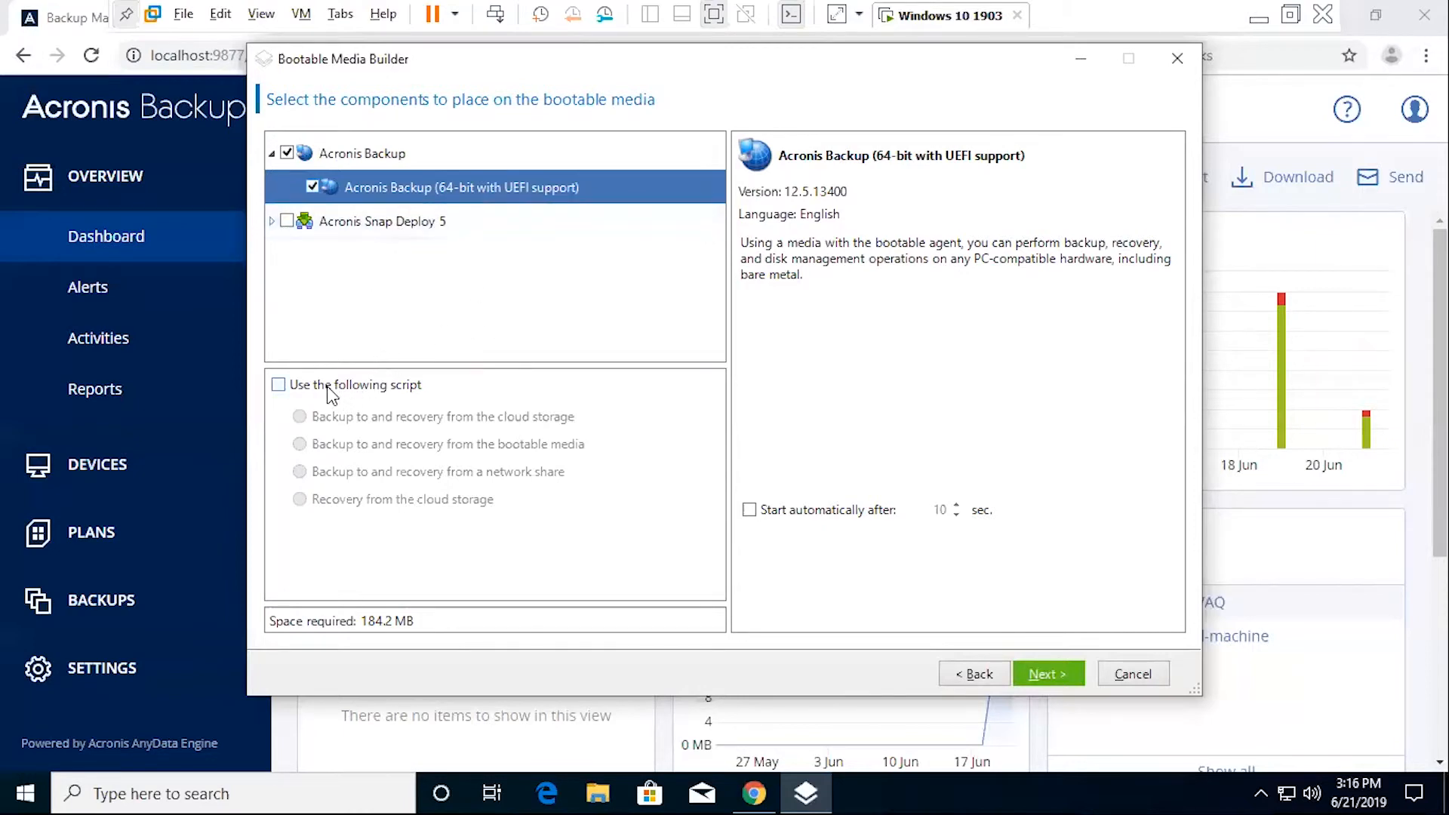
click(278, 385)
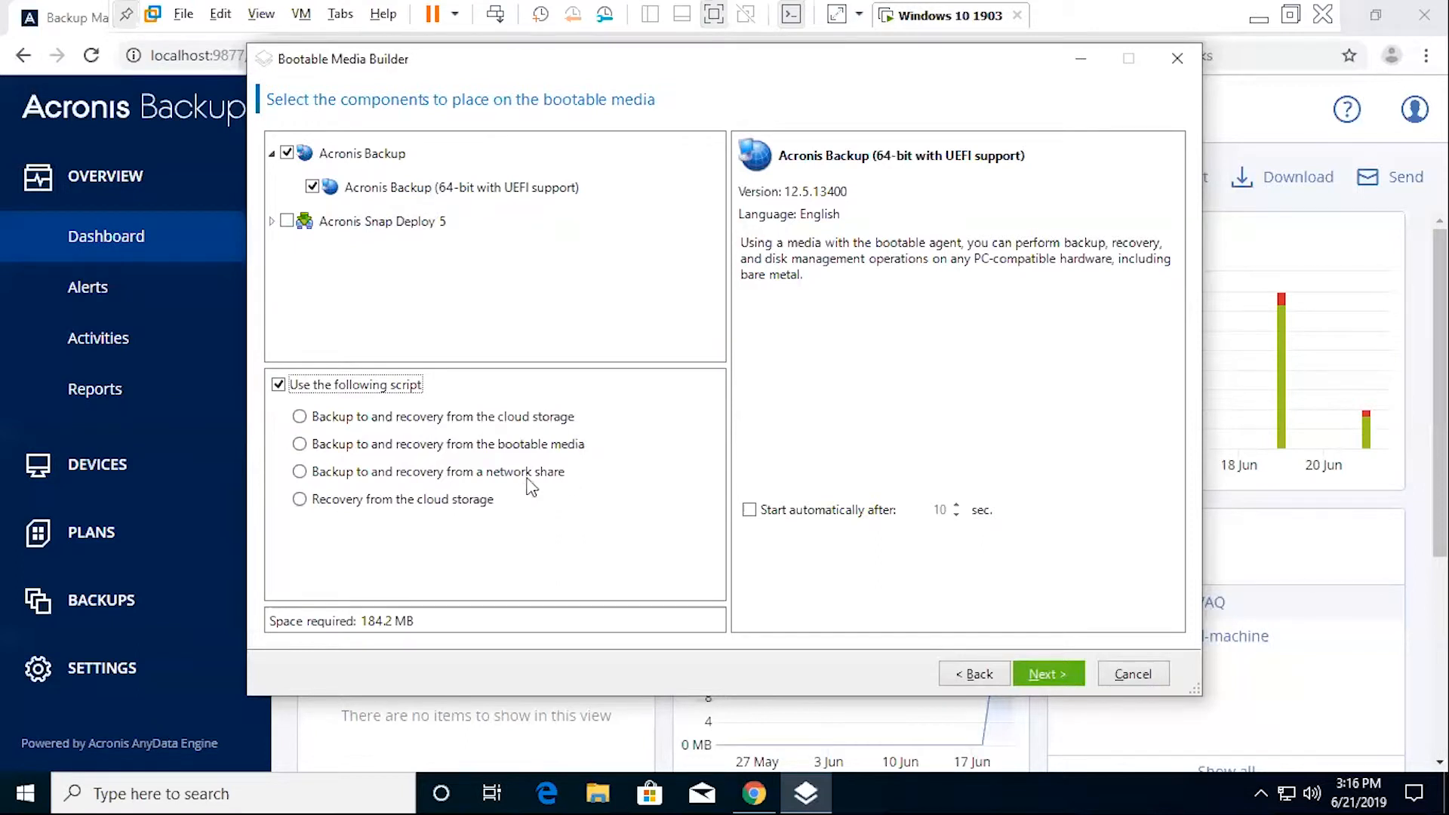
mouse_move(477, 522)
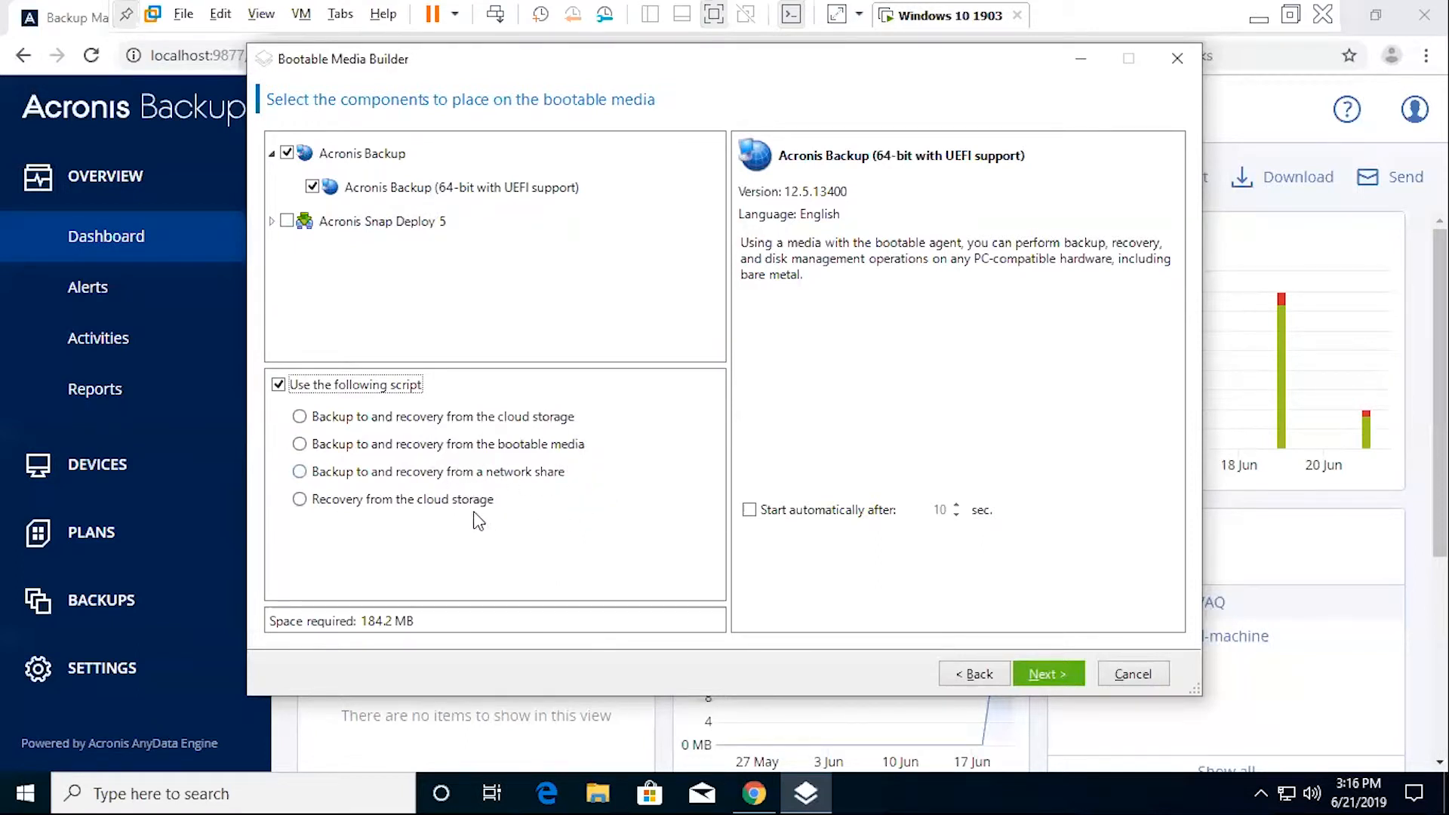
mouse_move(442, 538)
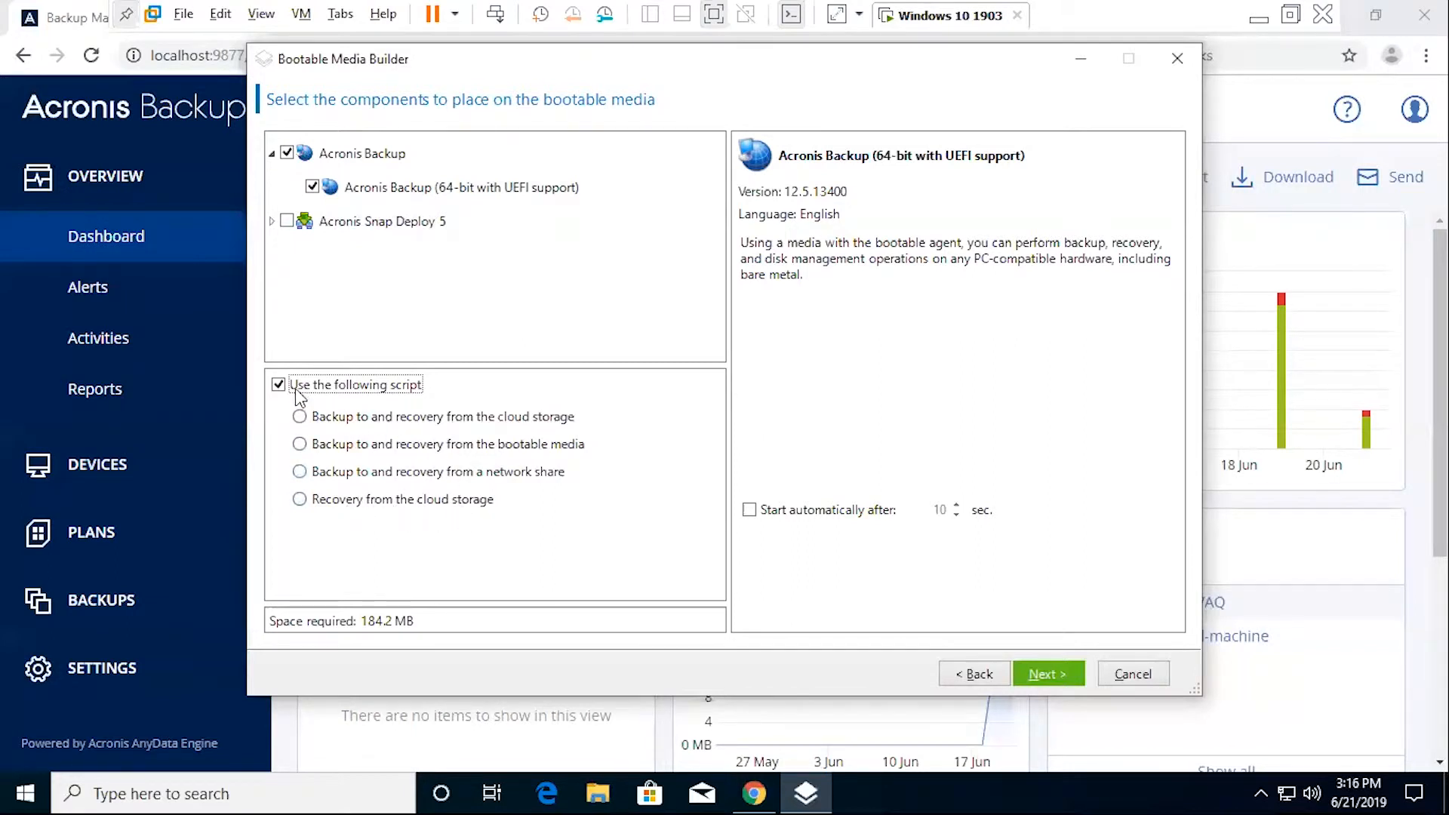
click(278, 385)
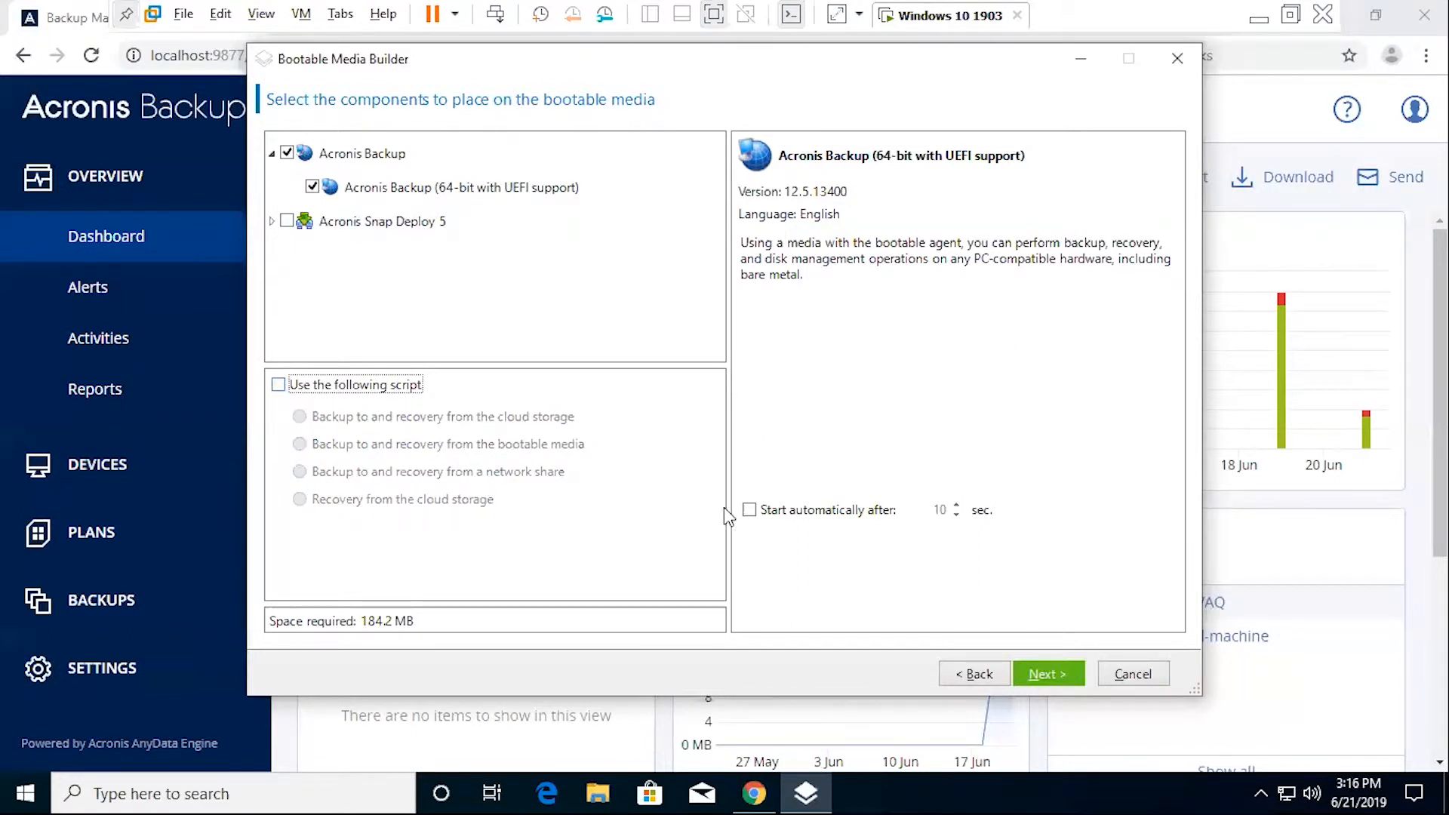
mouse_move(806, 390)
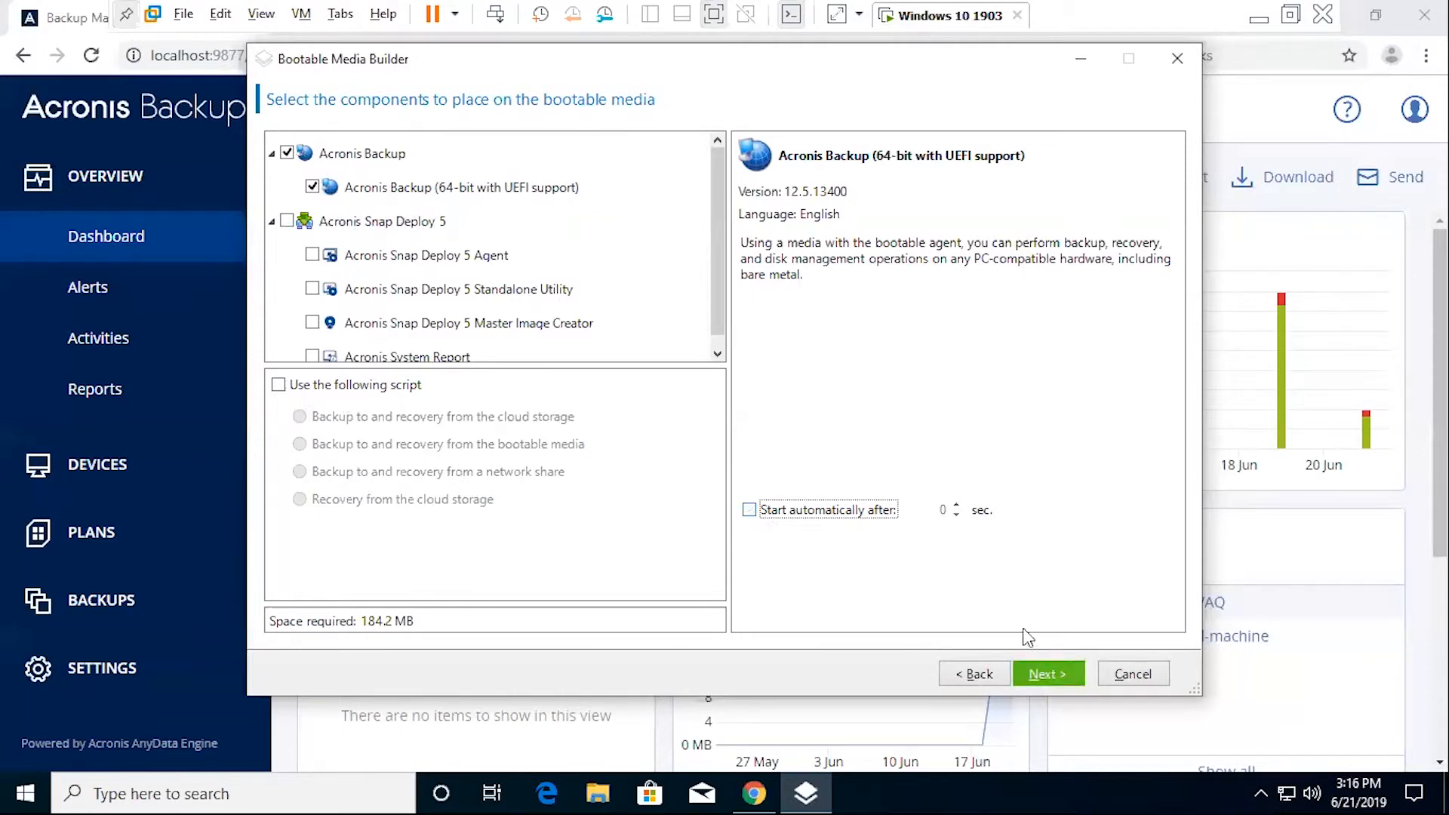
click(1047, 674)
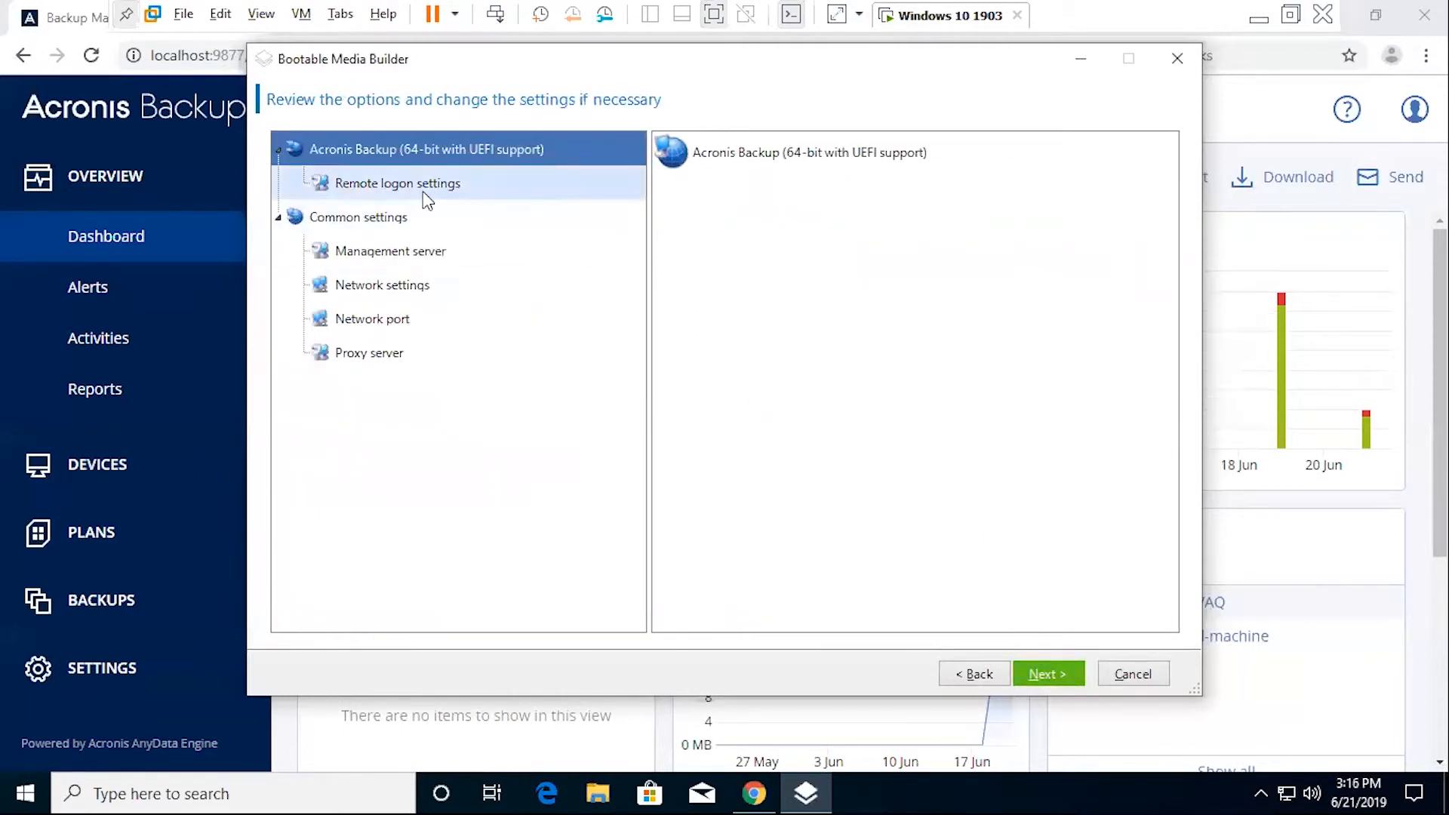
- Leave remote logon disabled; review management server, network, network port and proxy server defaults
click(397, 183)
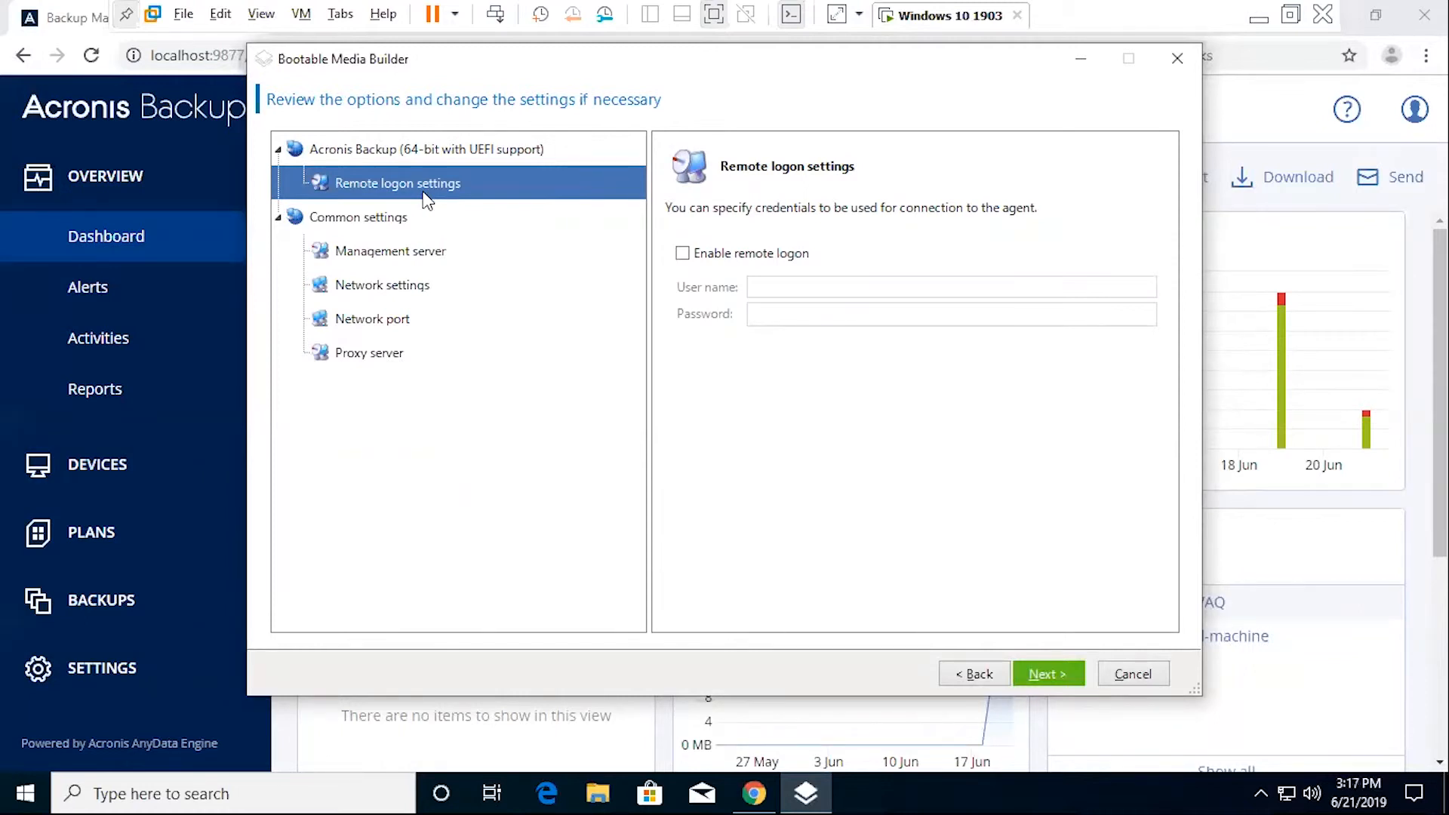
mouse_move(788, 264)
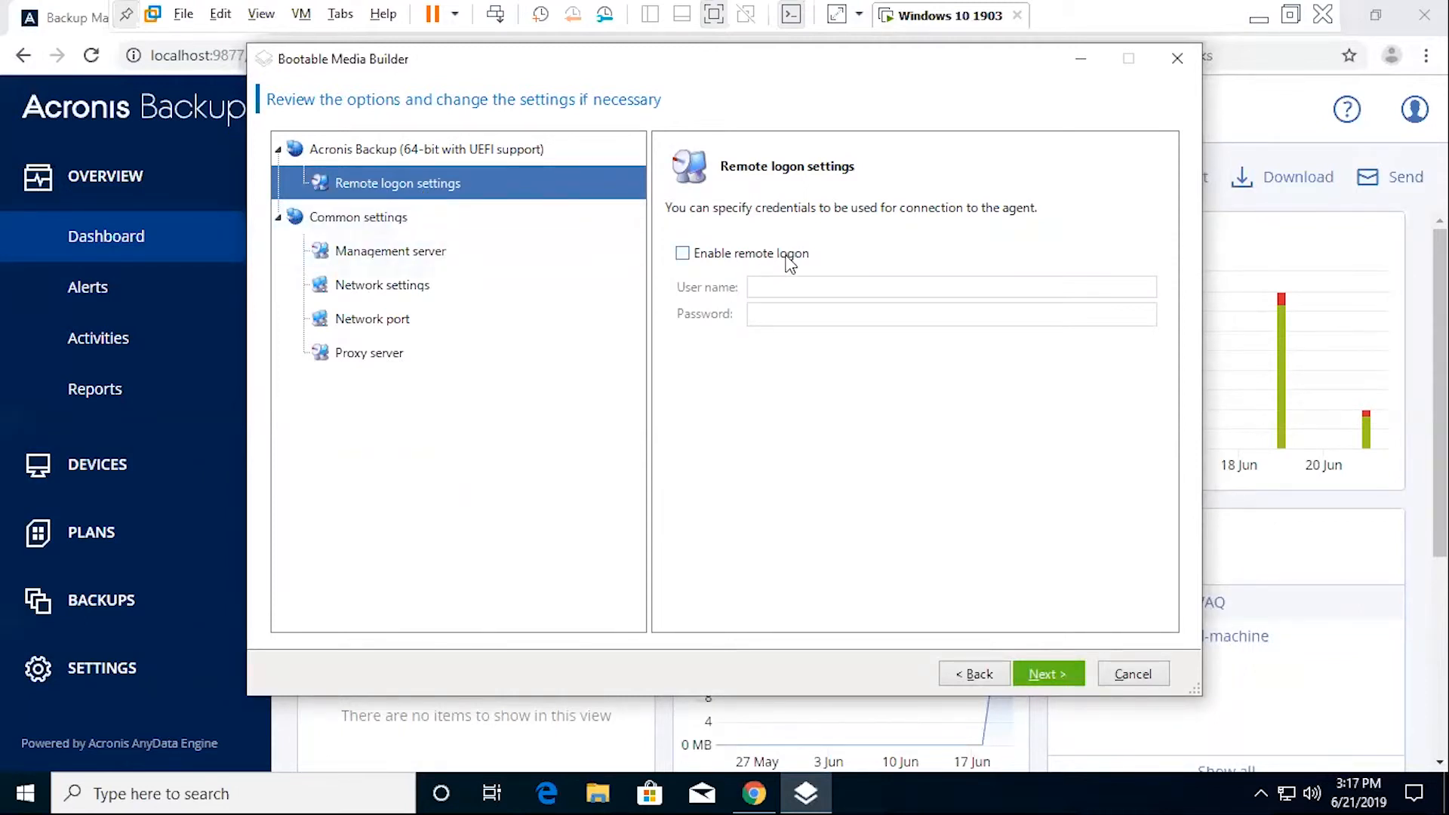
click(682, 252)
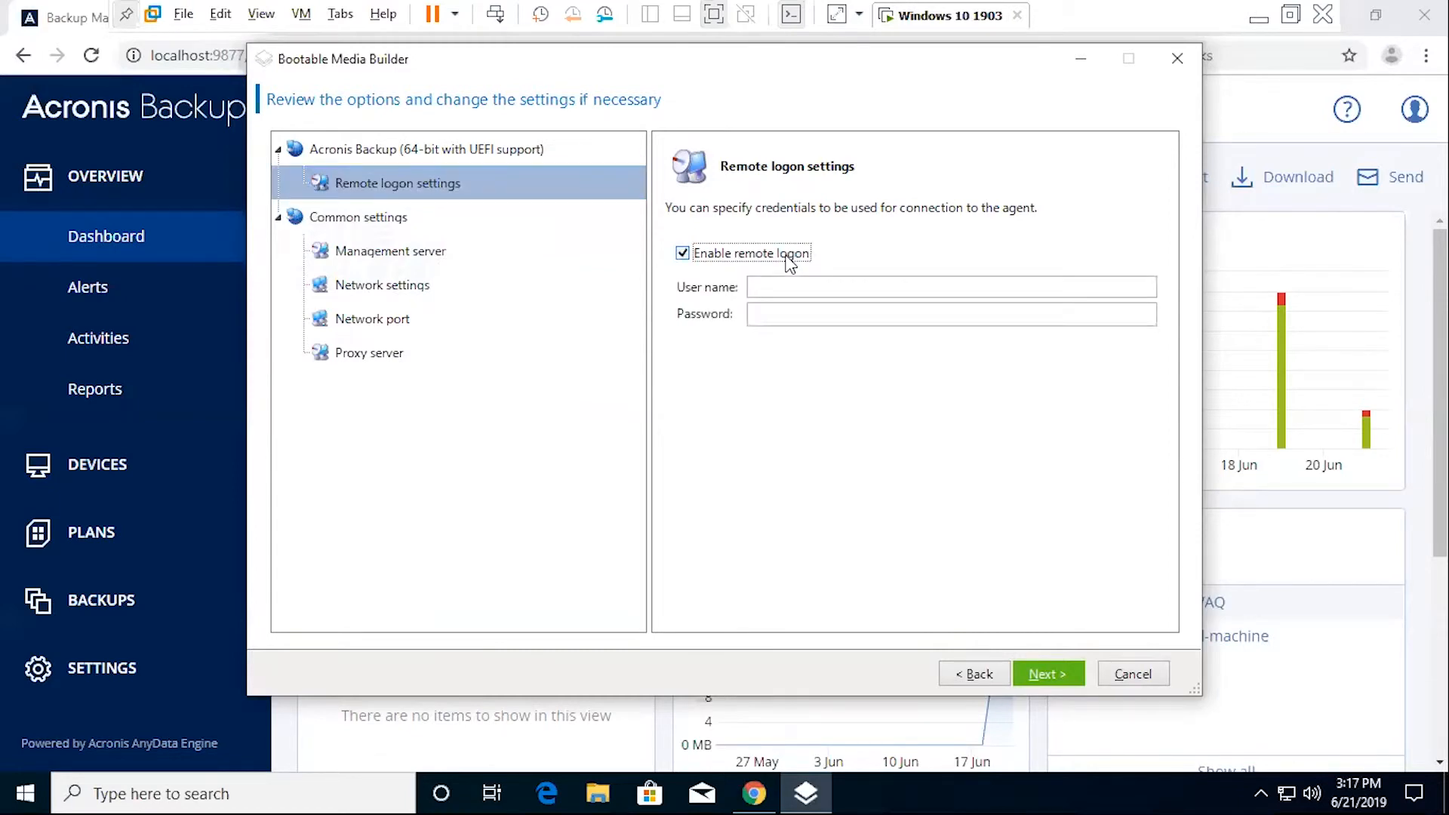
mouse_move(774, 268)
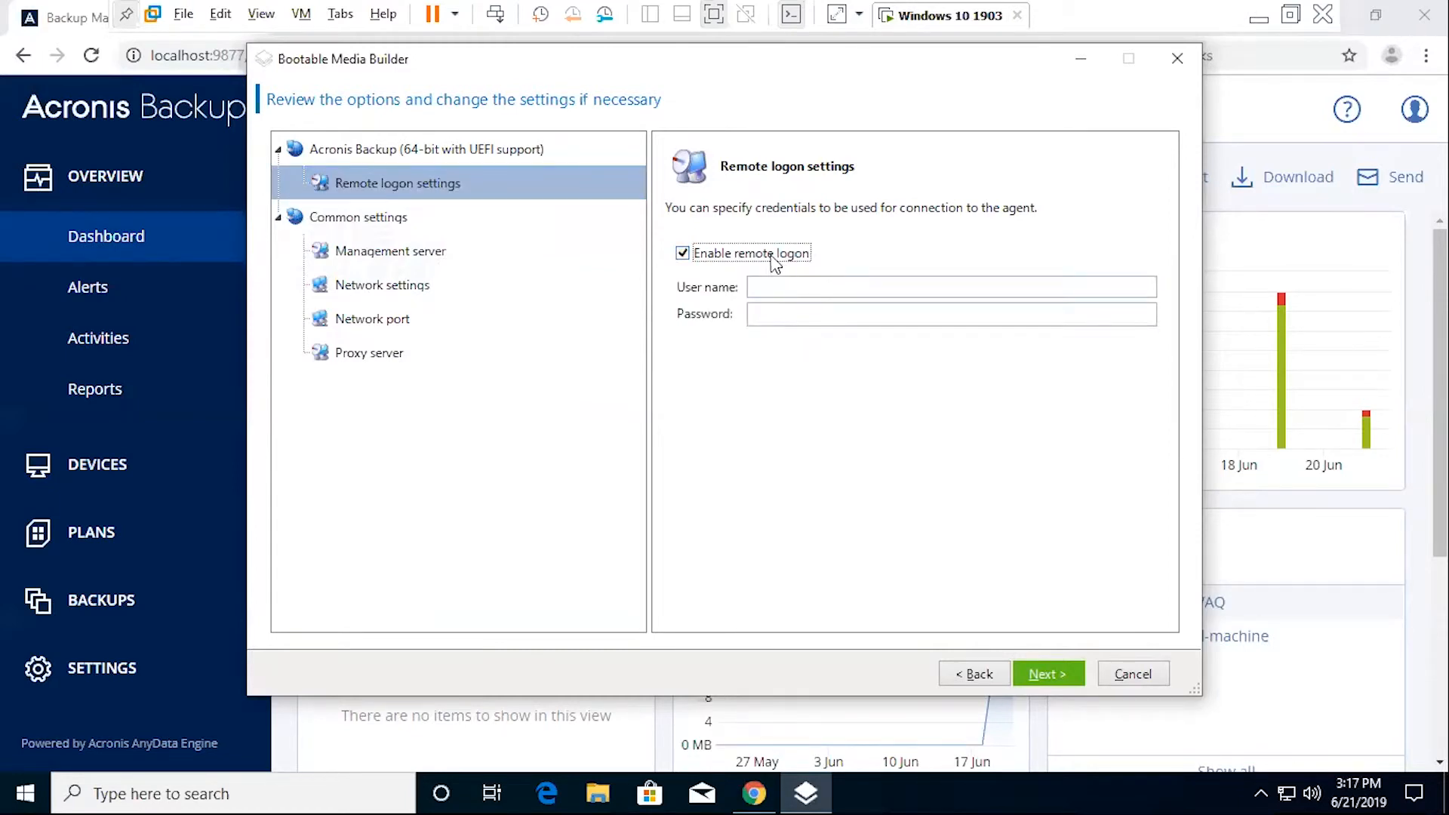
click(682, 253)
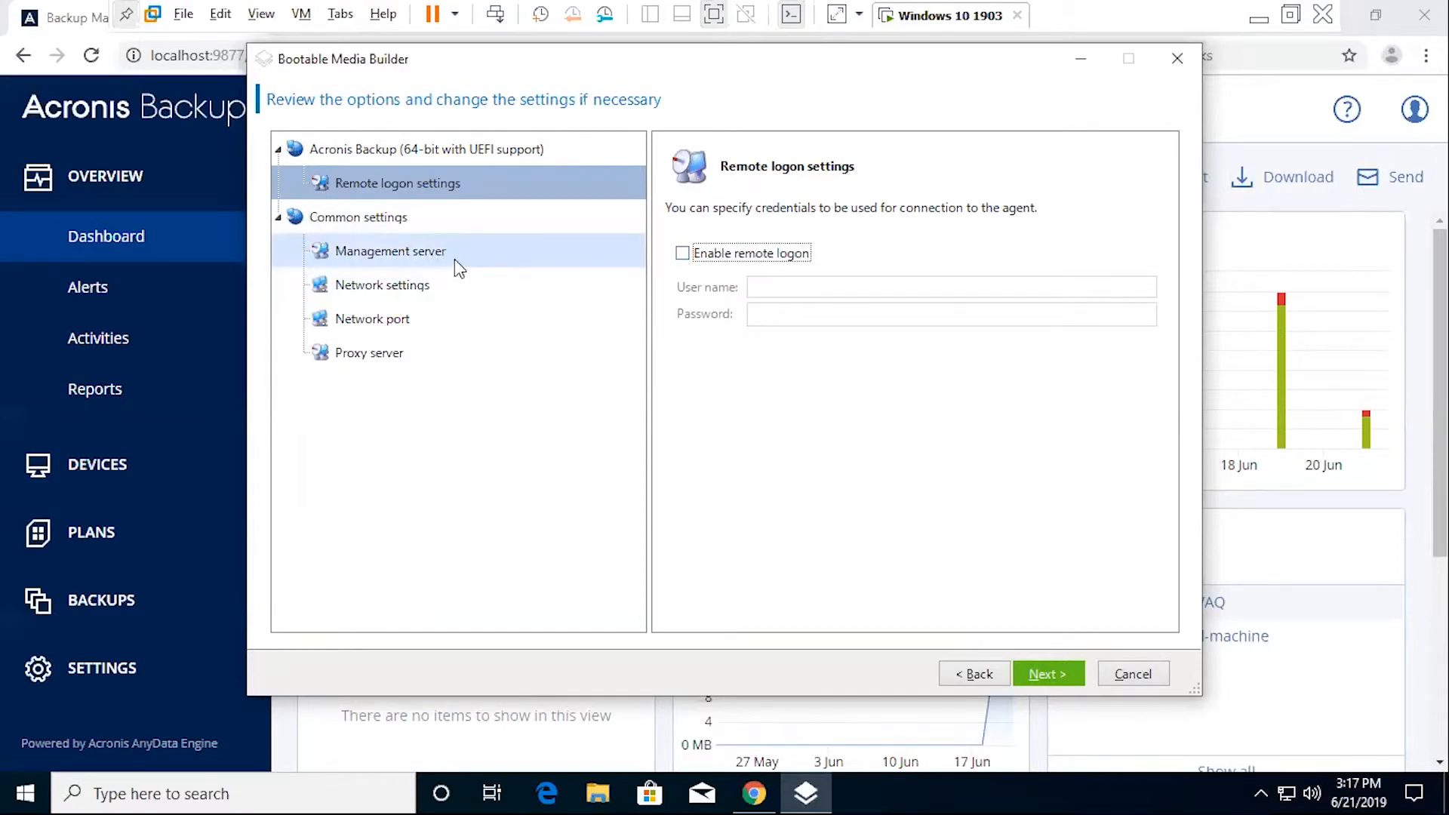
click(390, 250)
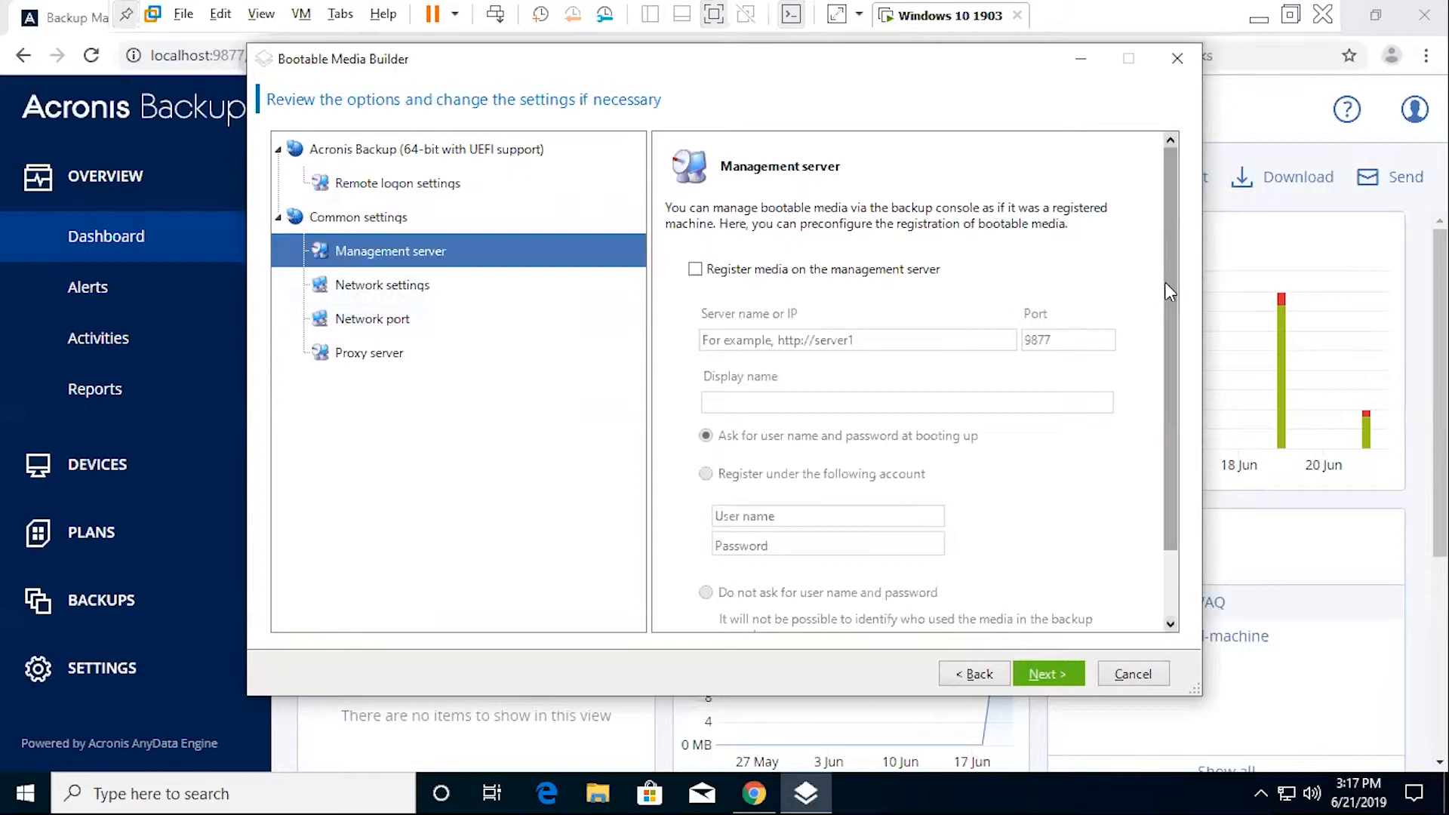
click(382, 284)
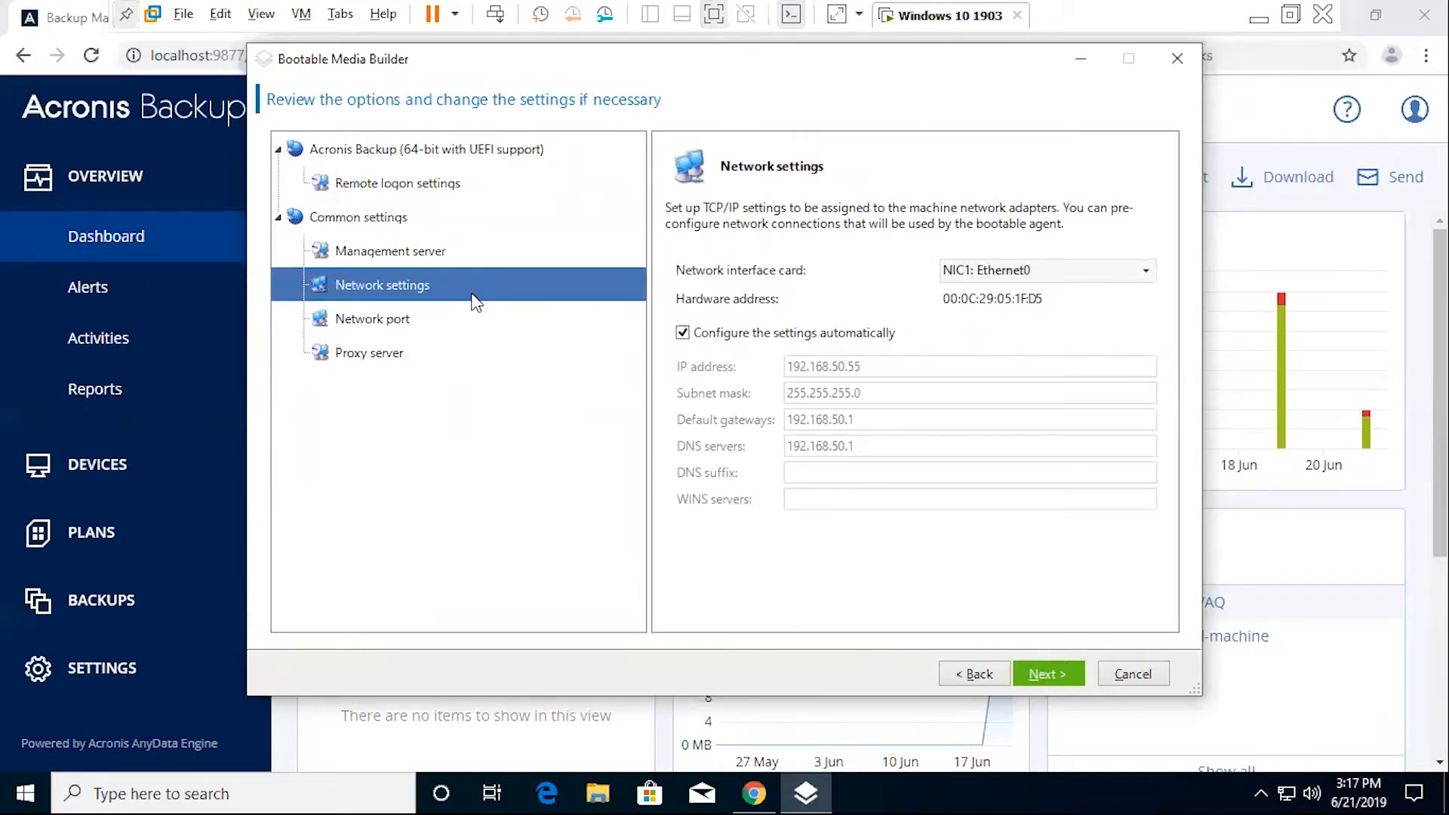
click(372, 320)
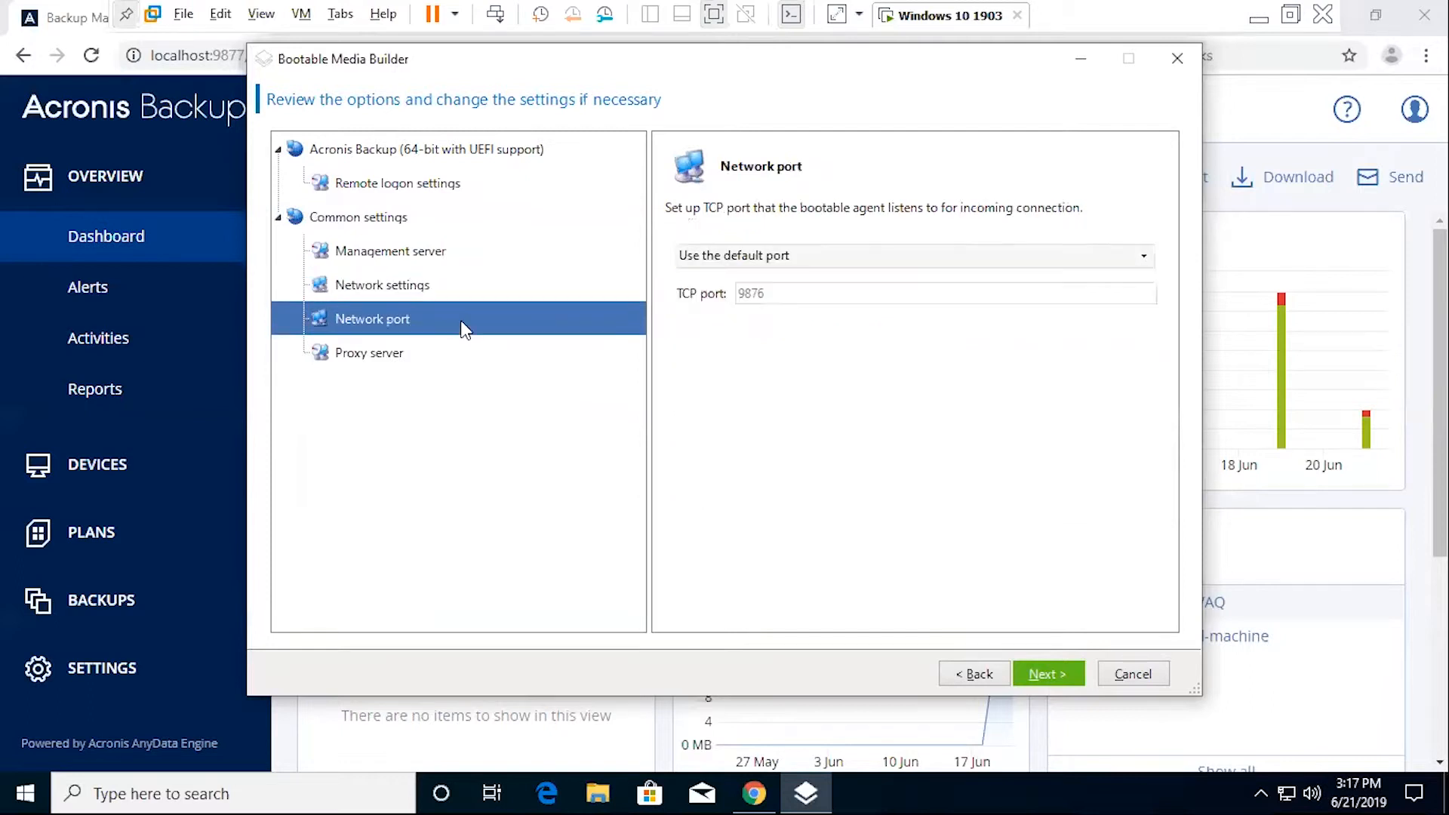
mouse_move(804, 364)
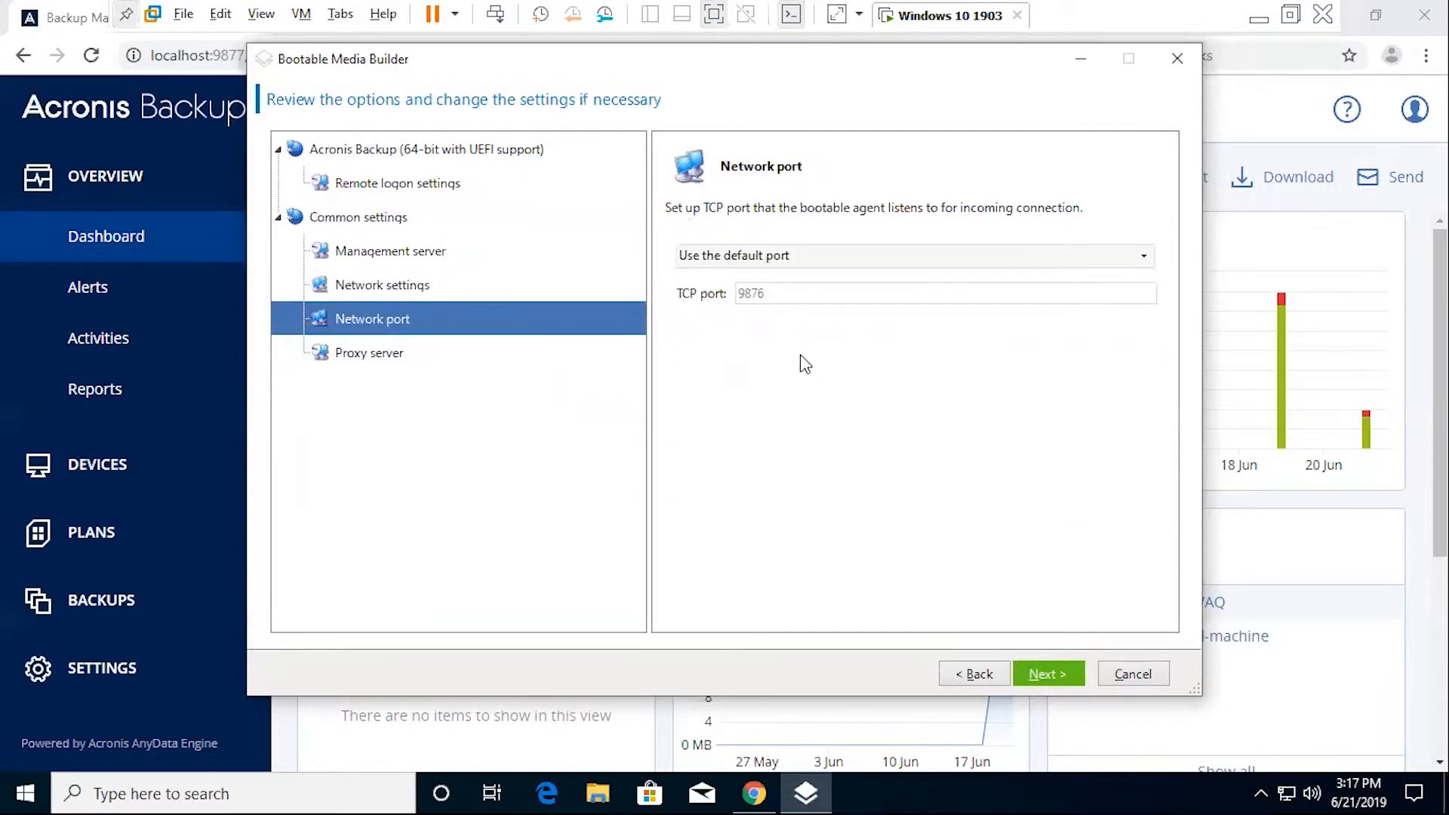
click(369, 352)
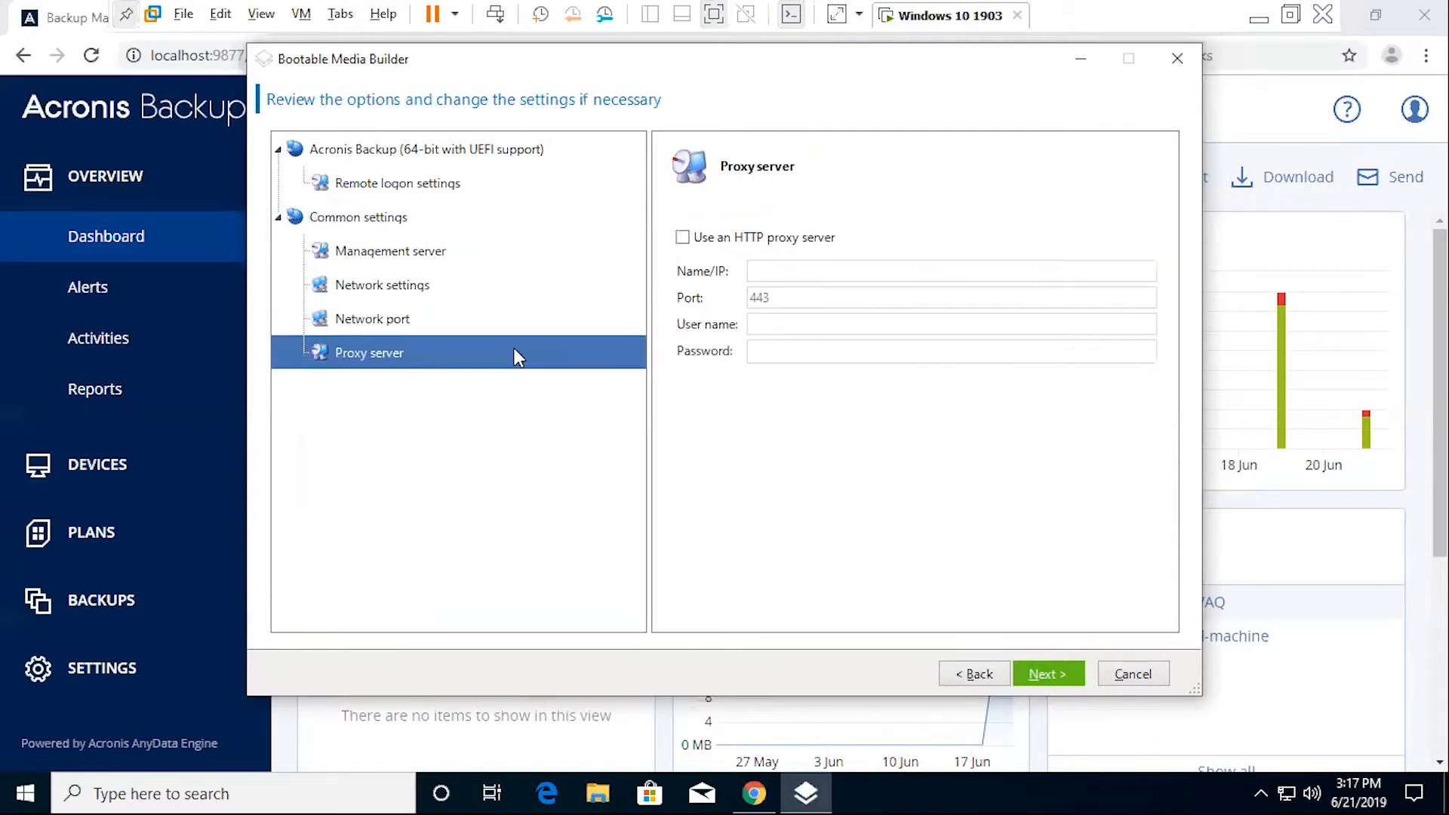
mouse_move(801, 470)
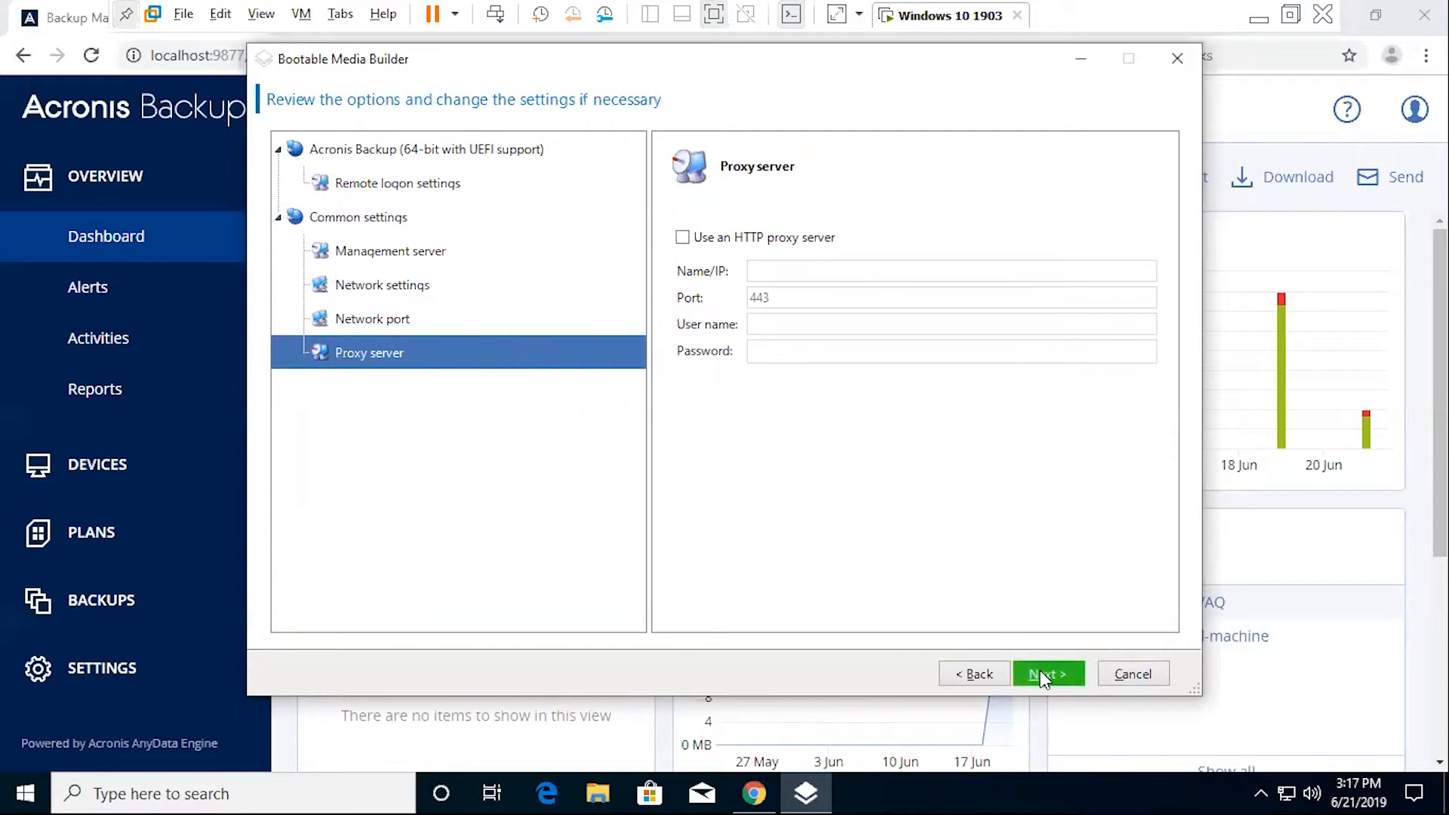
- Advance to the media output page and select ISO image
click(1048, 673)
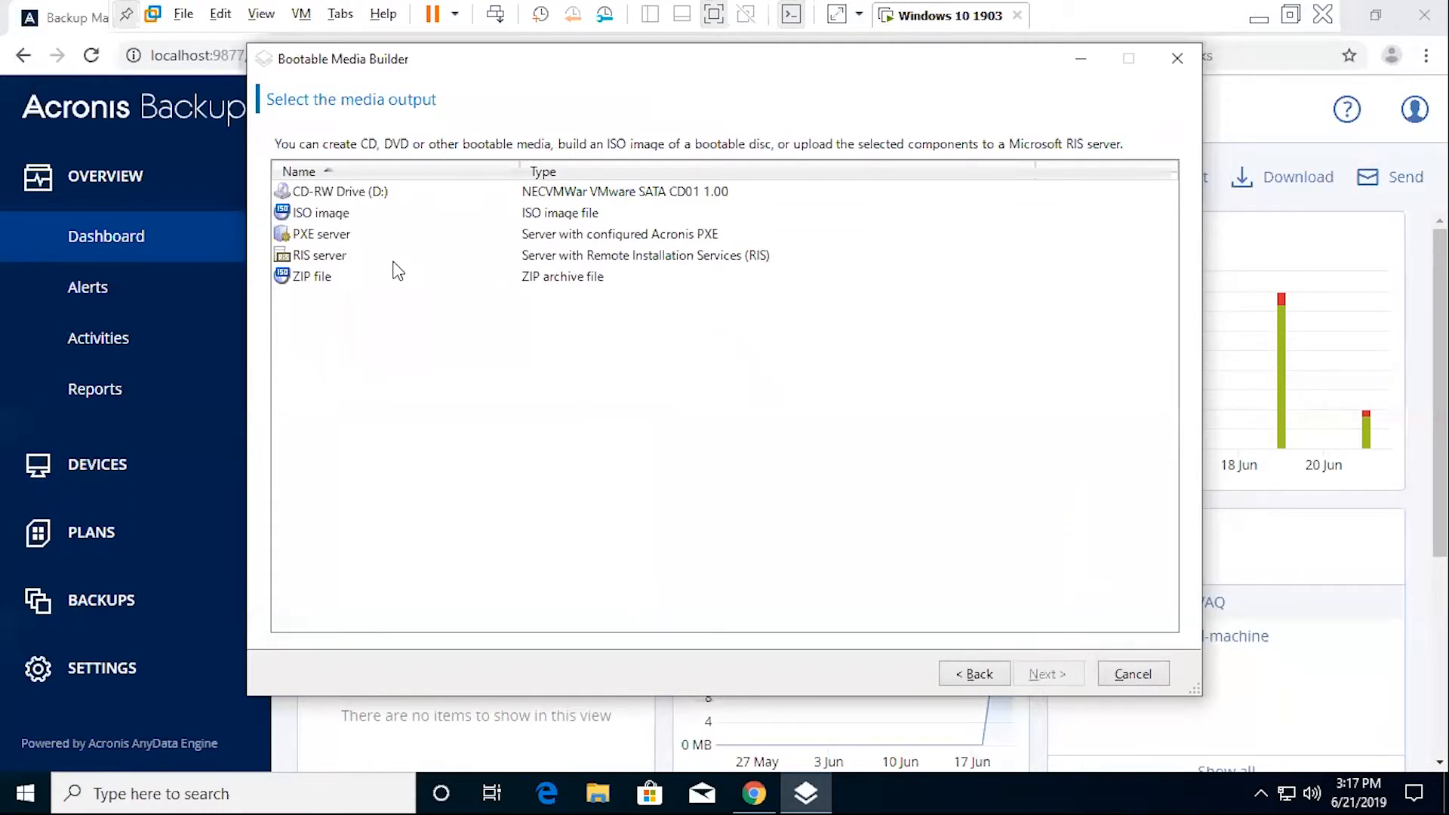
mouse_move(366, 263)
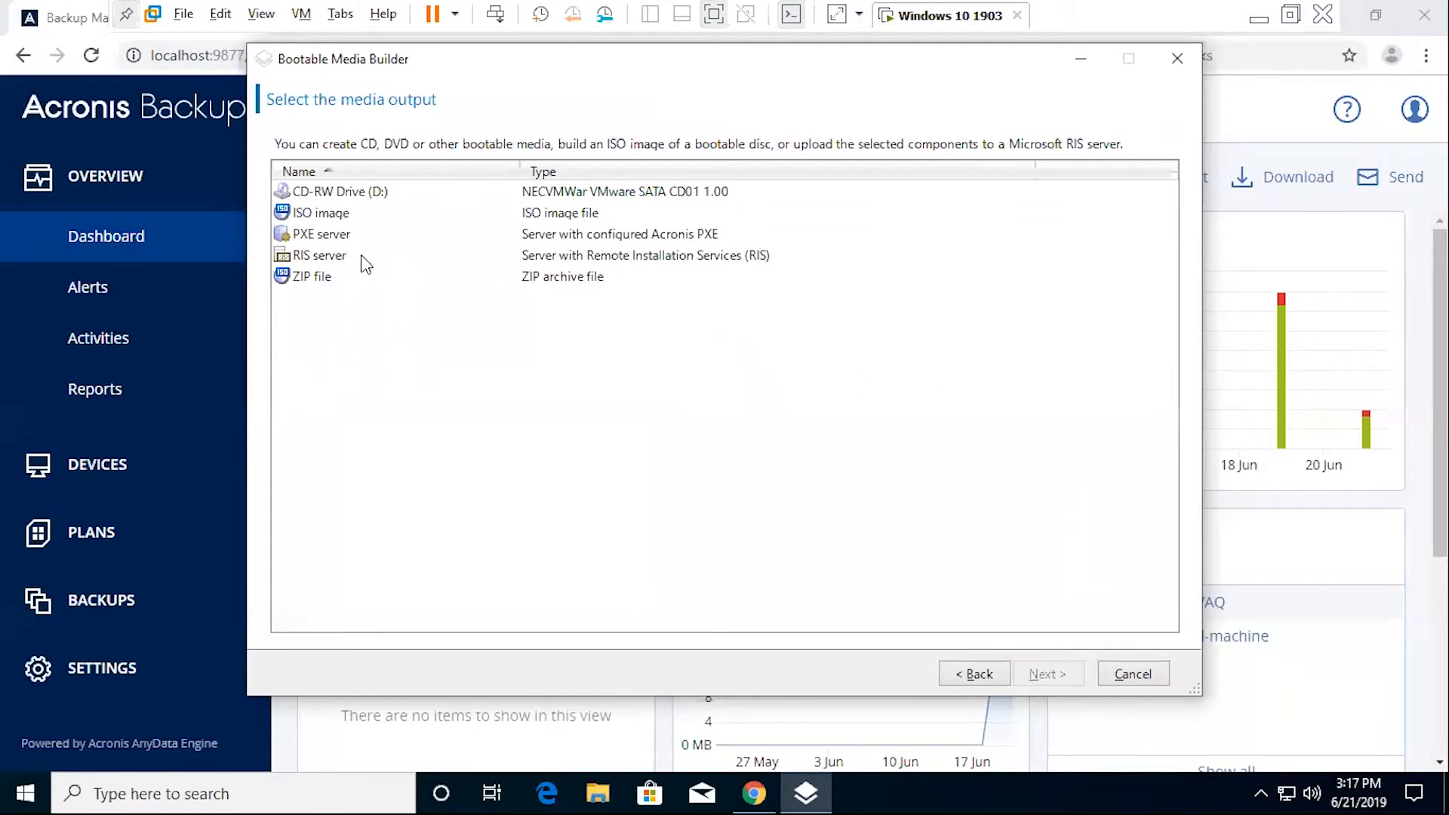
click(319, 212)
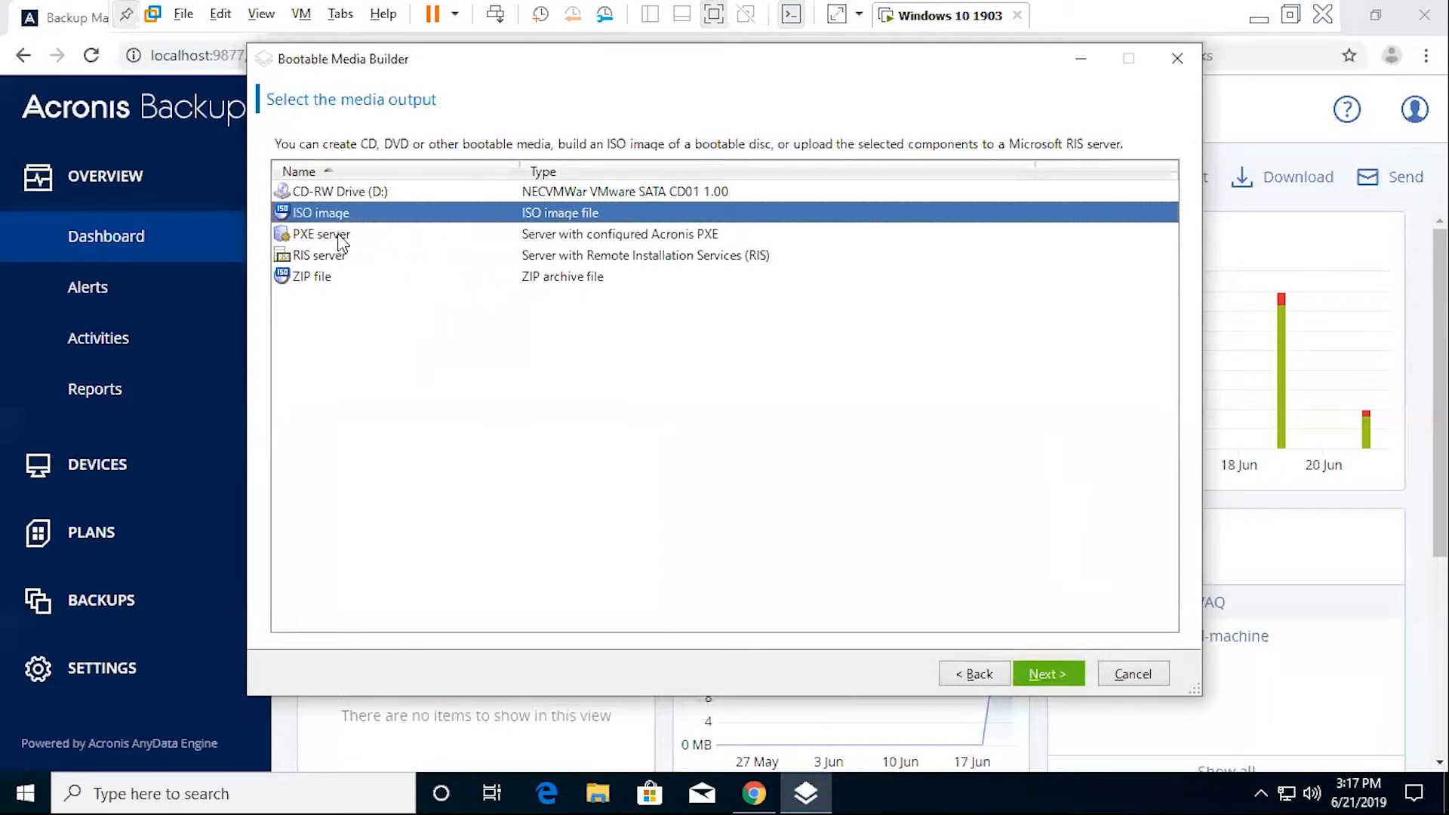
mouse_move(385, 209)
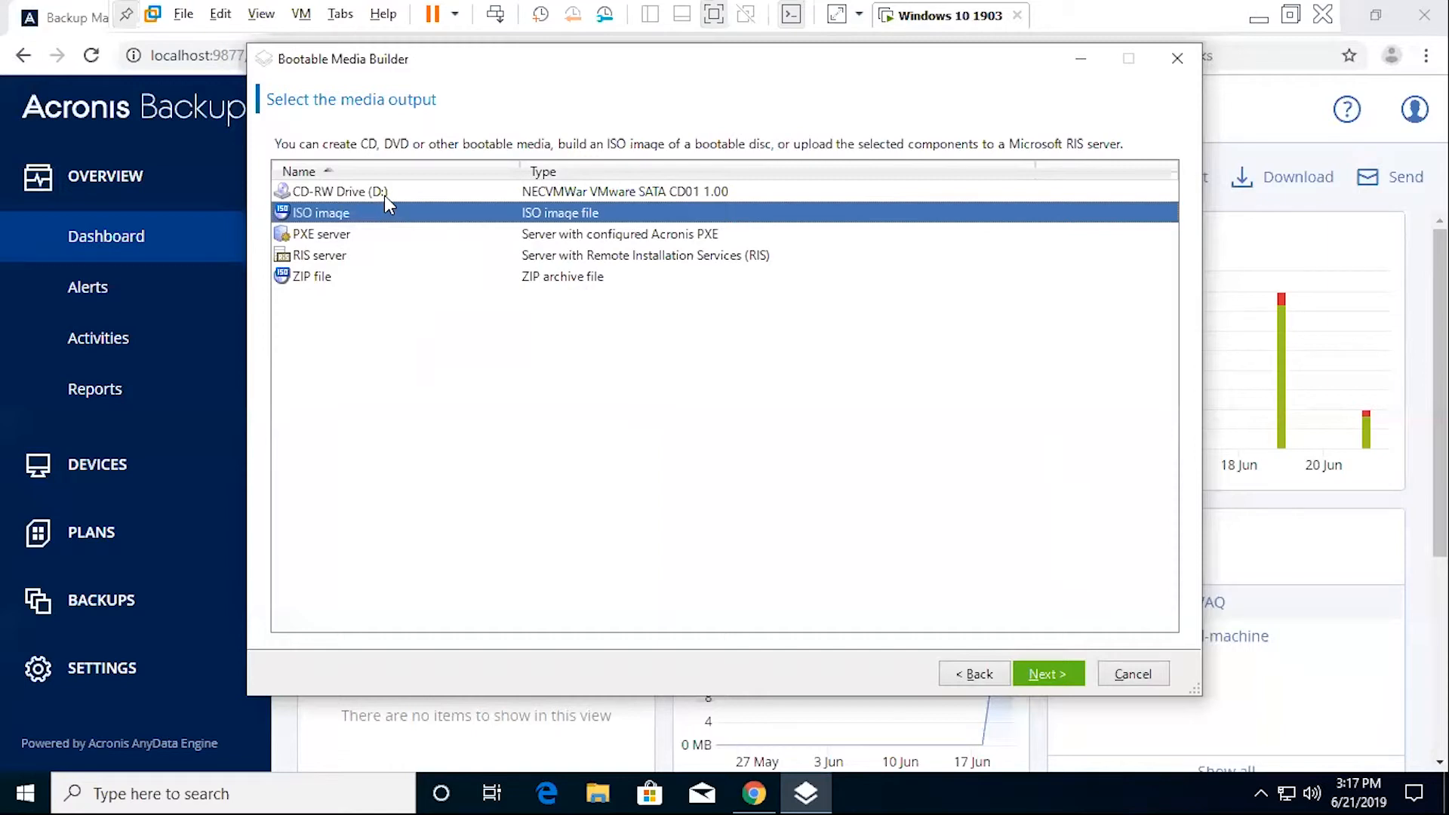
mouse_move(384, 260)
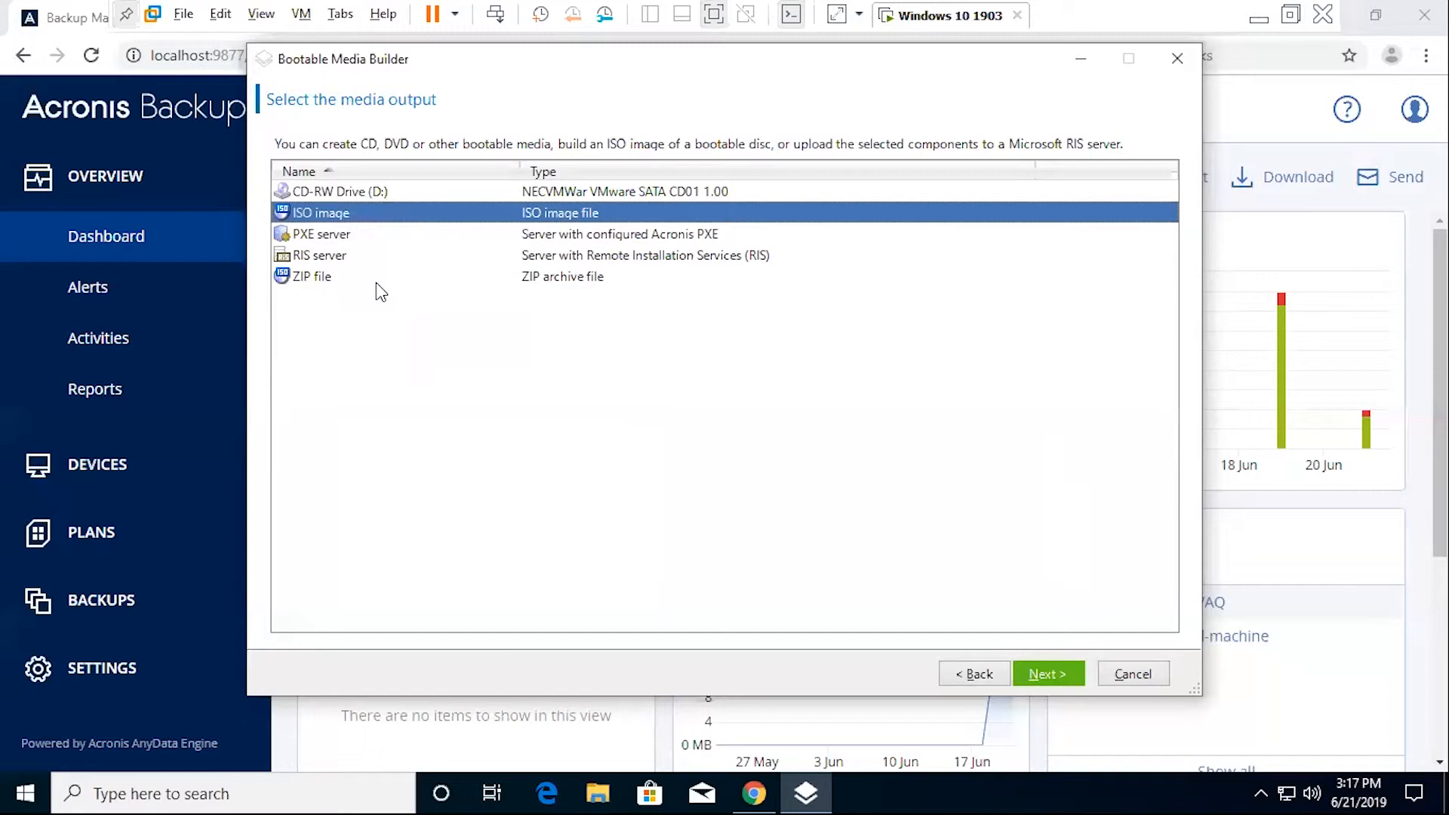
mouse_move(1036, 681)
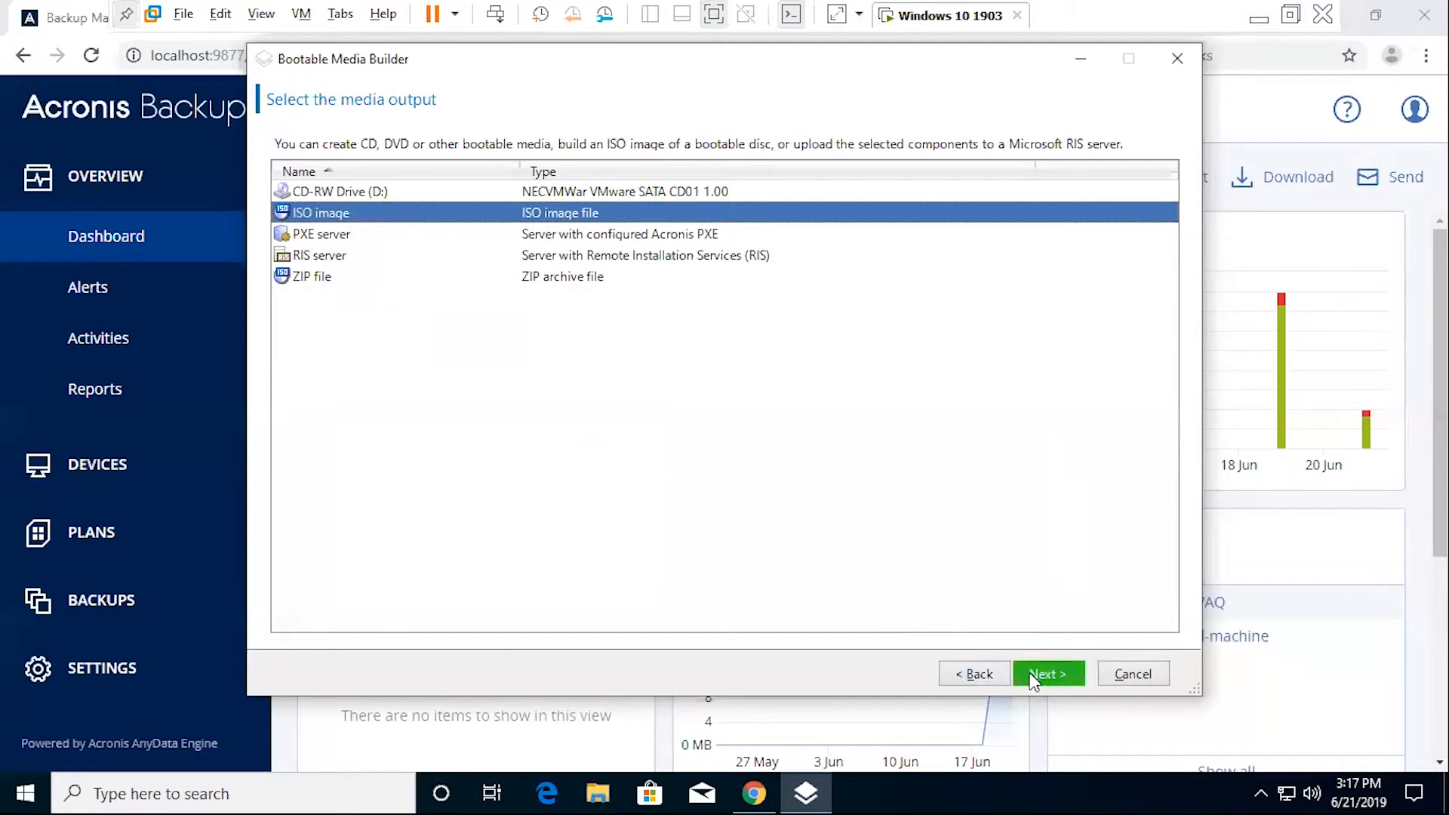
- Save the ISO to the Desktop with the file name BootMediaBackup
click(1048, 674)
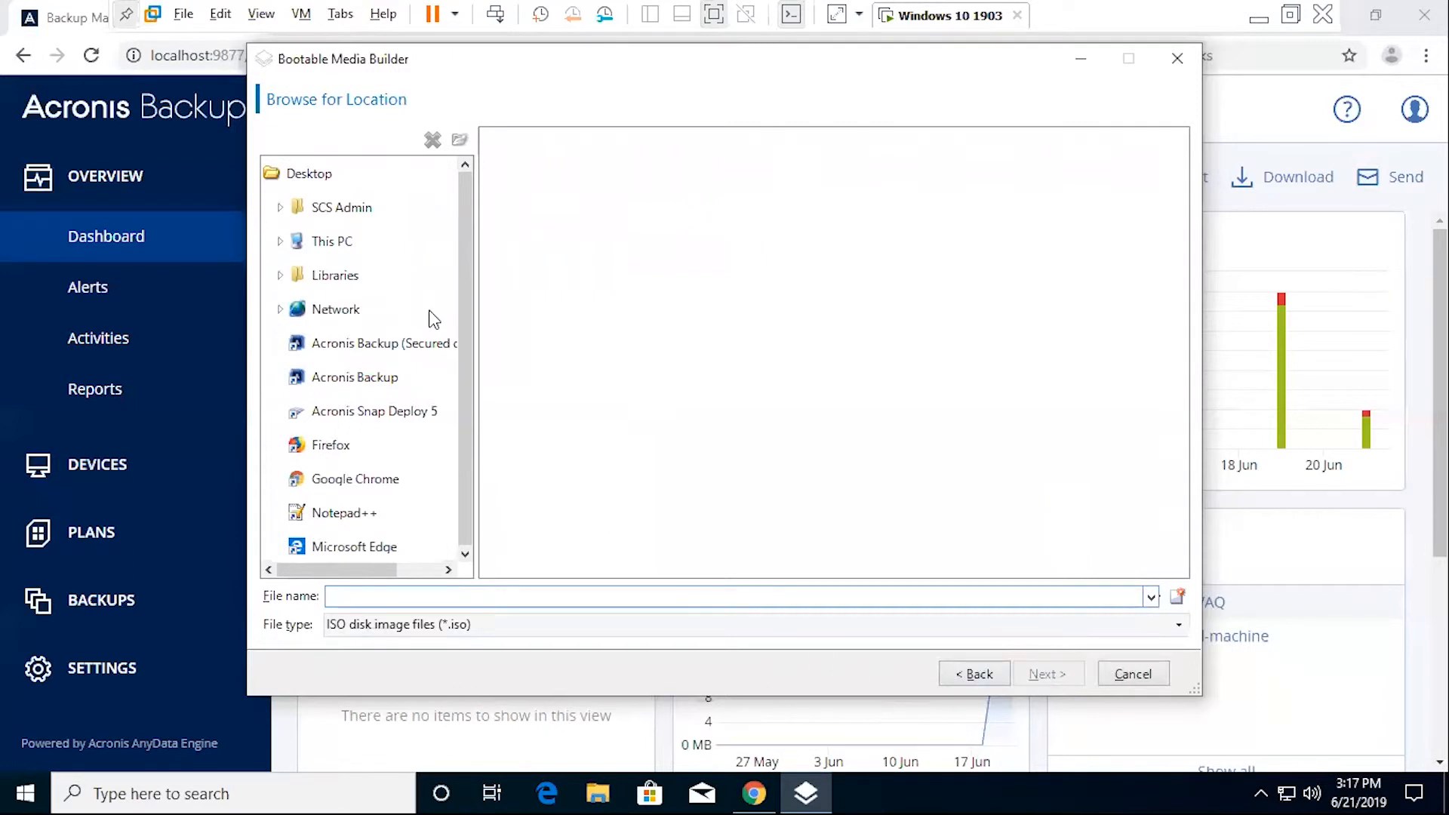
click(309, 174)
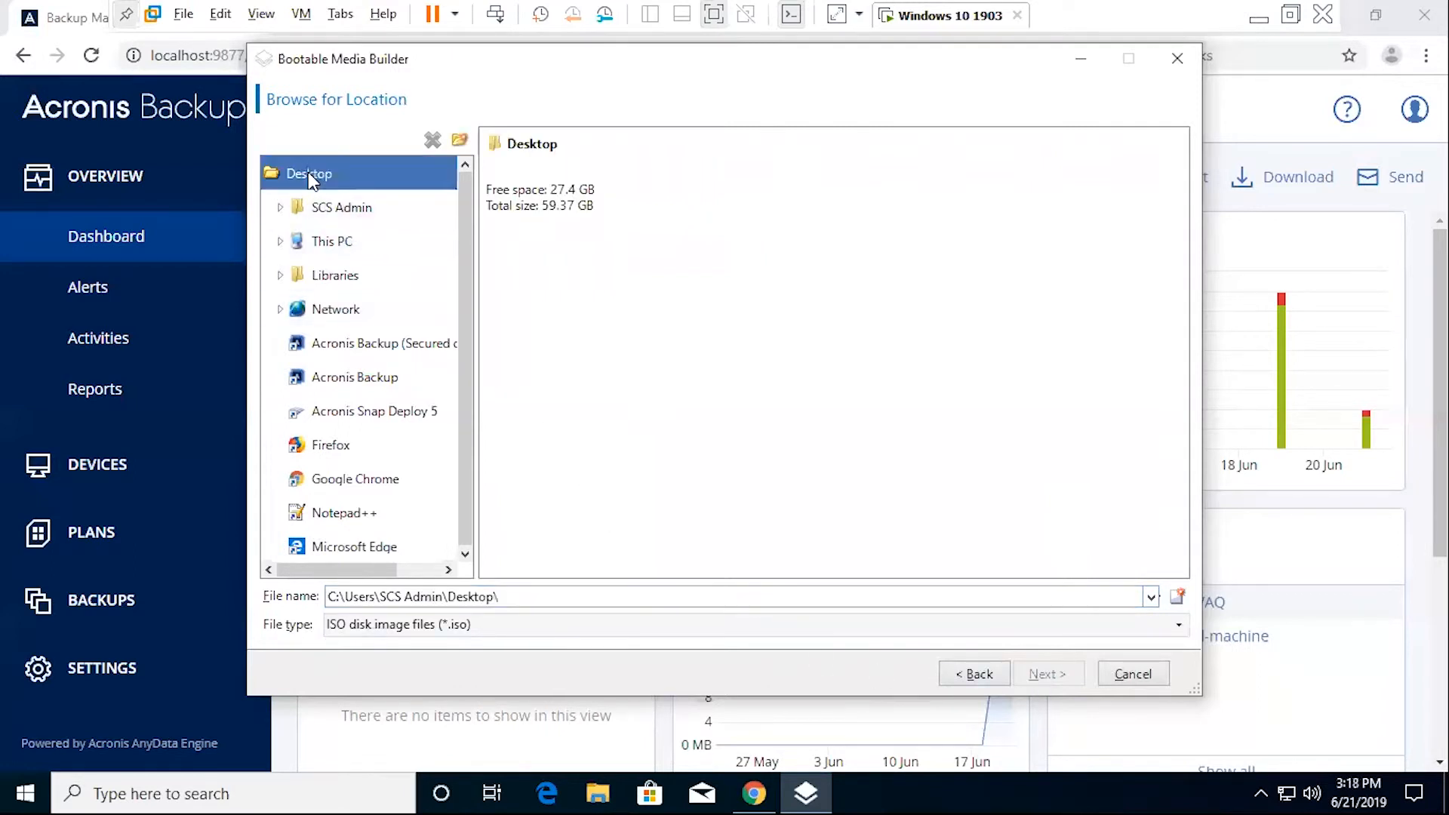
click(529, 597)
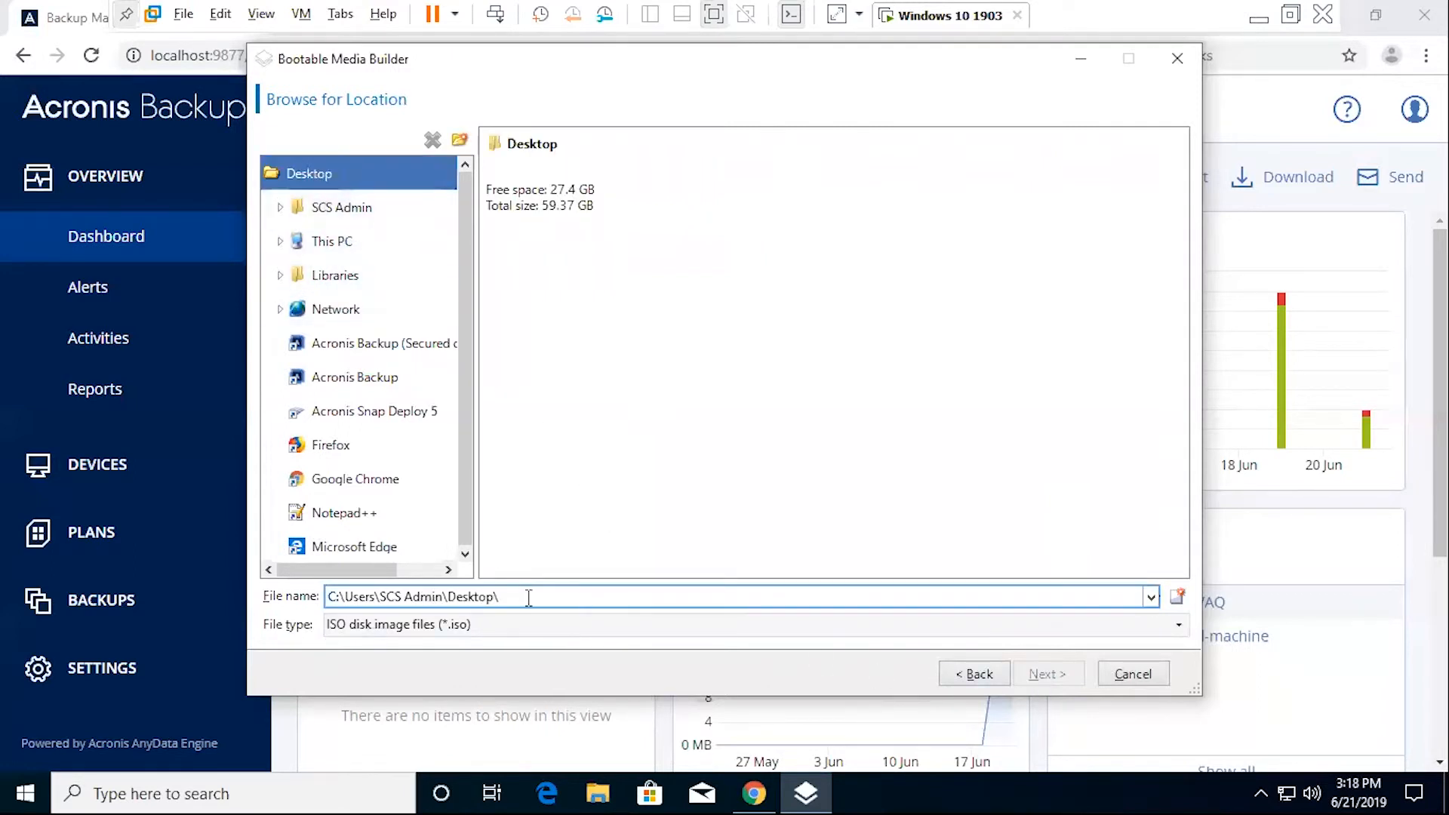
mouse_move(567, 596)
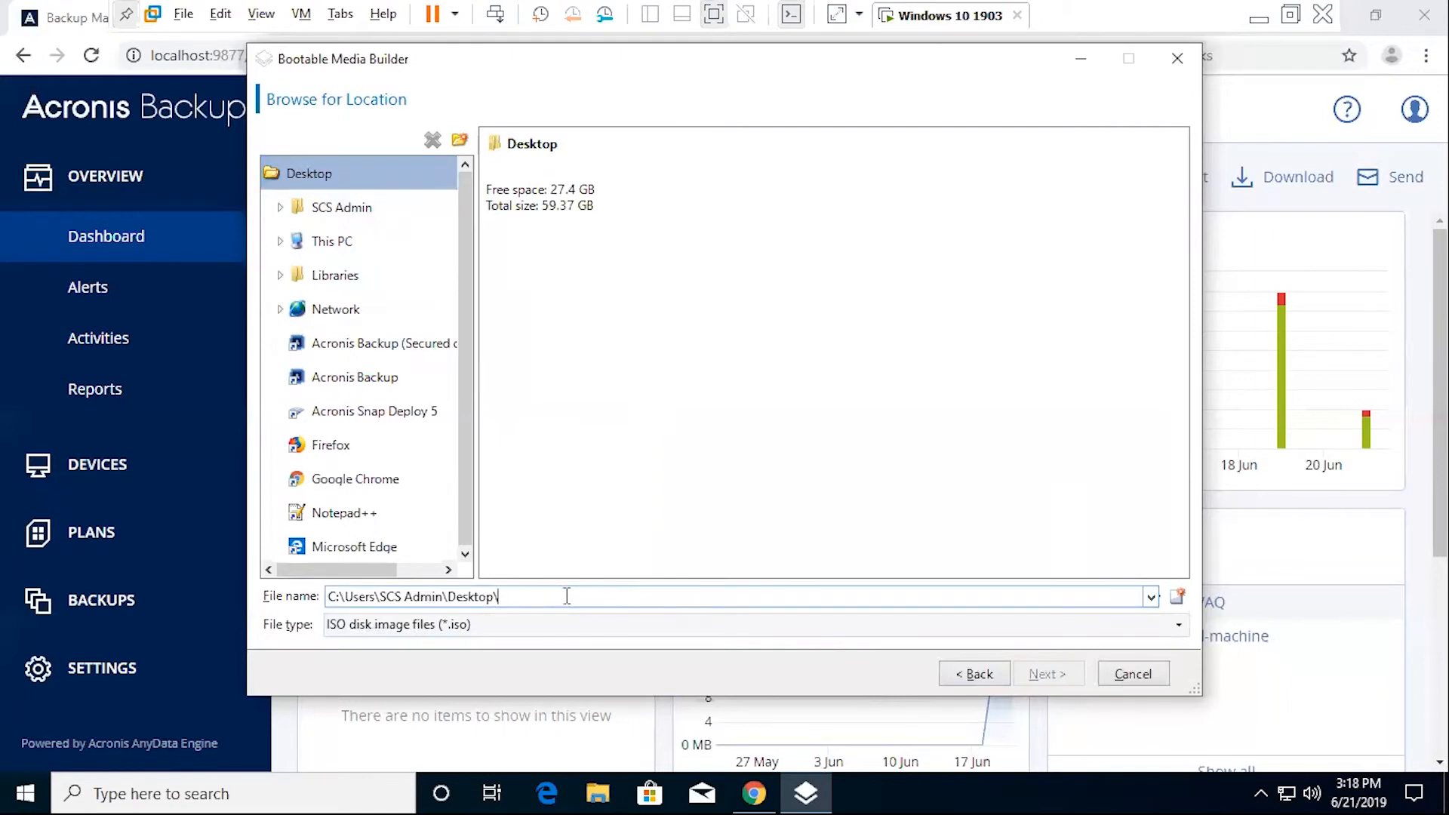
text(Boot)
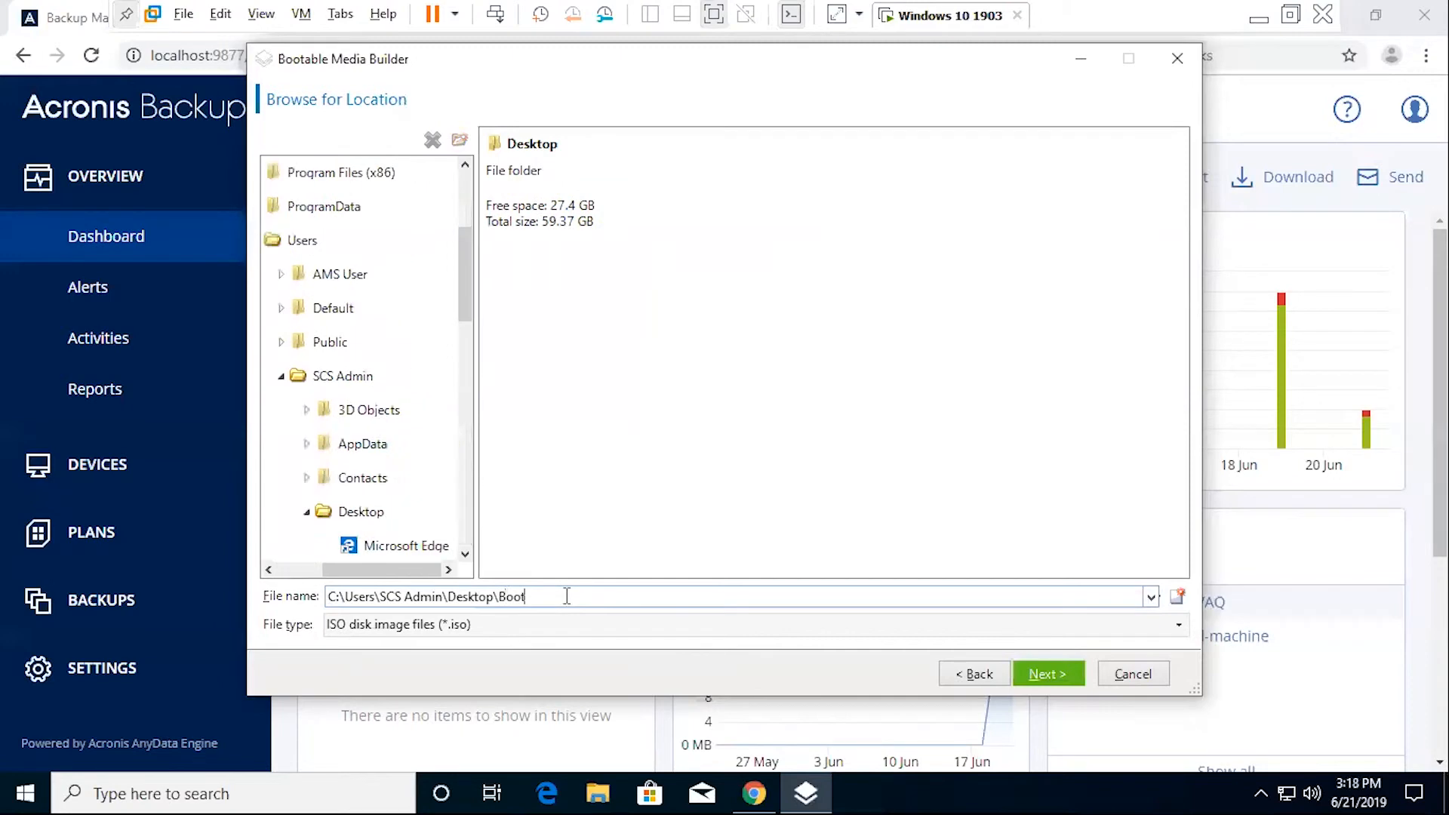
text(Media)
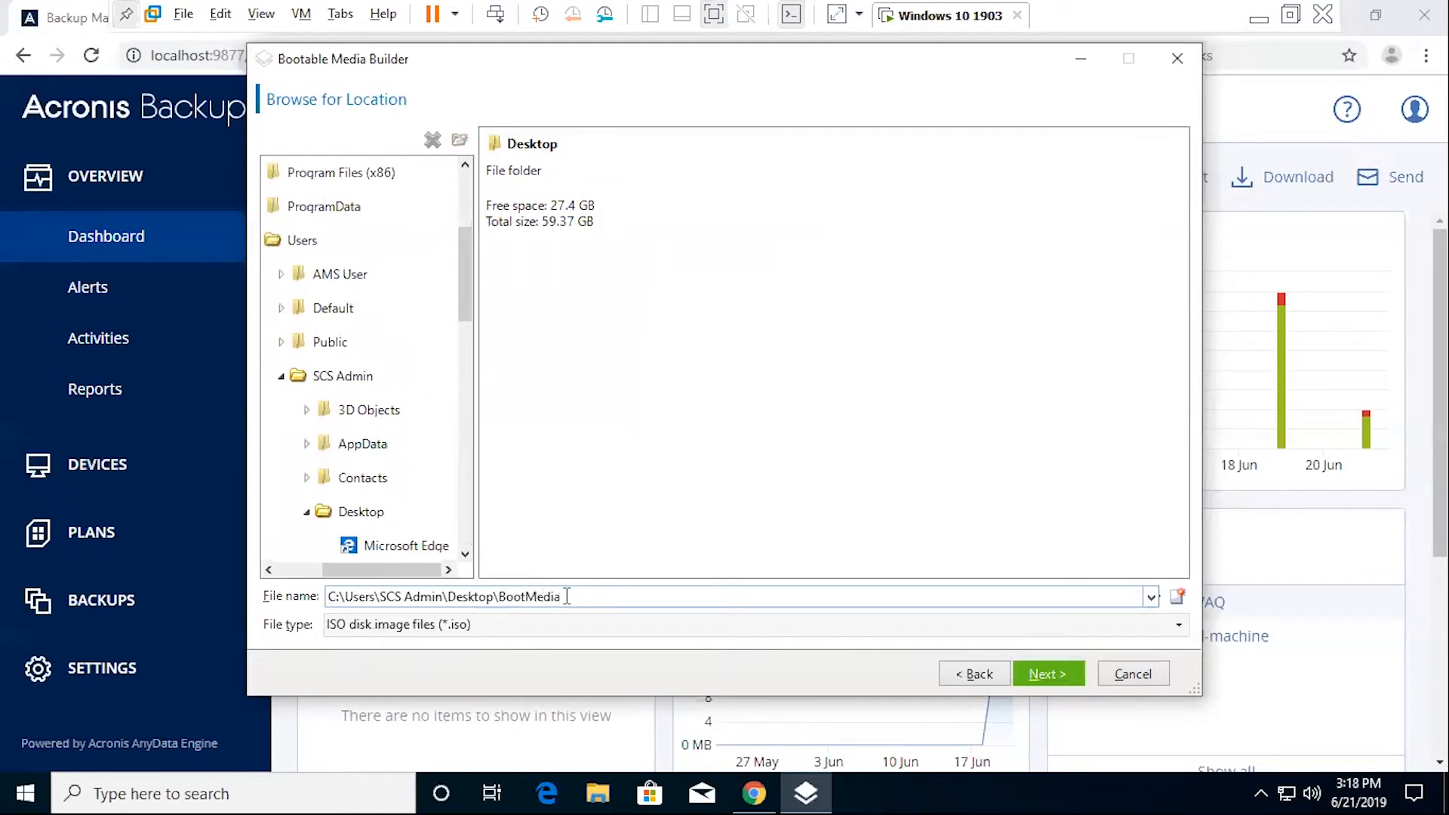
text(Back)
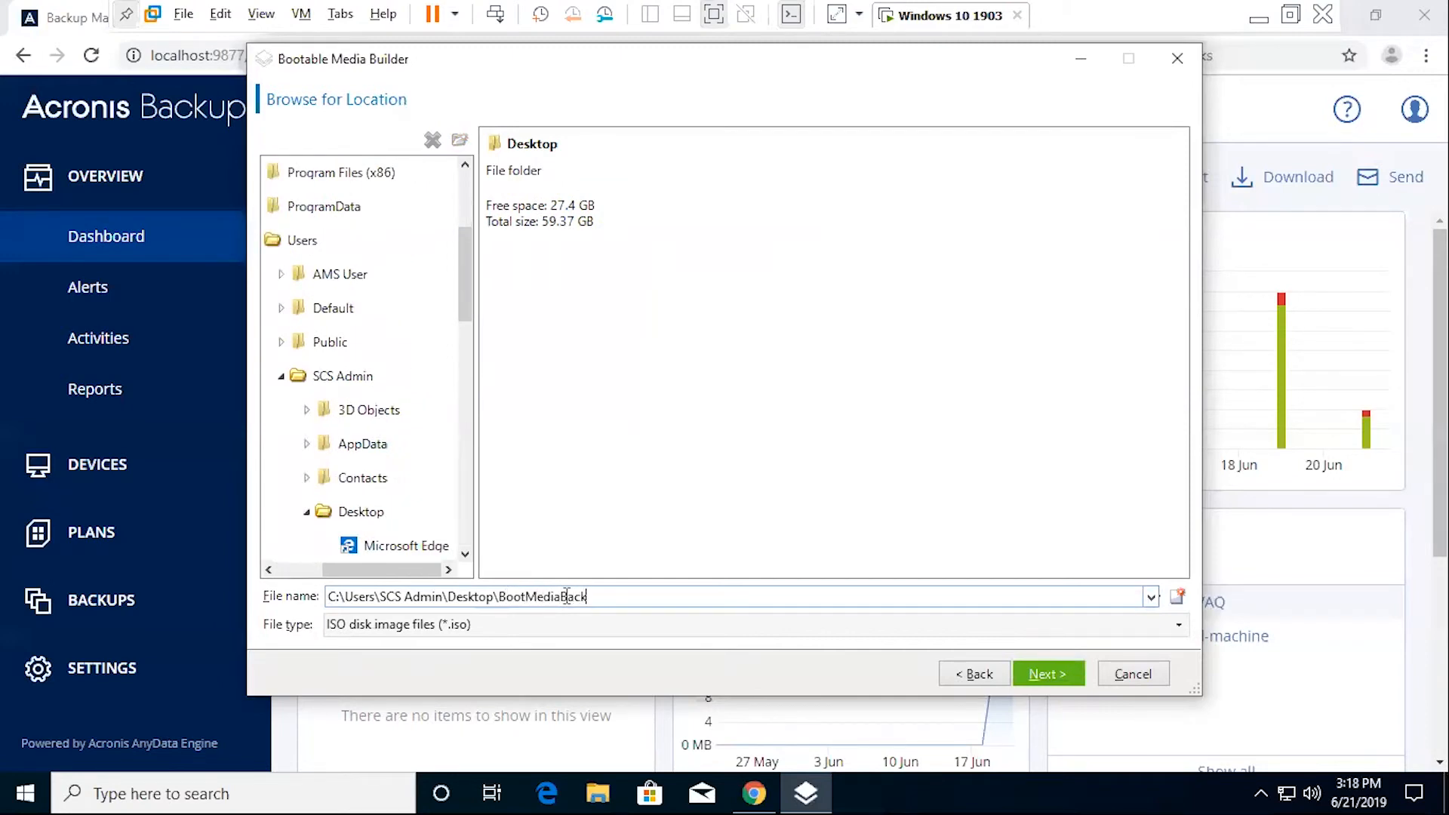
text(up)
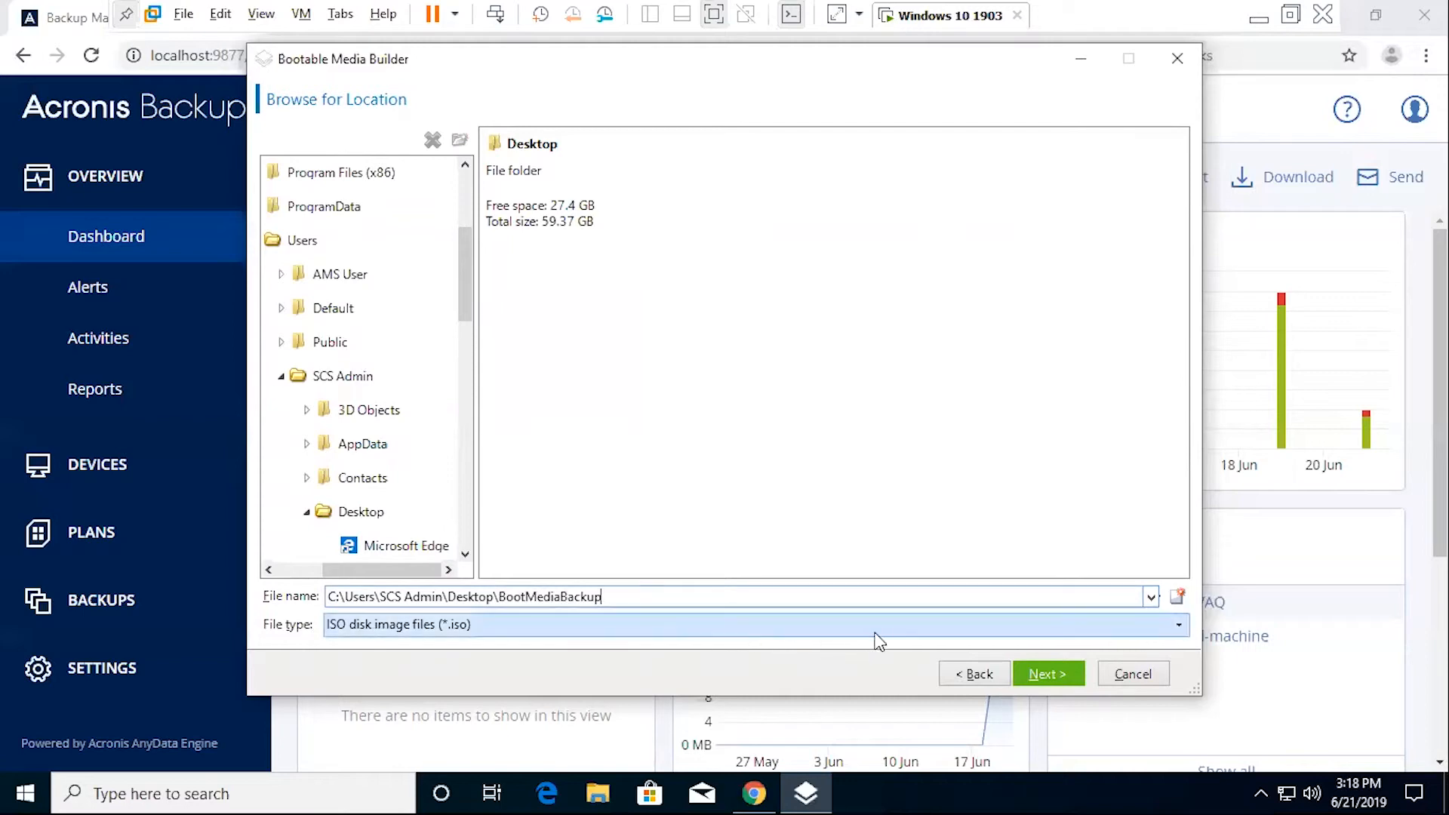
mouse_move(1048, 675)
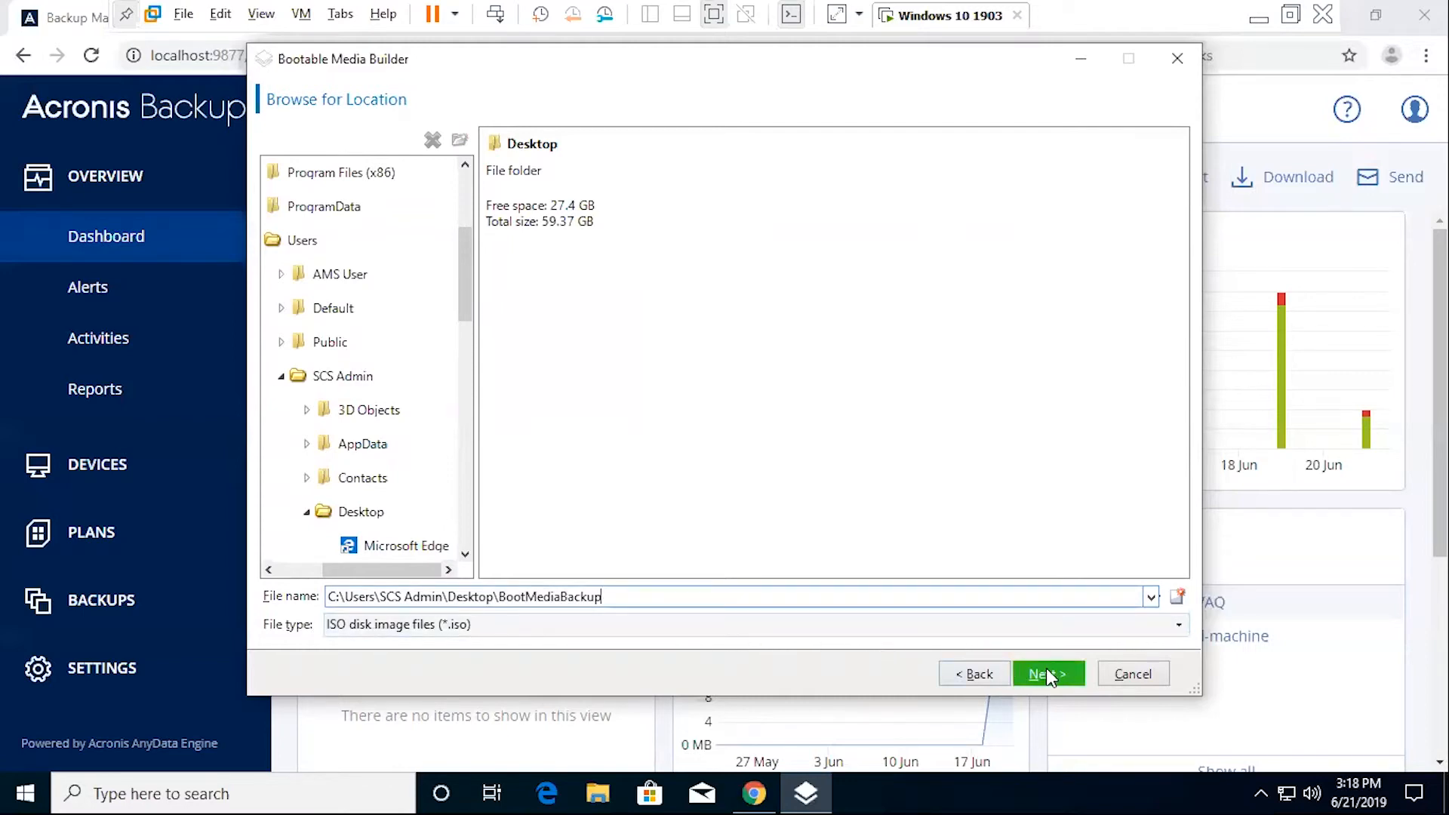
- Review the summary showing the Desktop path and proceed to build BootMediaBackup.iso
click(1048, 673)
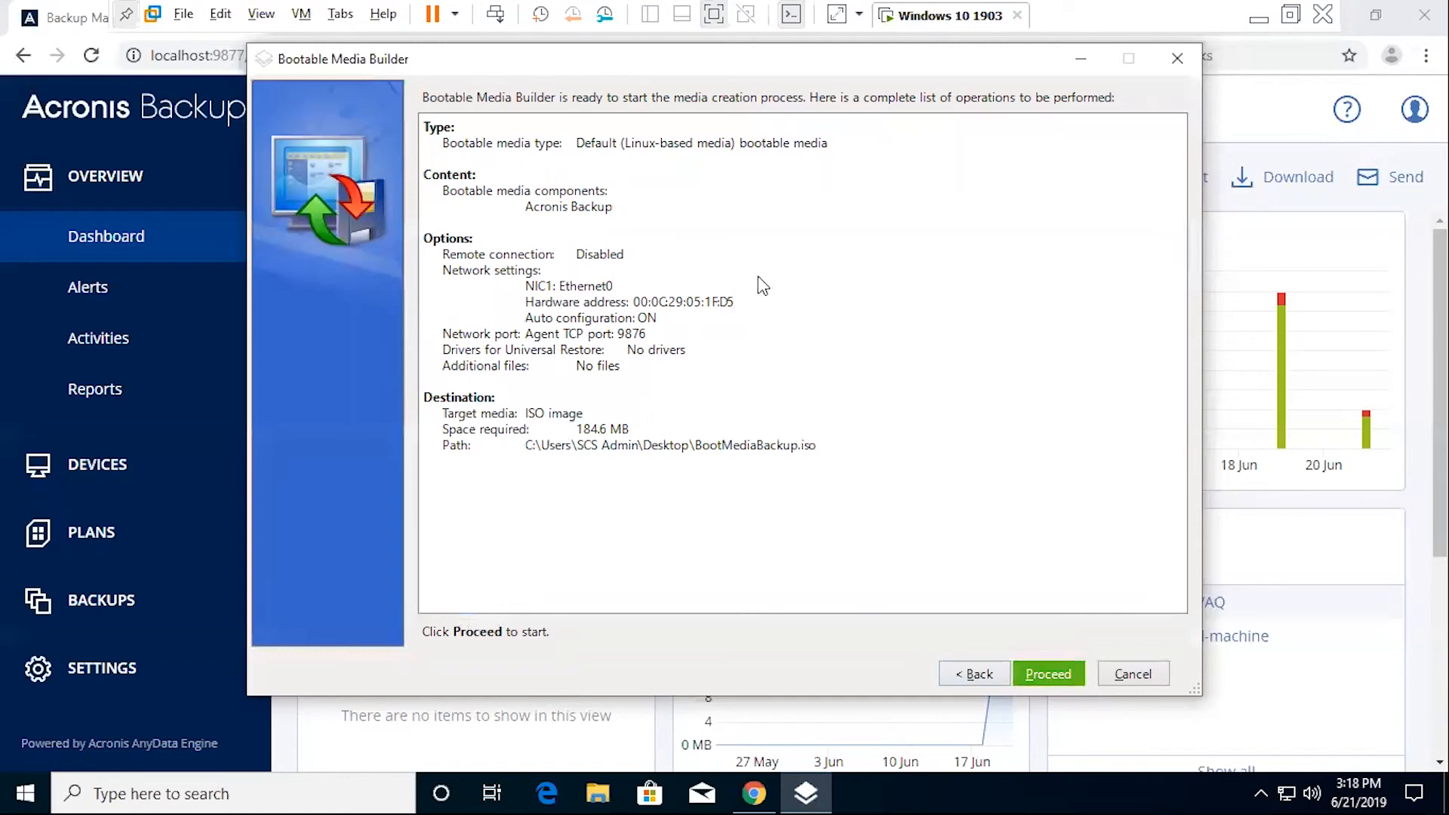
mouse_move(835, 456)
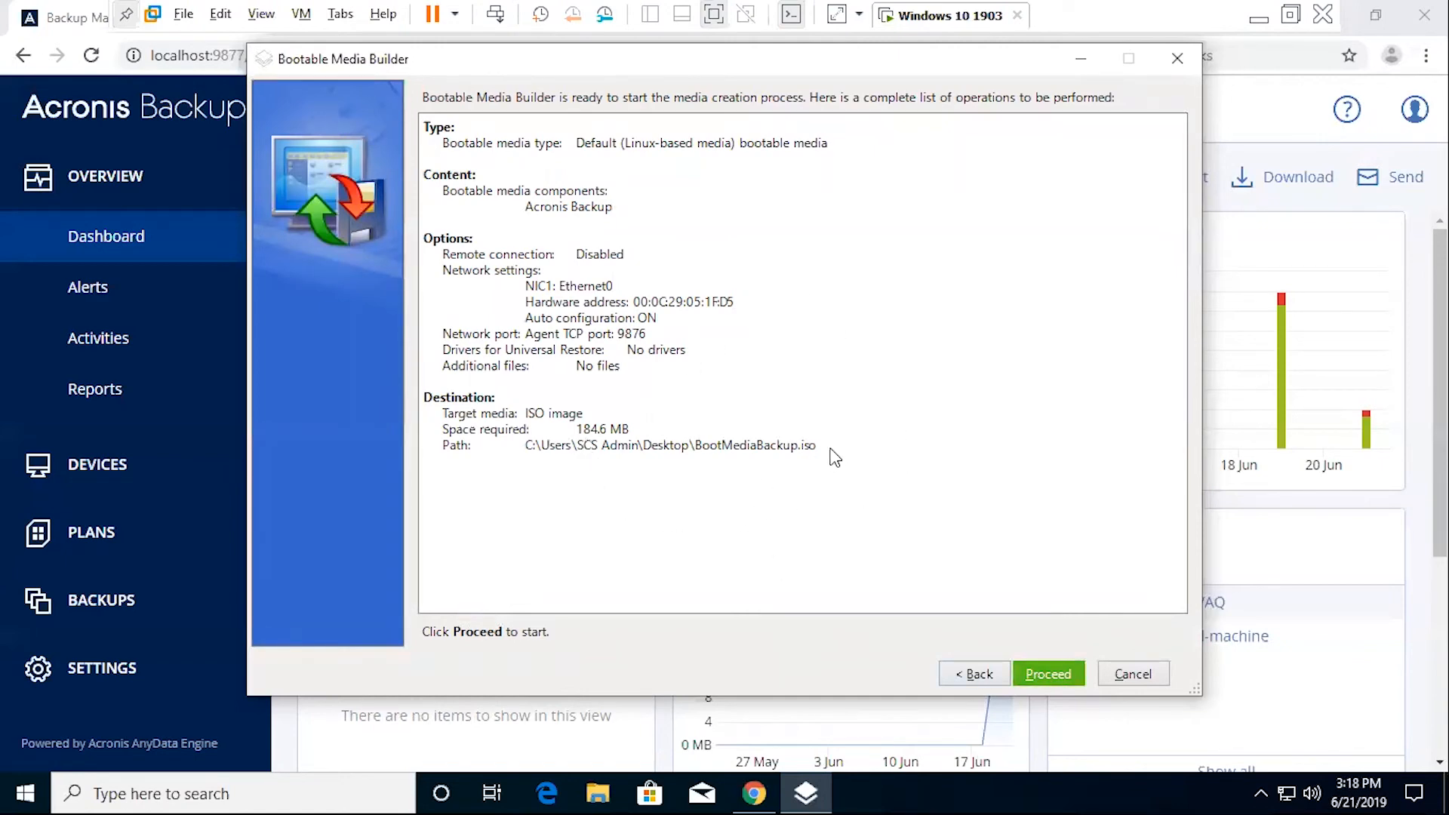
mouse_move(818, 453)
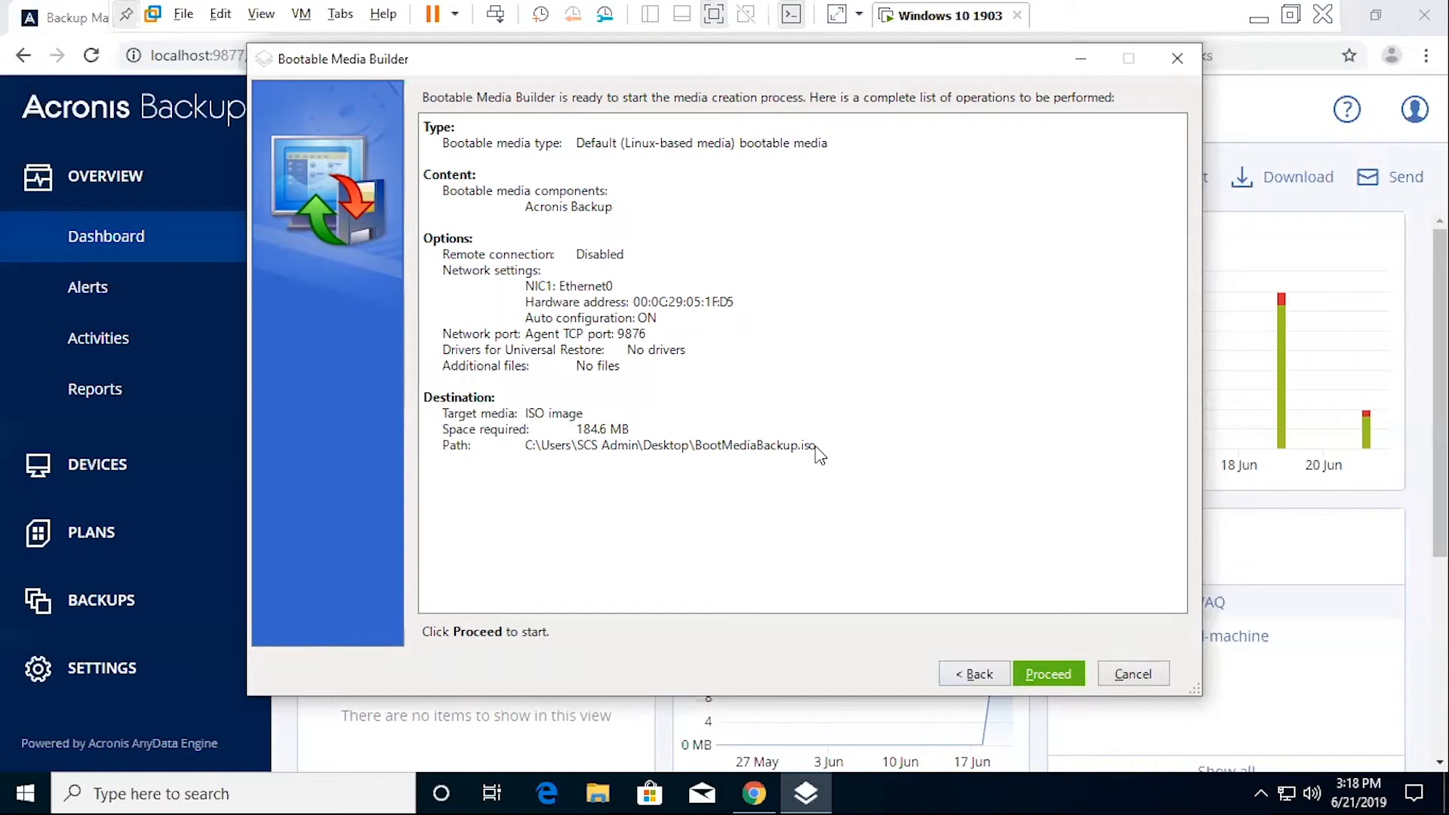
mouse_move(803, 427)
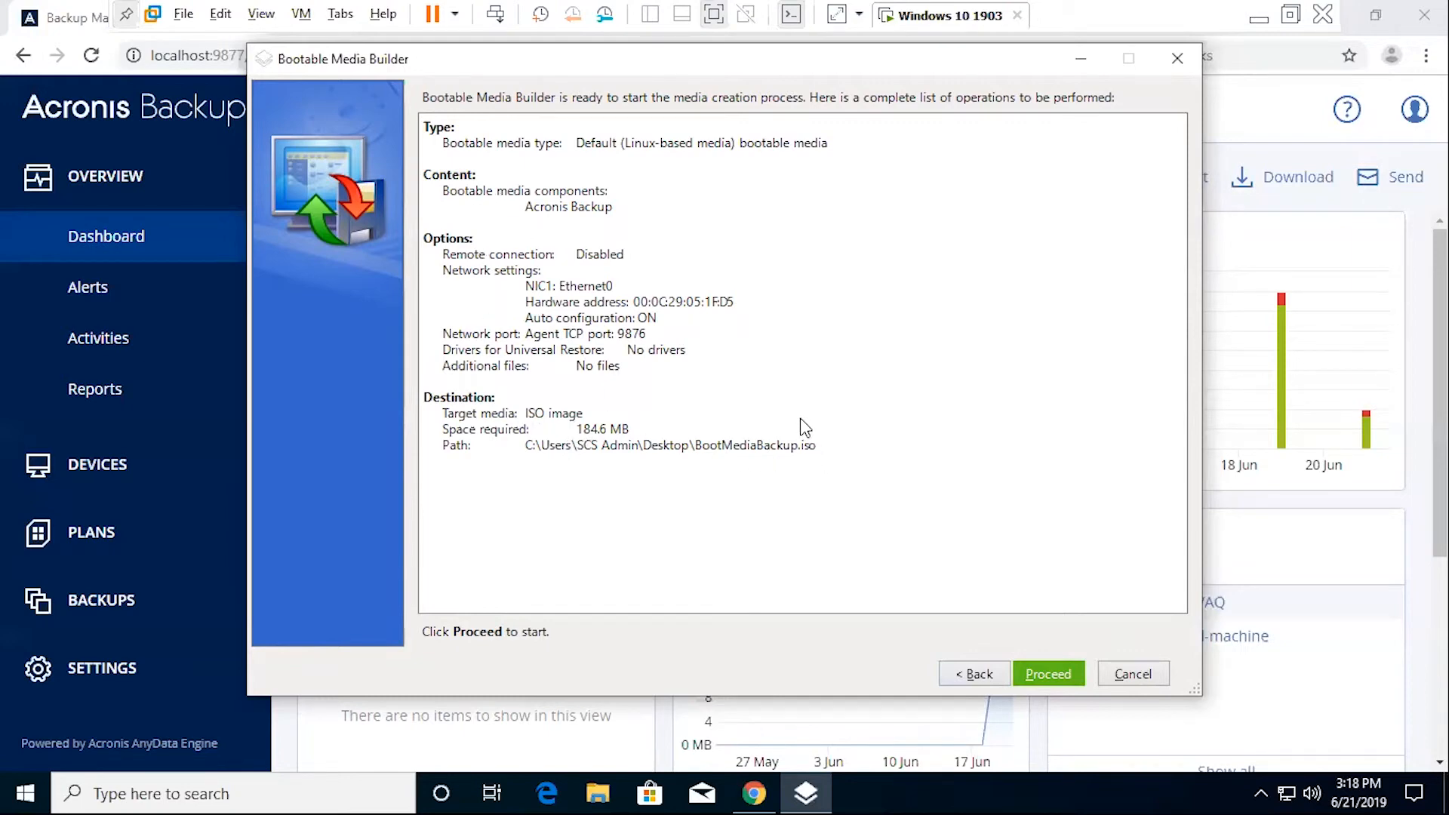
mouse_move(614, 377)
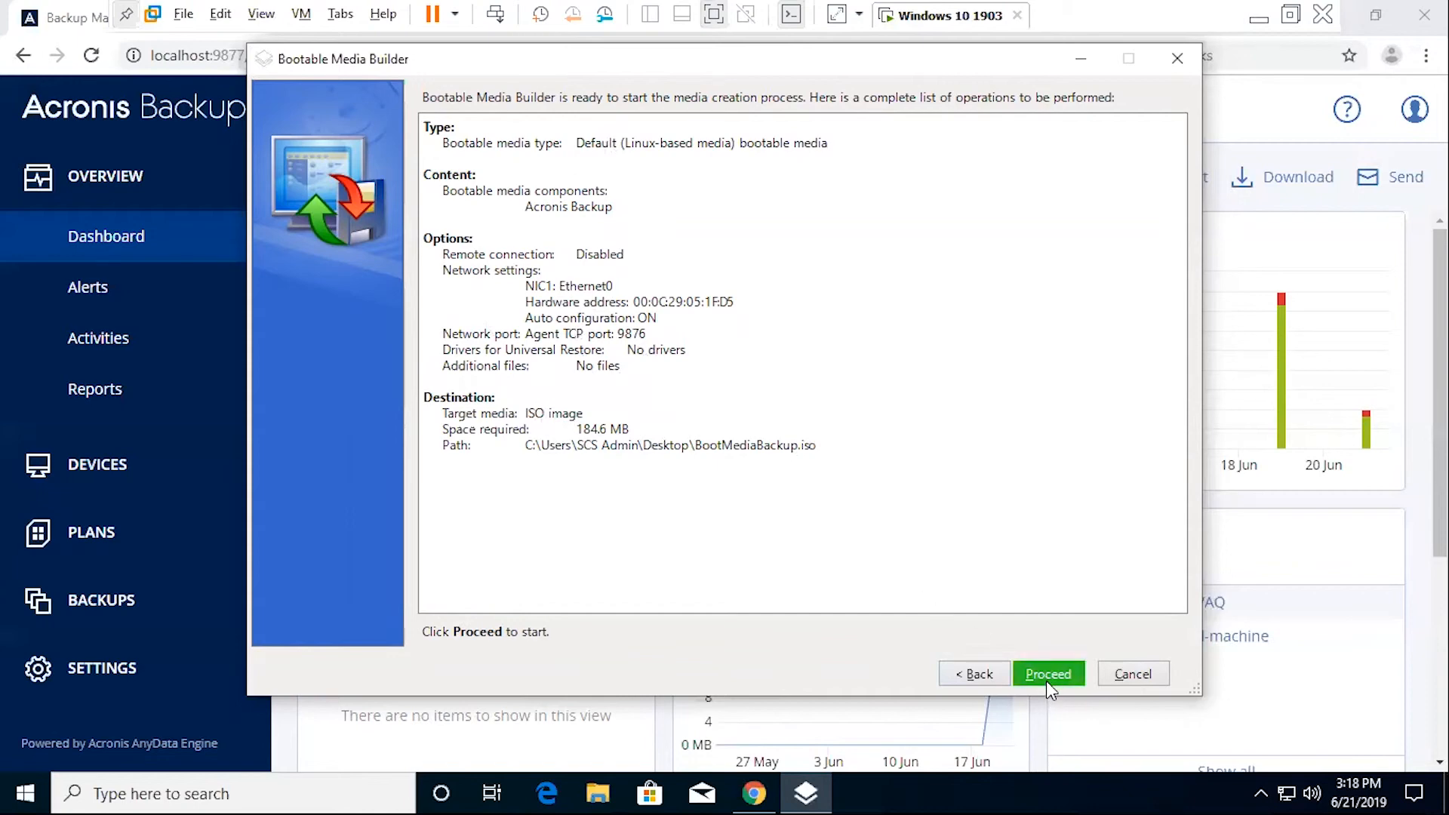
click(1048, 674)
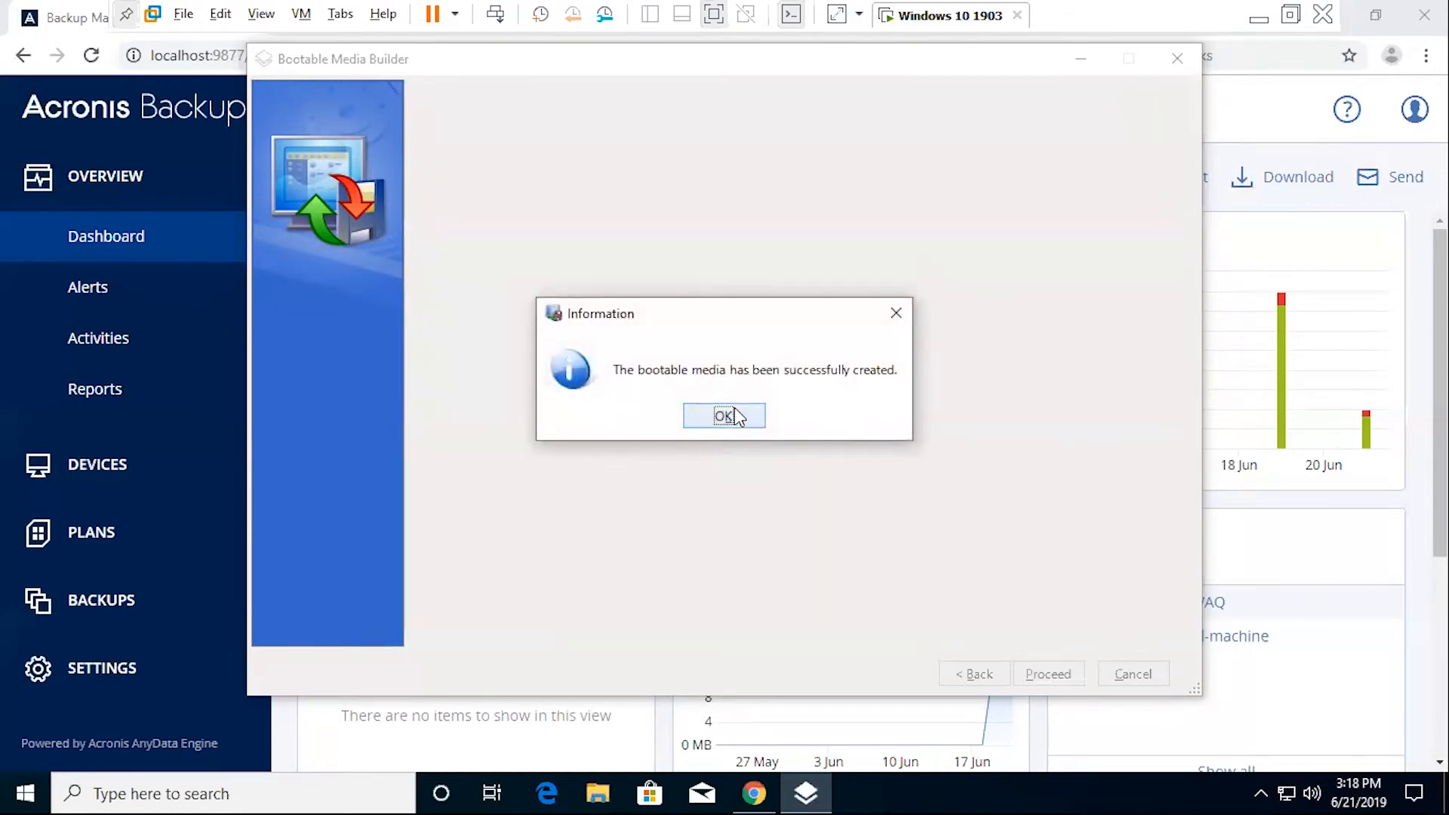
- Dismiss the success Information dialog with OK, closing the media builder
click(723, 415)
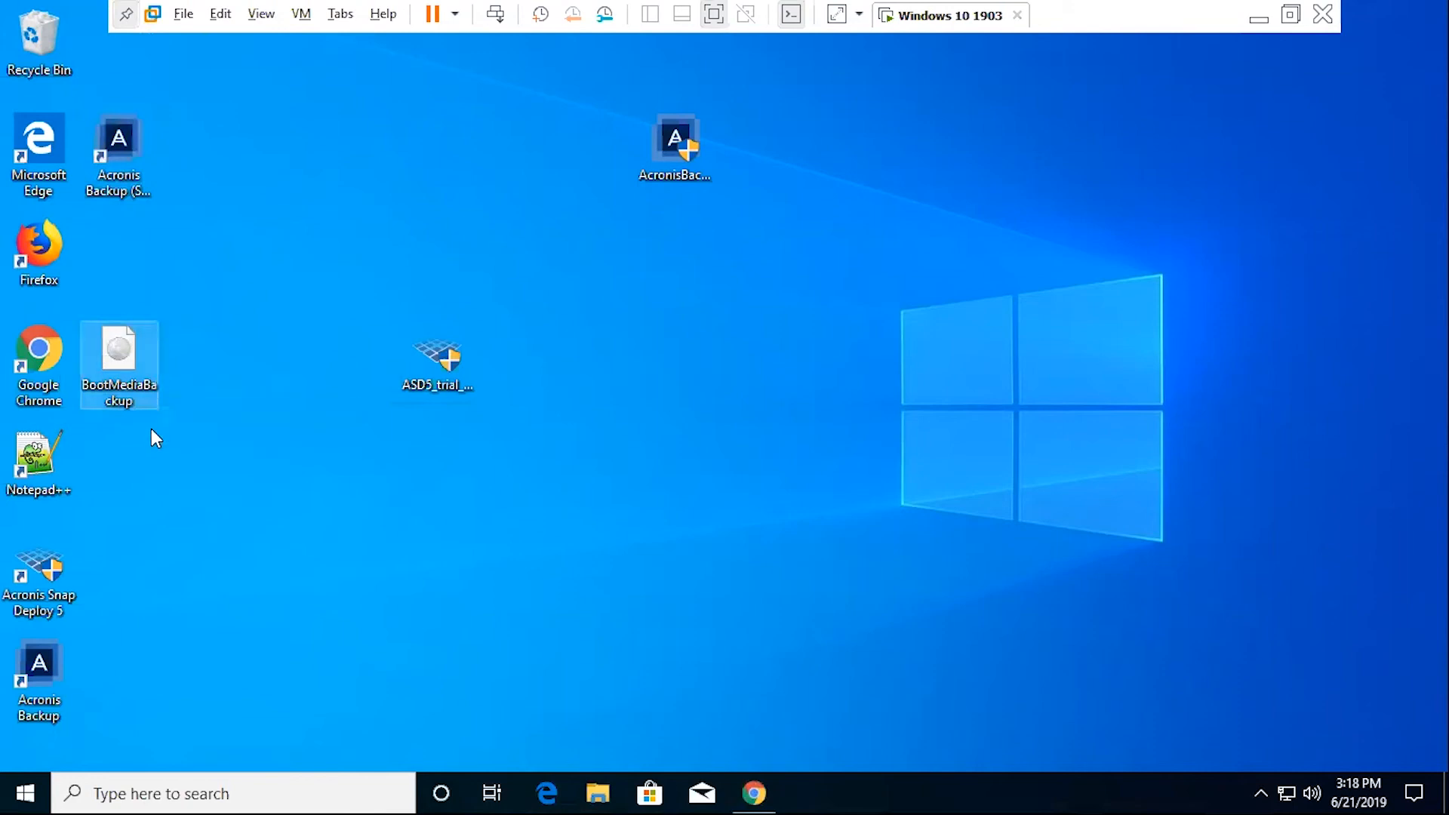
mouse_move(188, 453)
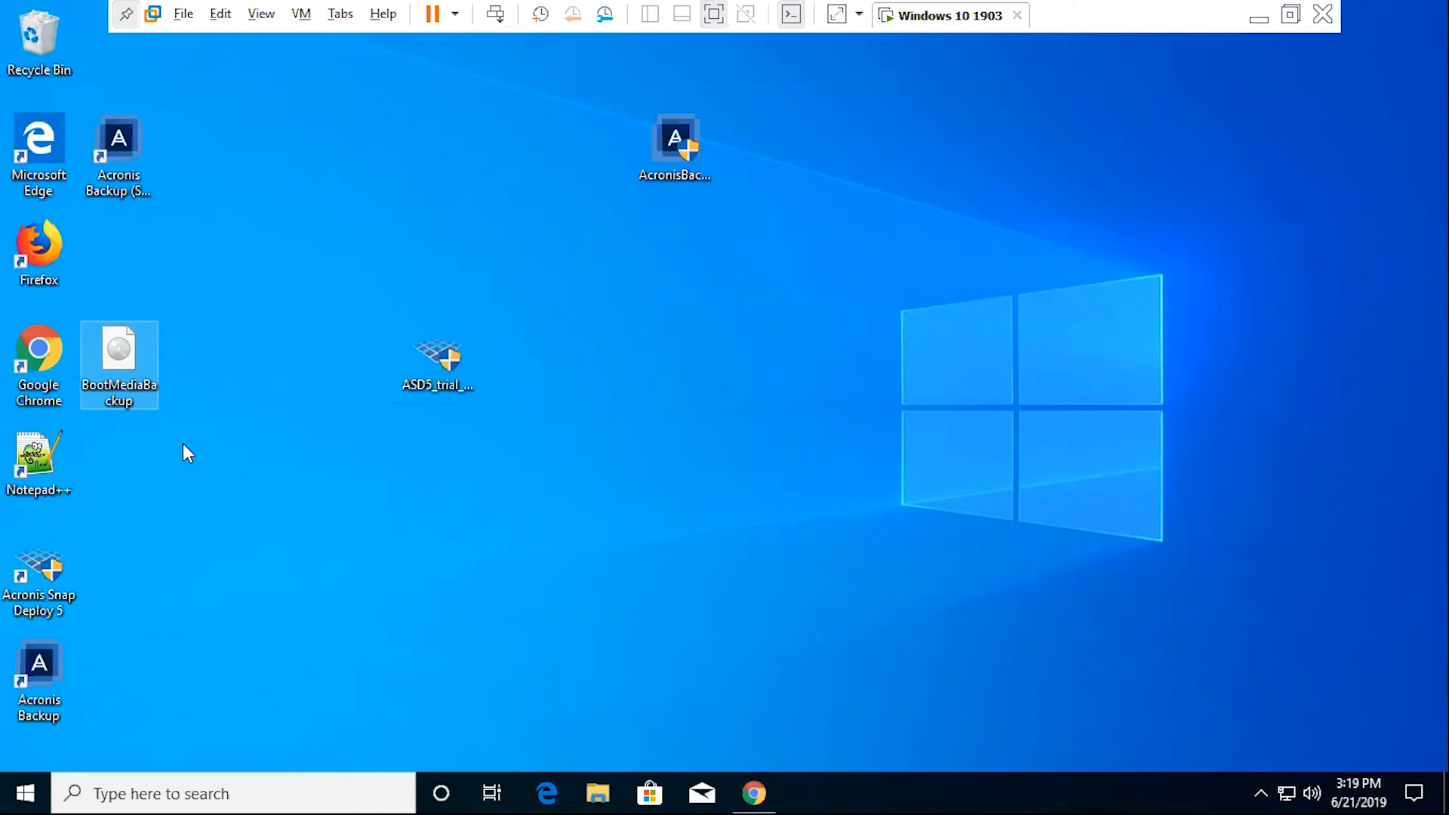
mouse_move(756, 696)
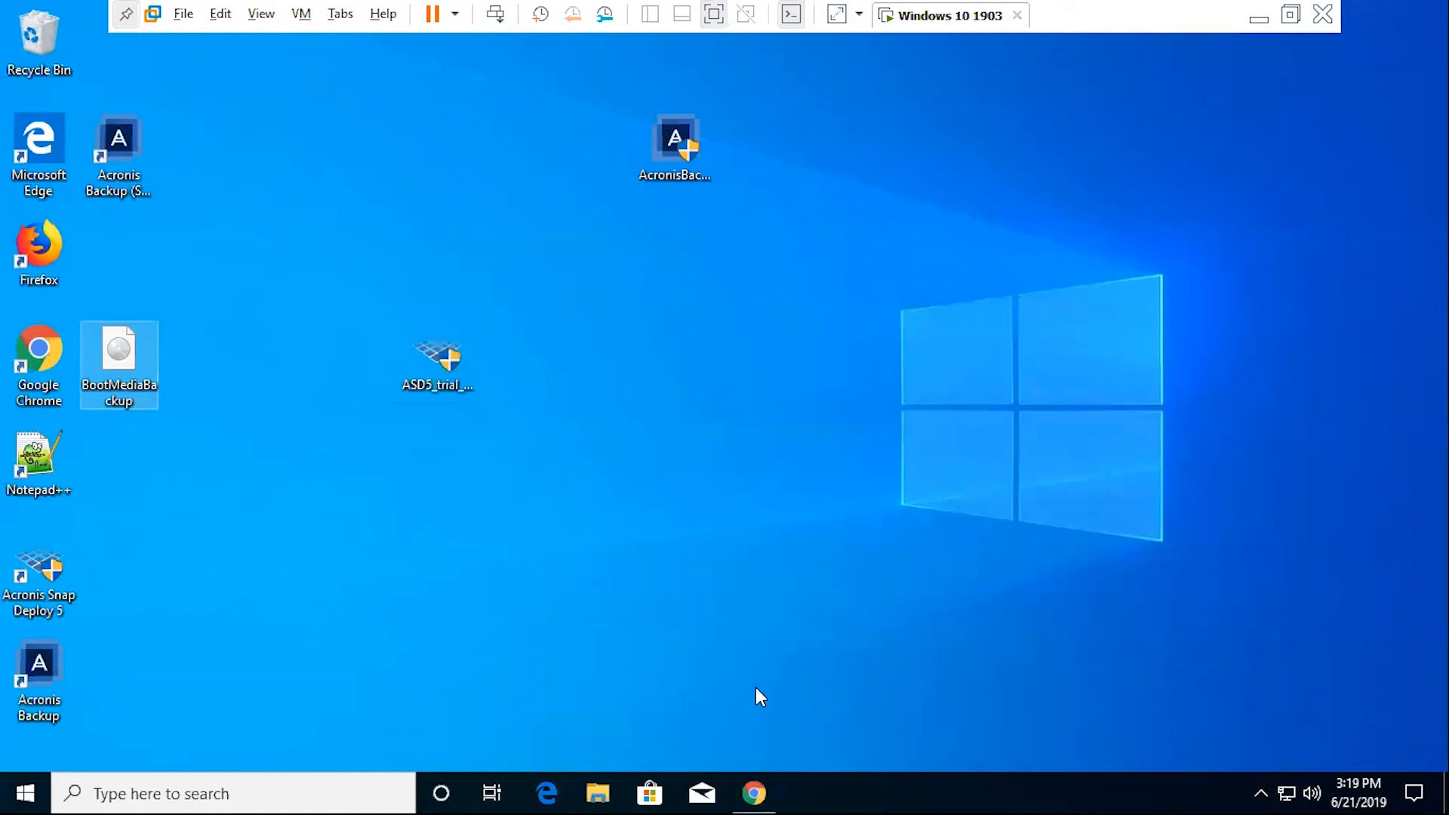
mouse_move(778, 776)
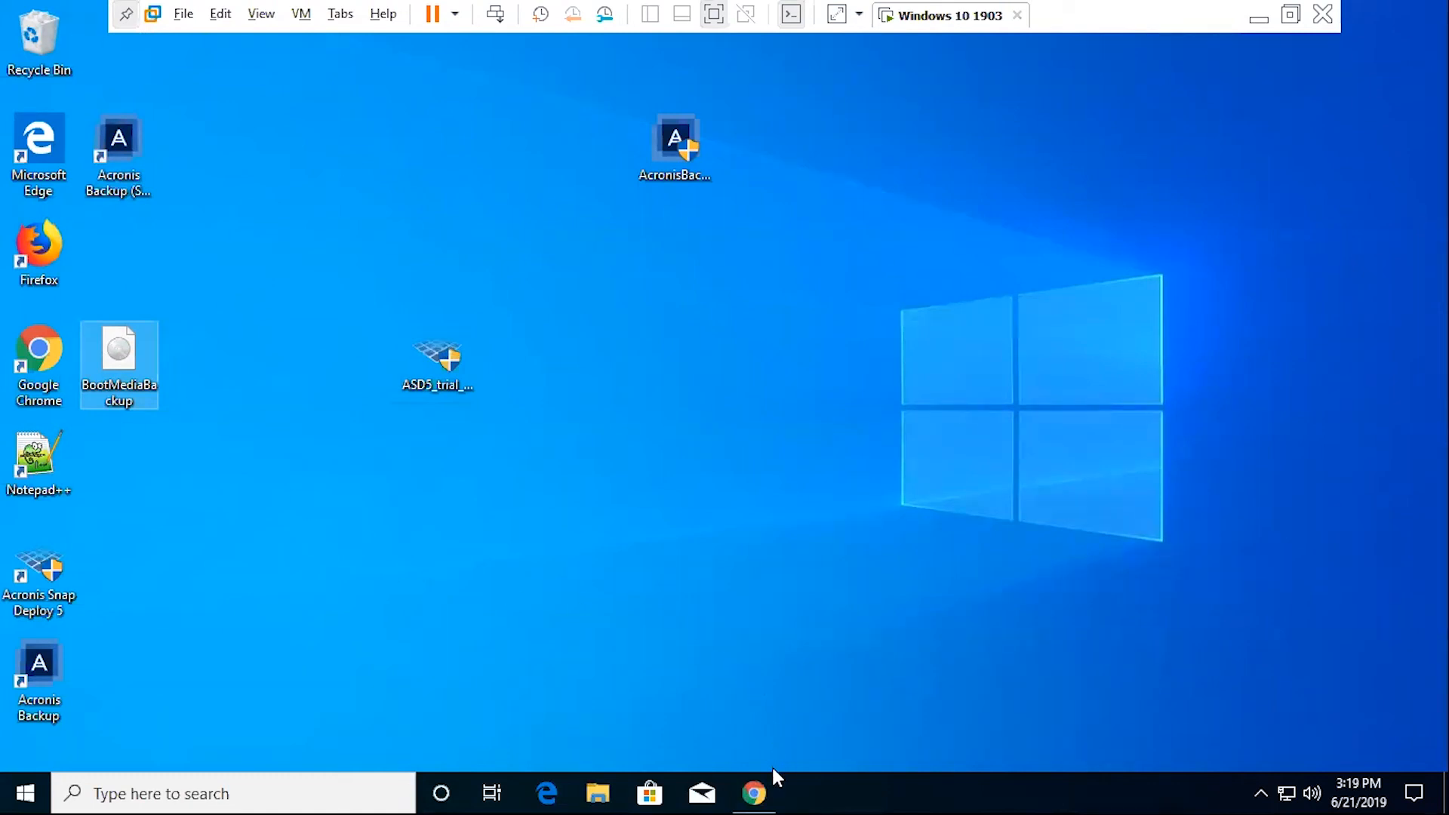
mouse_move(776, 789)
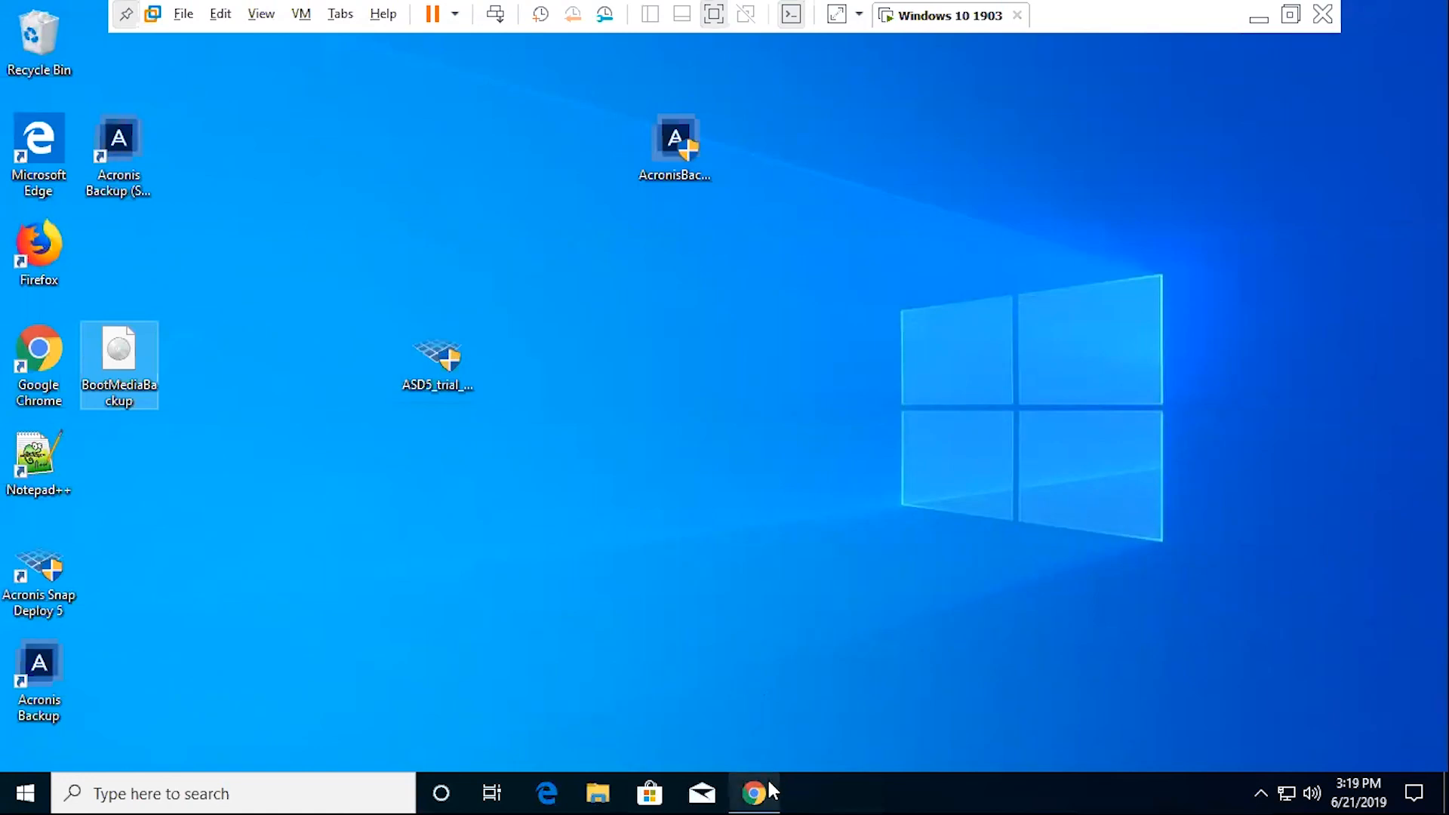
mouse_move(755, 792)
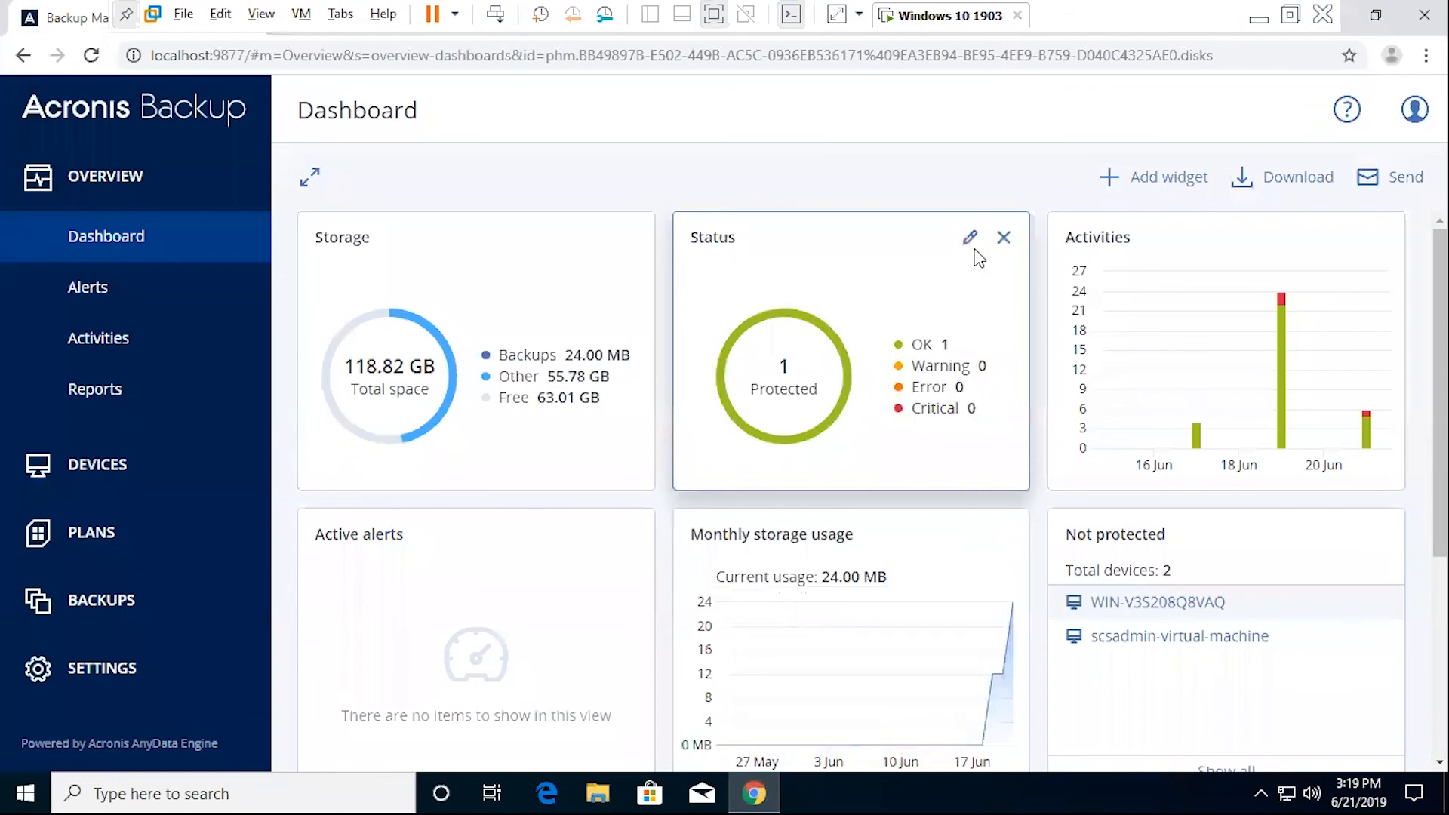
mouse_move(1122, 123)
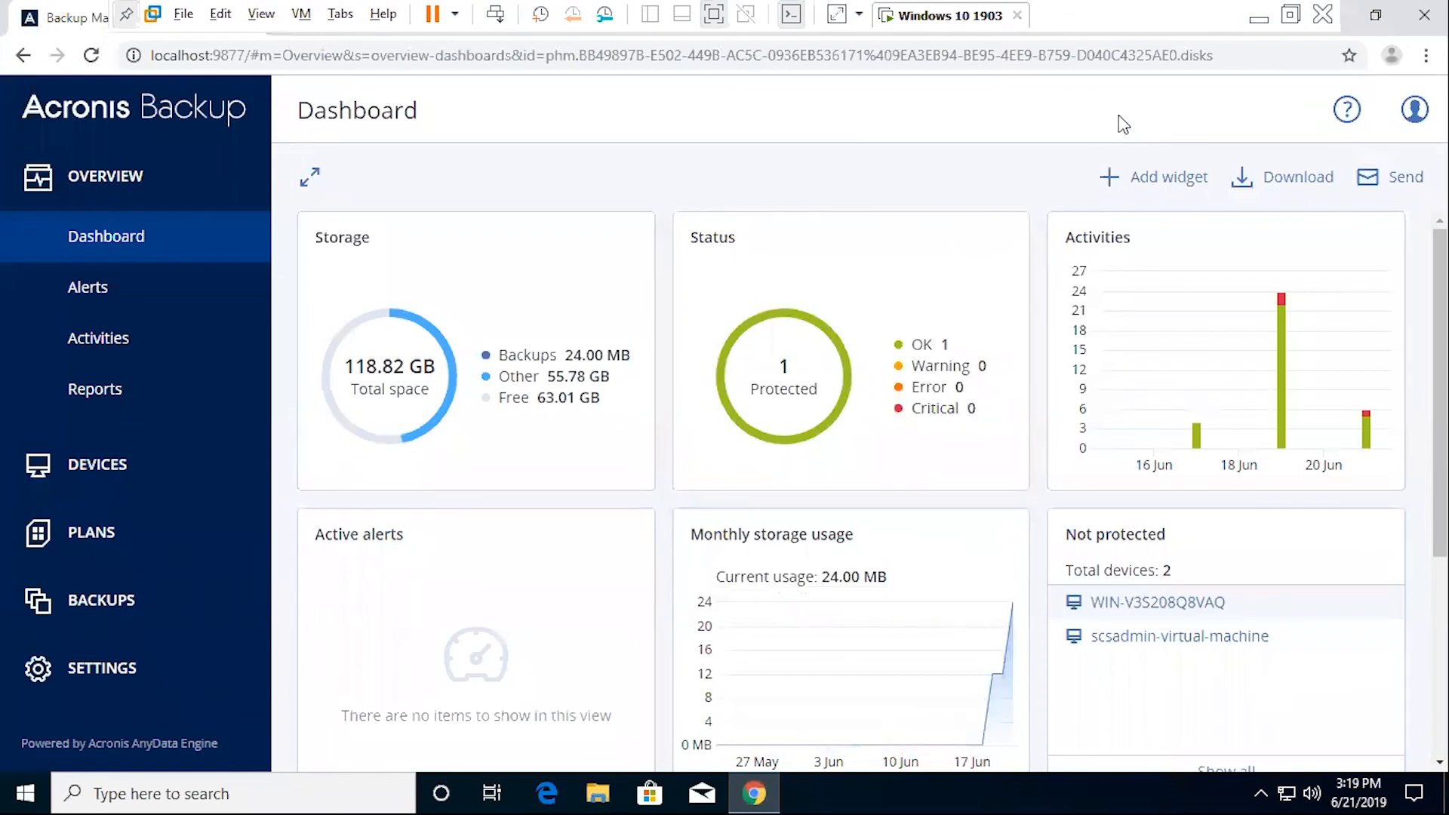
mouse_move(984, 119)
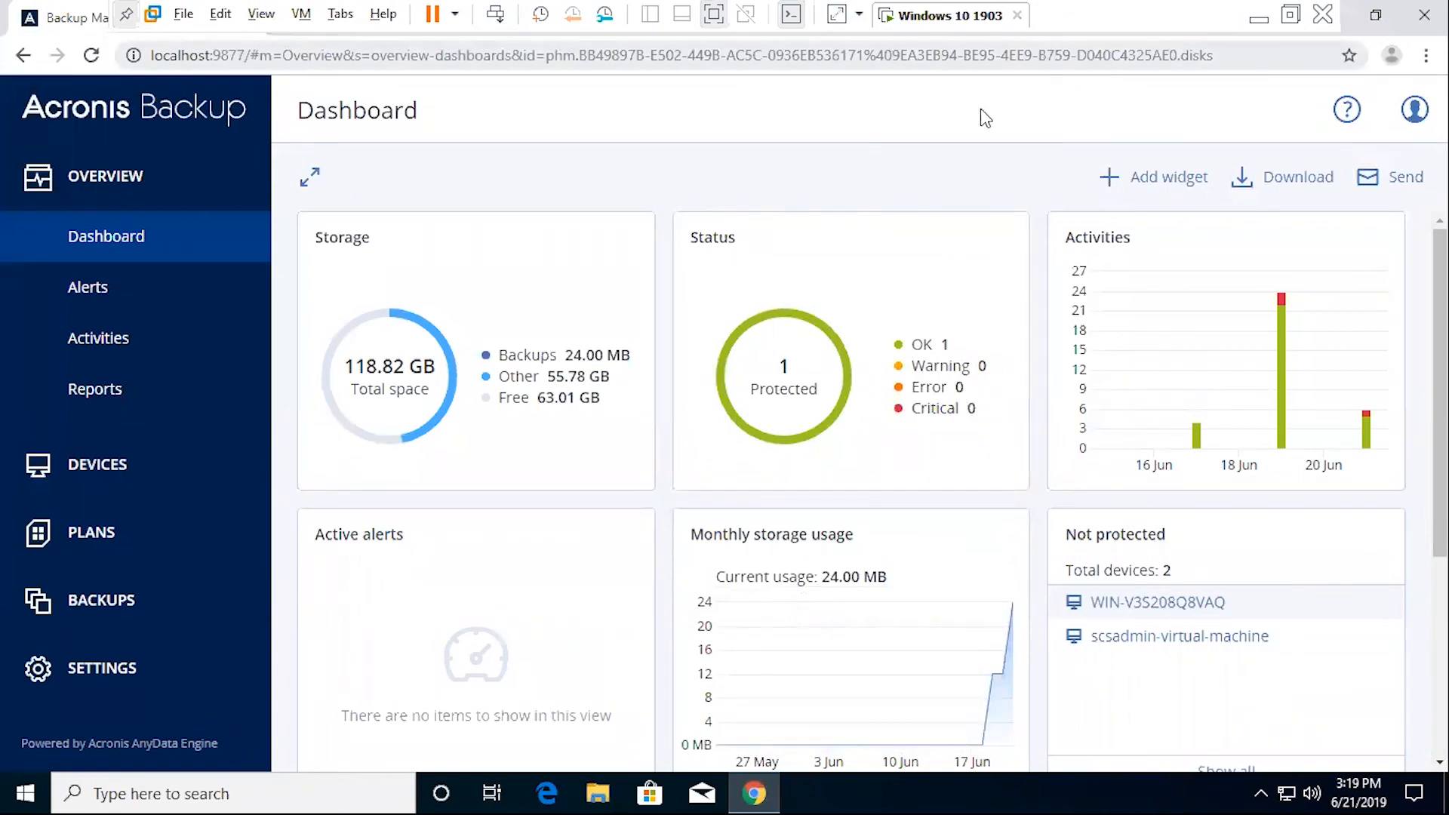
mouse_move(1241, 78)
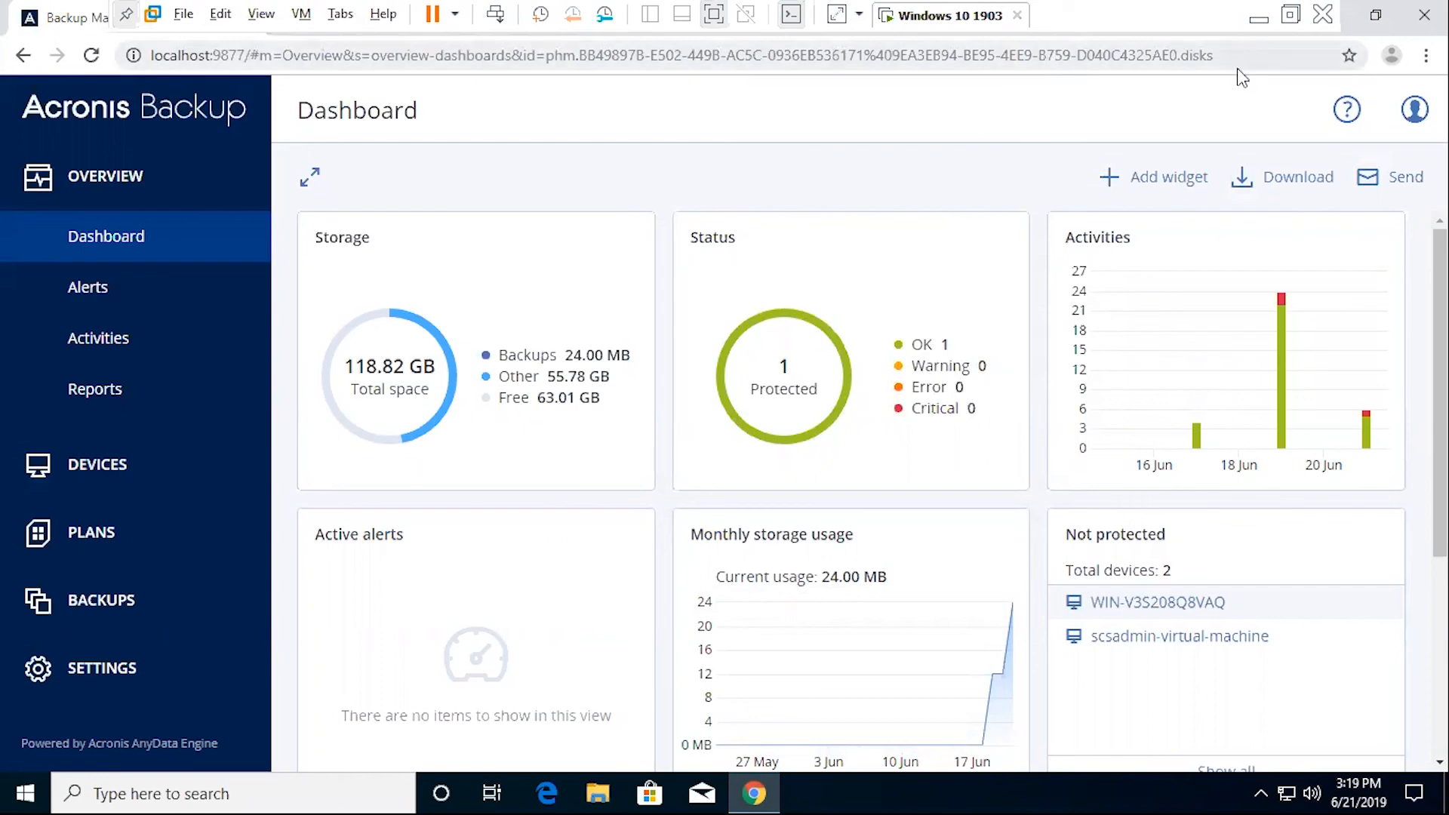
mouse_move(1175, 132)
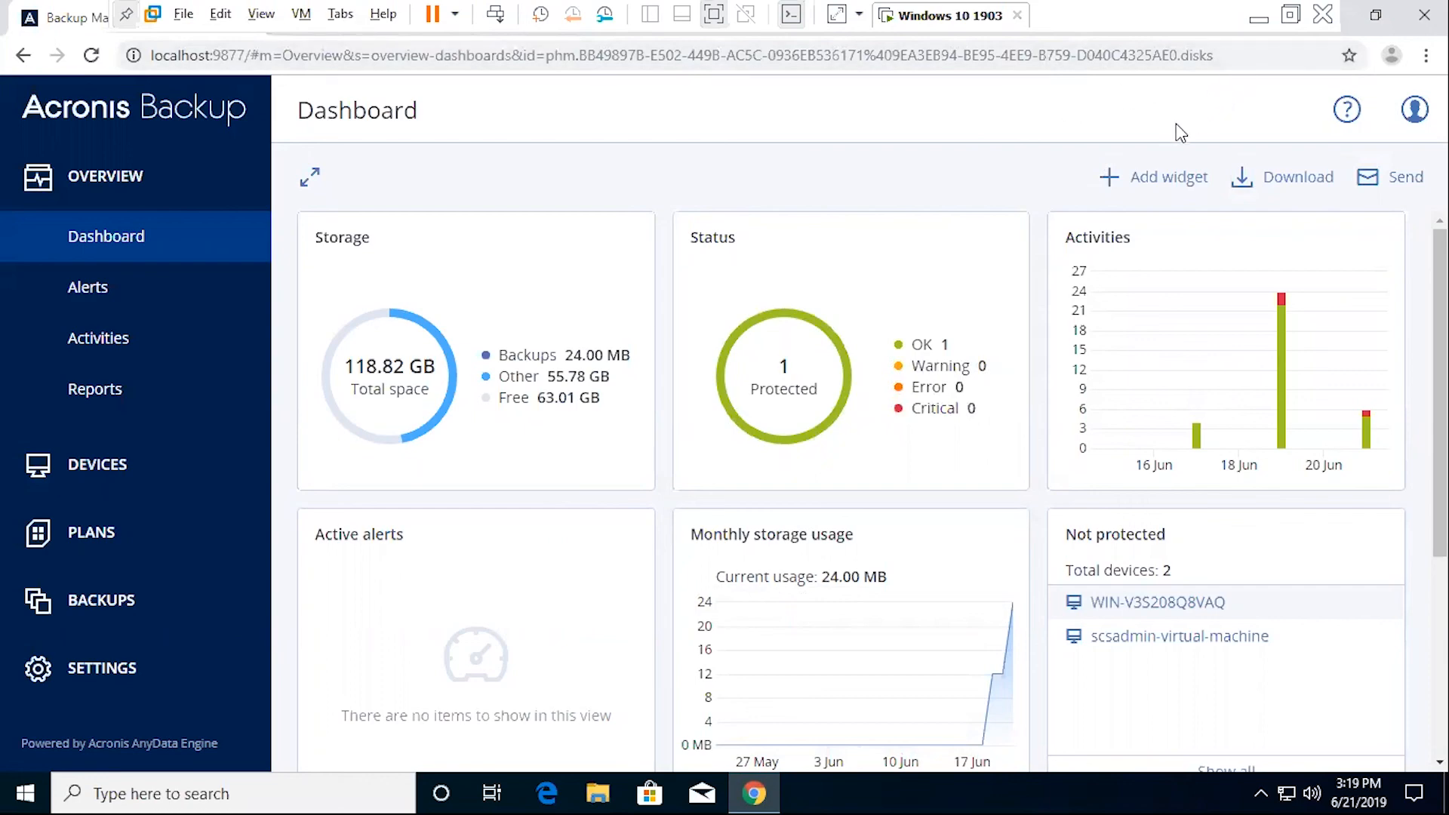